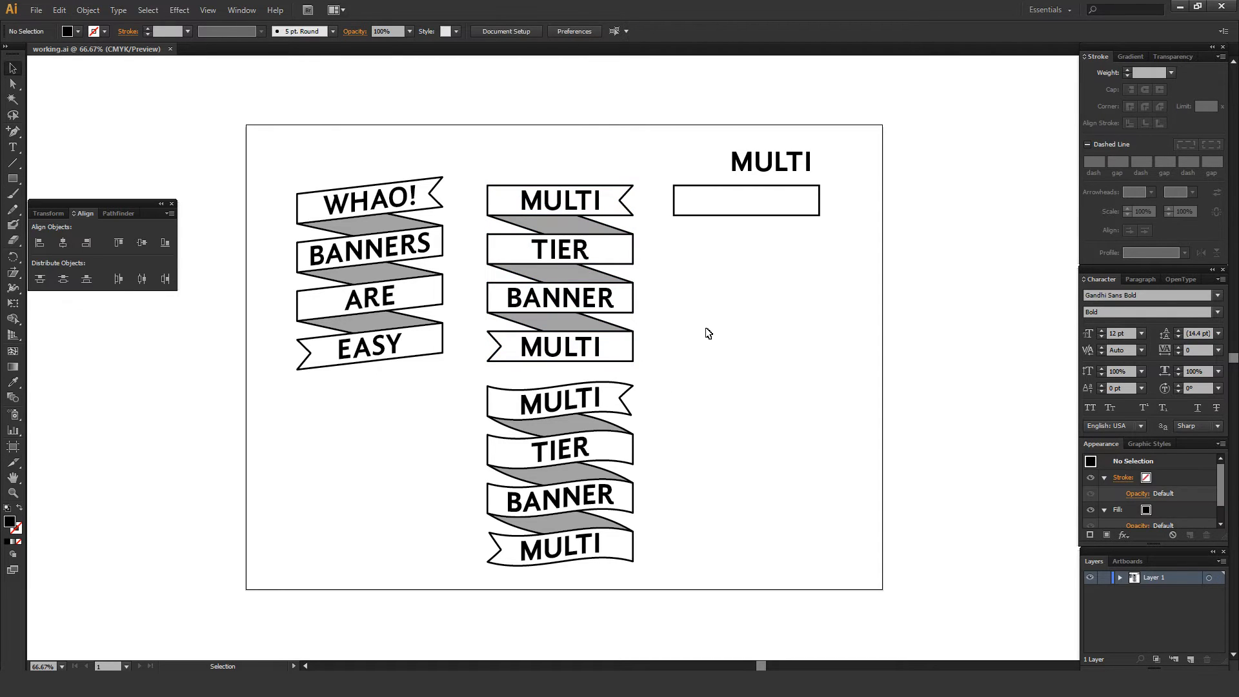
Deselect the loose MULTI word and show the Stroke panel alongside Appearance.
left_click(770, 162)
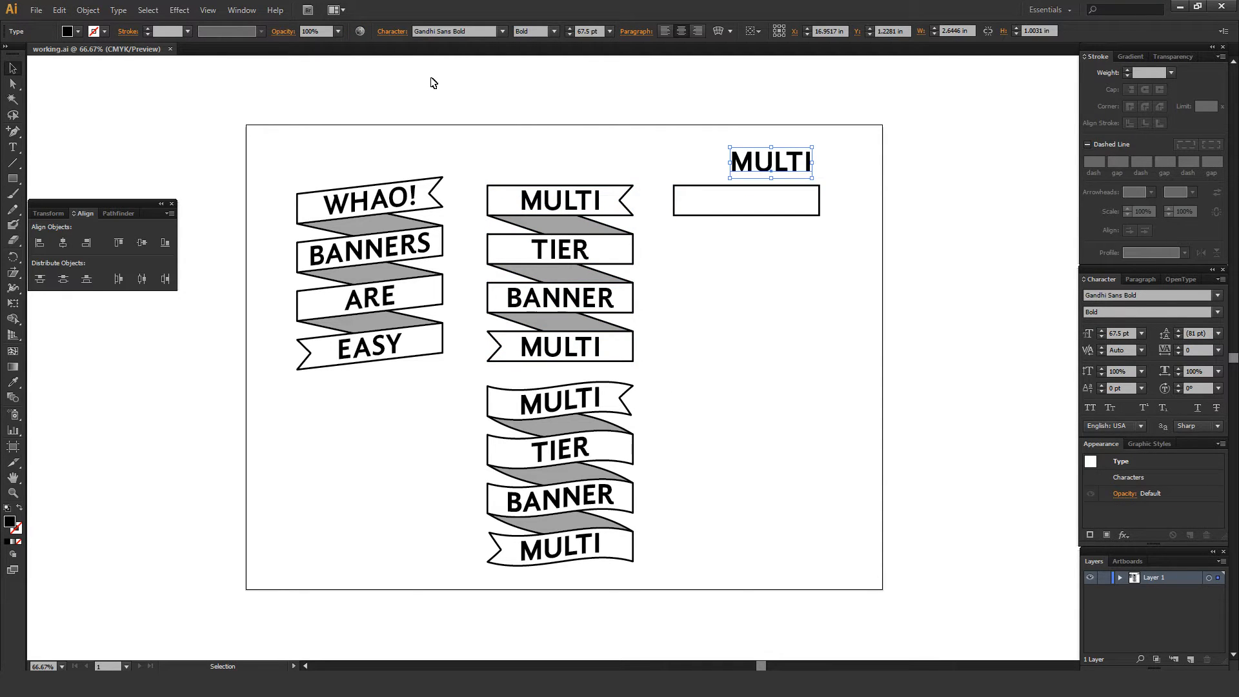
mouse_move(456, 90)
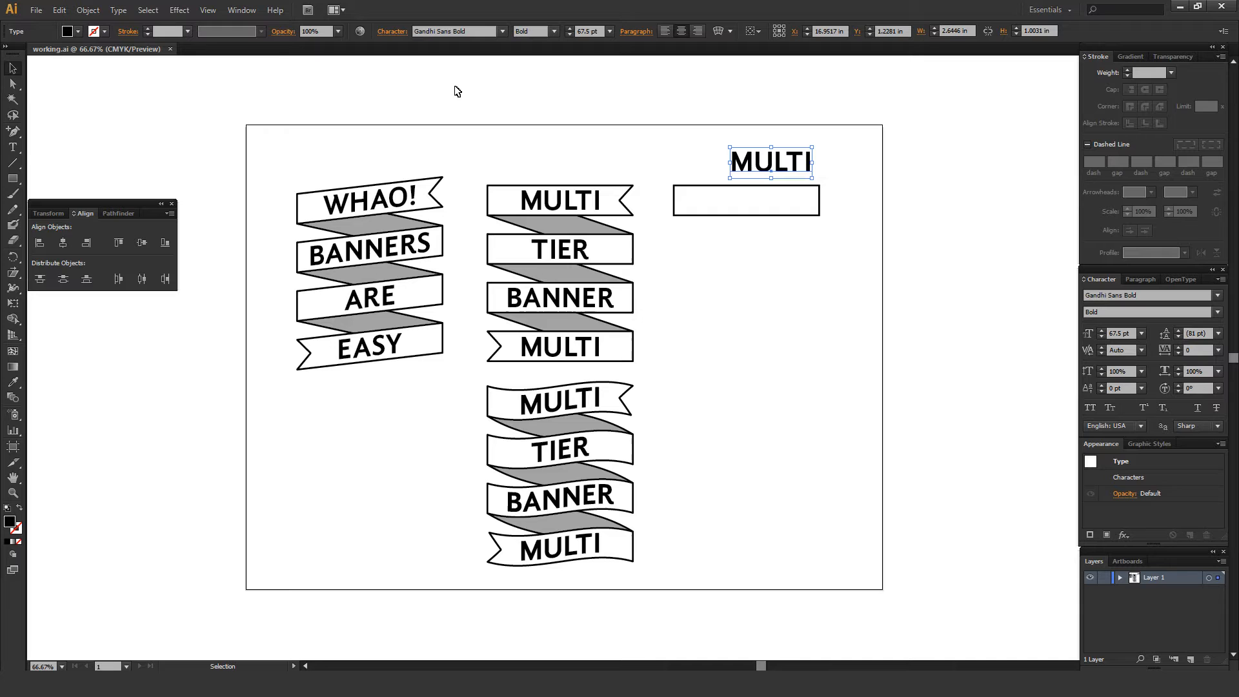
mouse_move(636, 115)
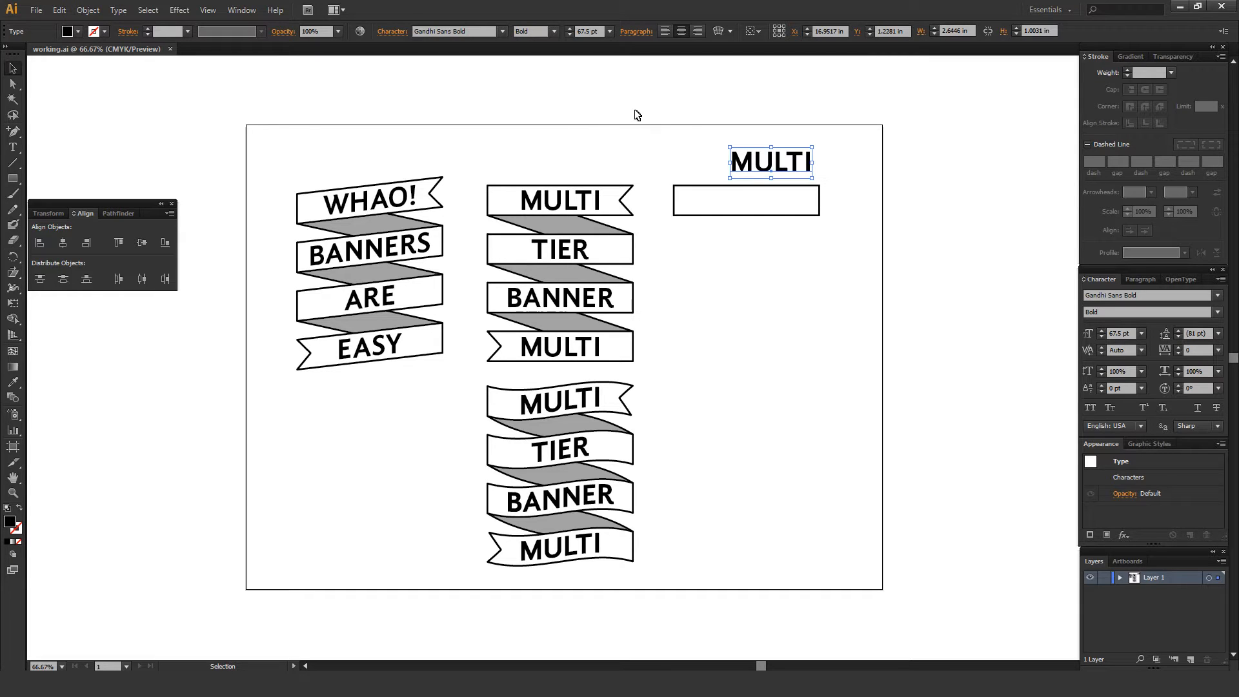
left_click(241, 9)
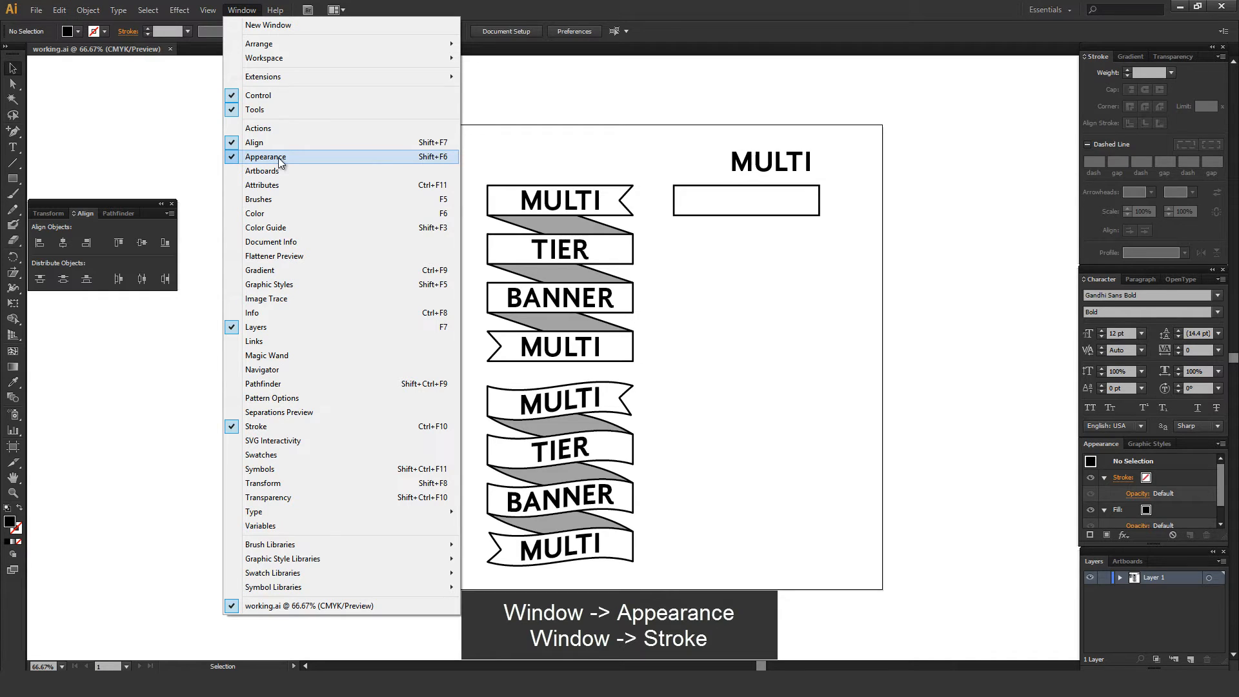
mouse_move(279, 427)
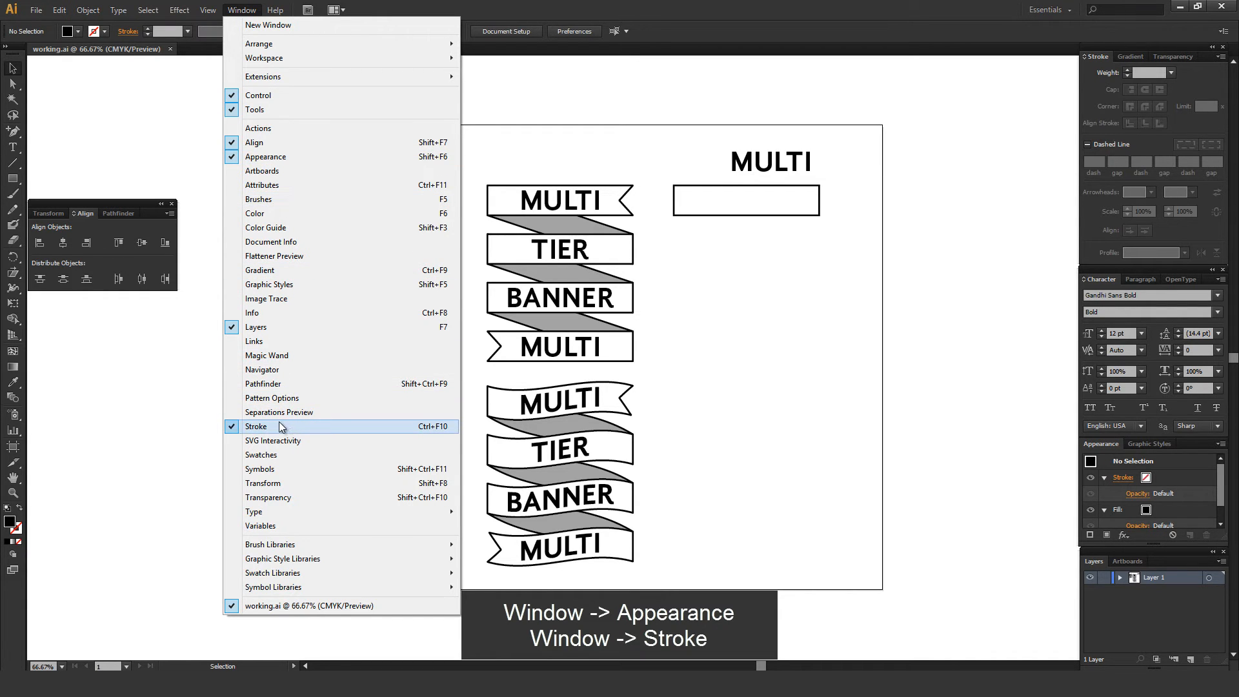
left_click(255, 426)
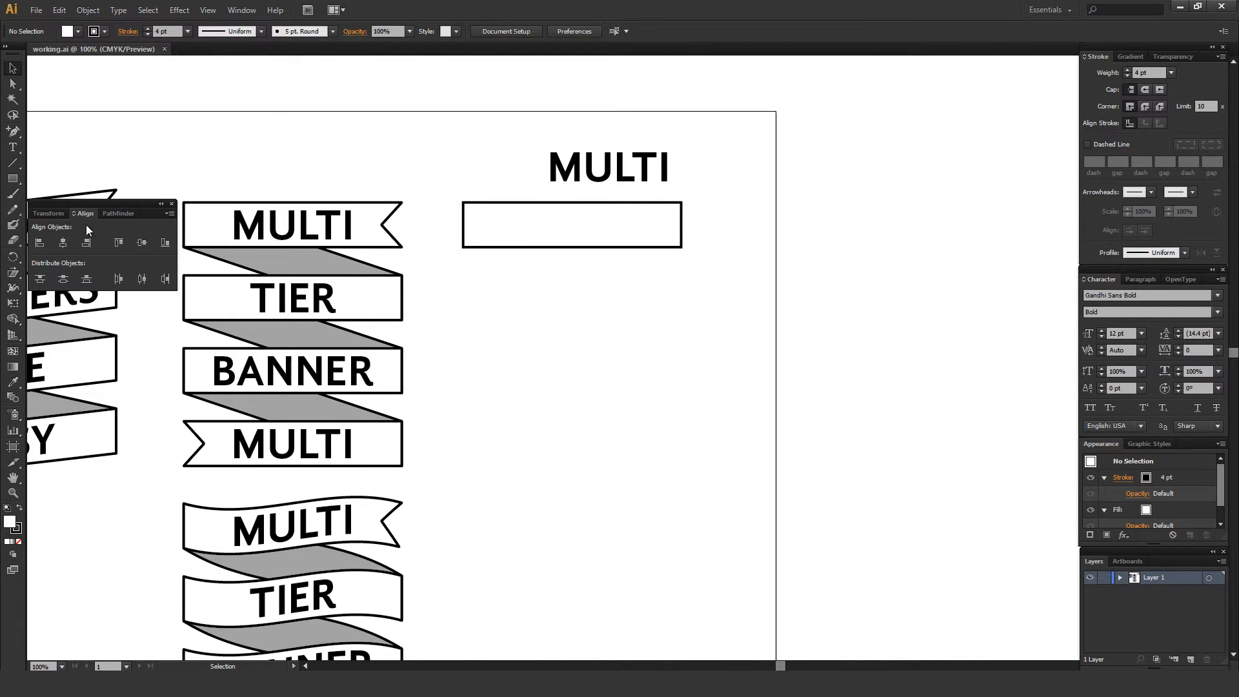
mouse_move(13, 177)
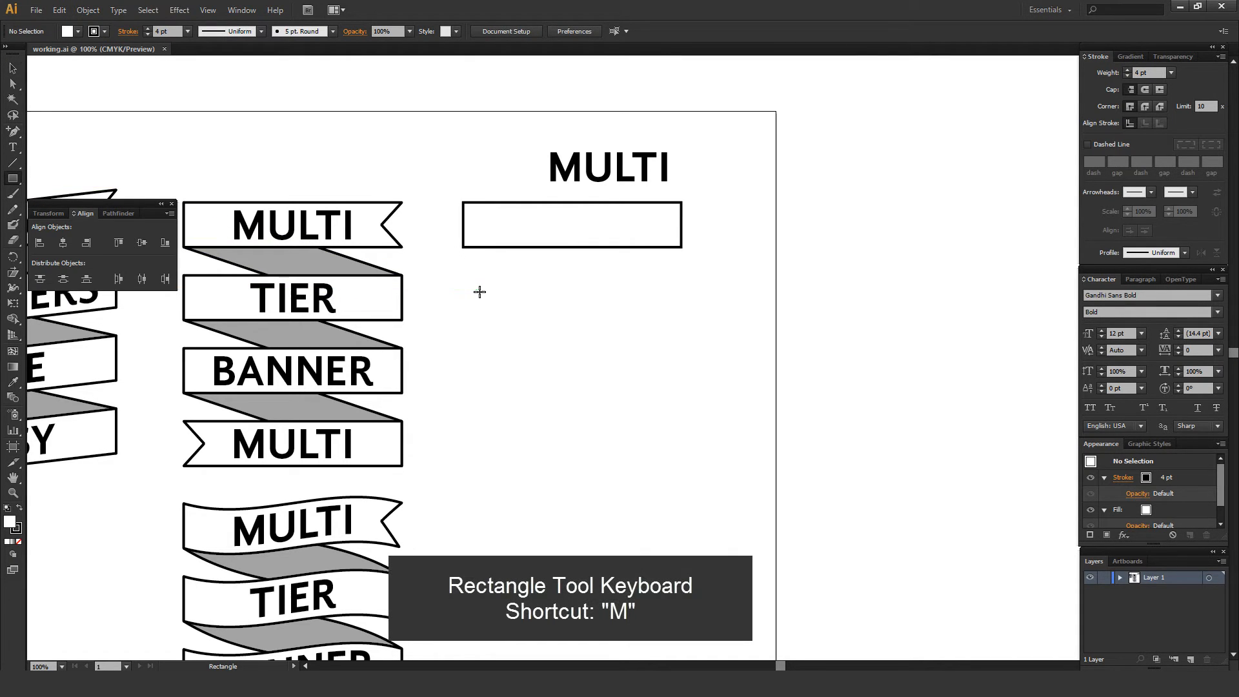
Draw a second white rectangle with a 4 pt black stroke below the first banner box.
left_click_drag(470, 284, 681, 335)
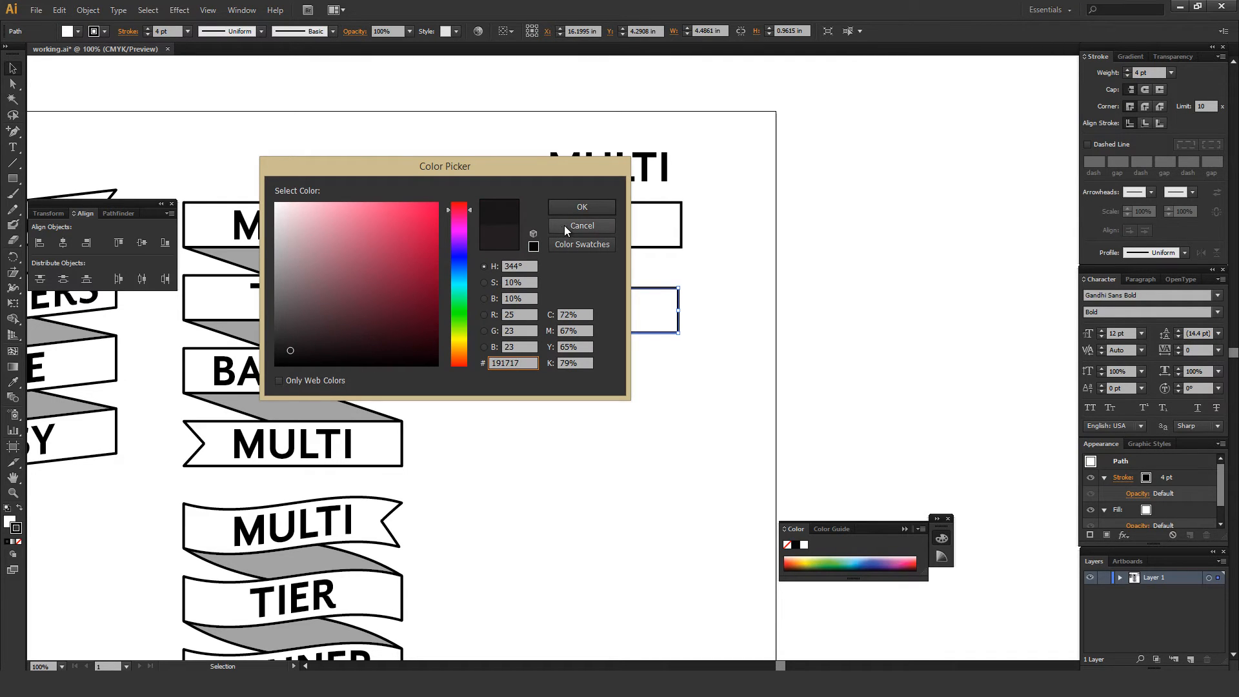
left_click(581, 224)
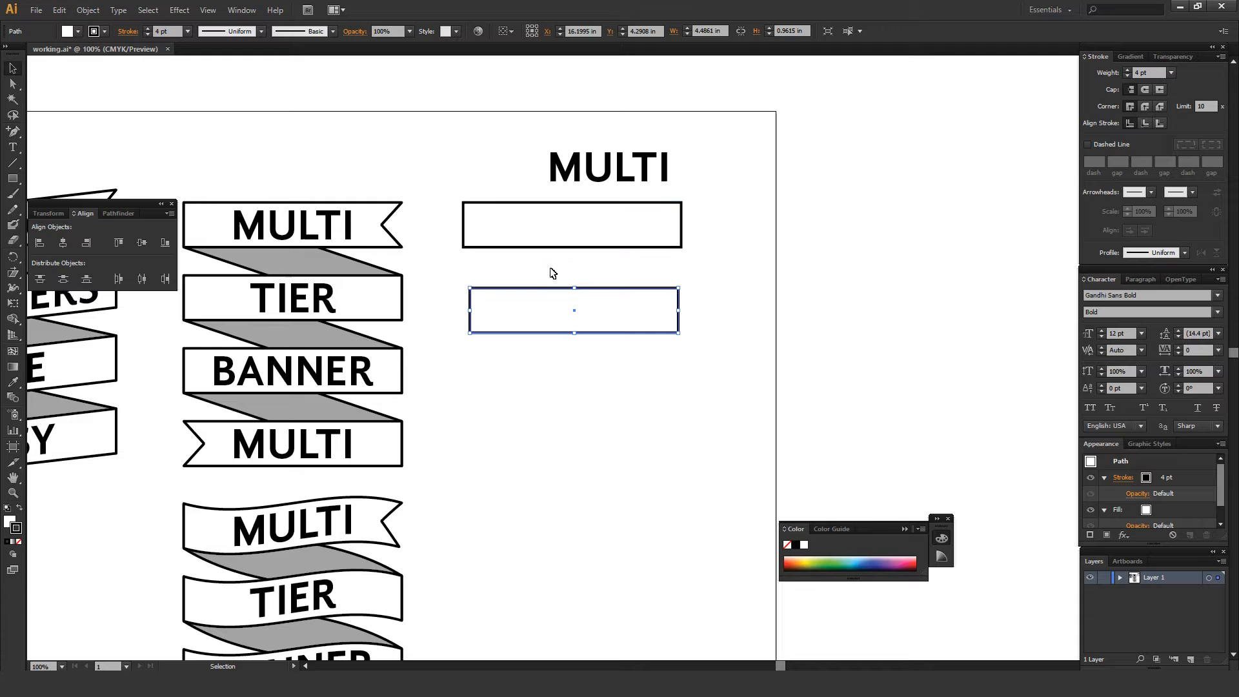
mouse_move(1125, 76)
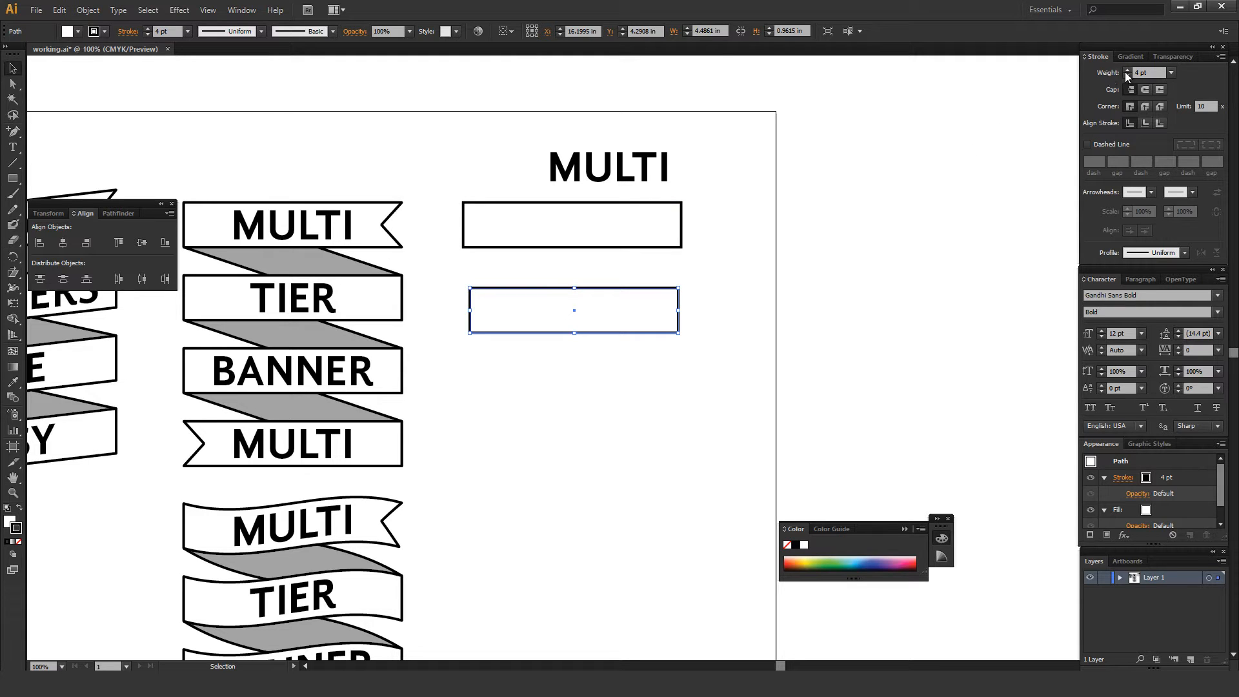
mouse_move(793, 289)
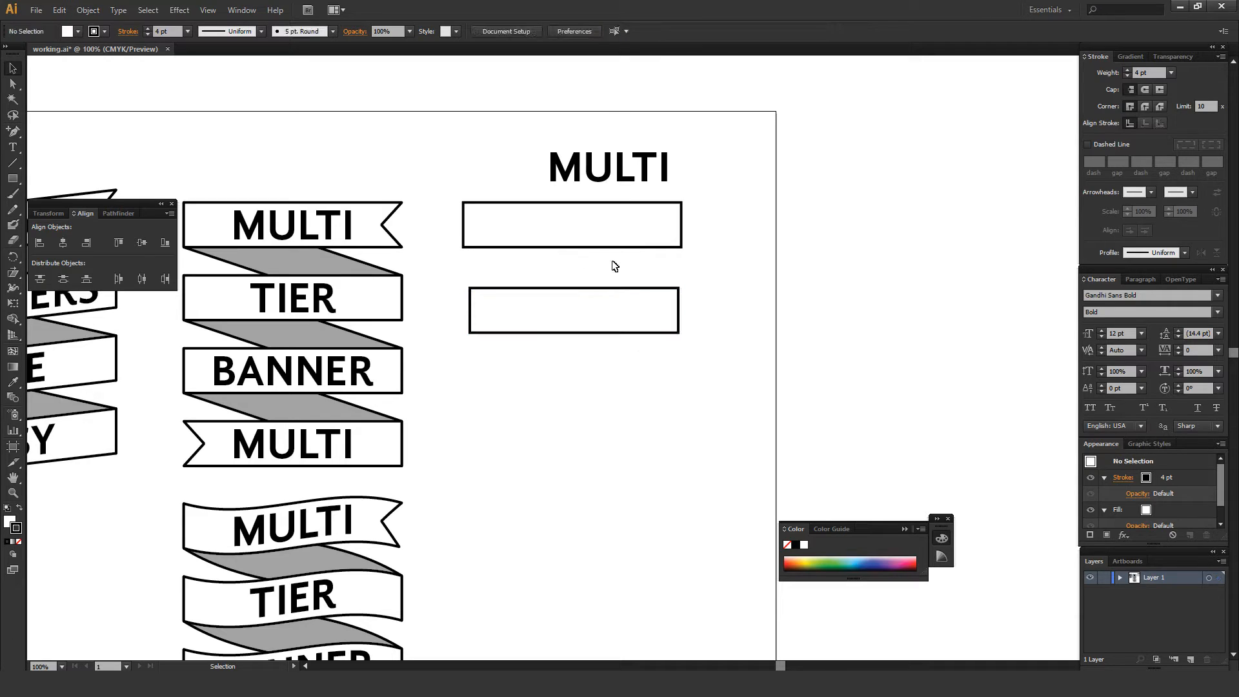
left_click(572, 310)
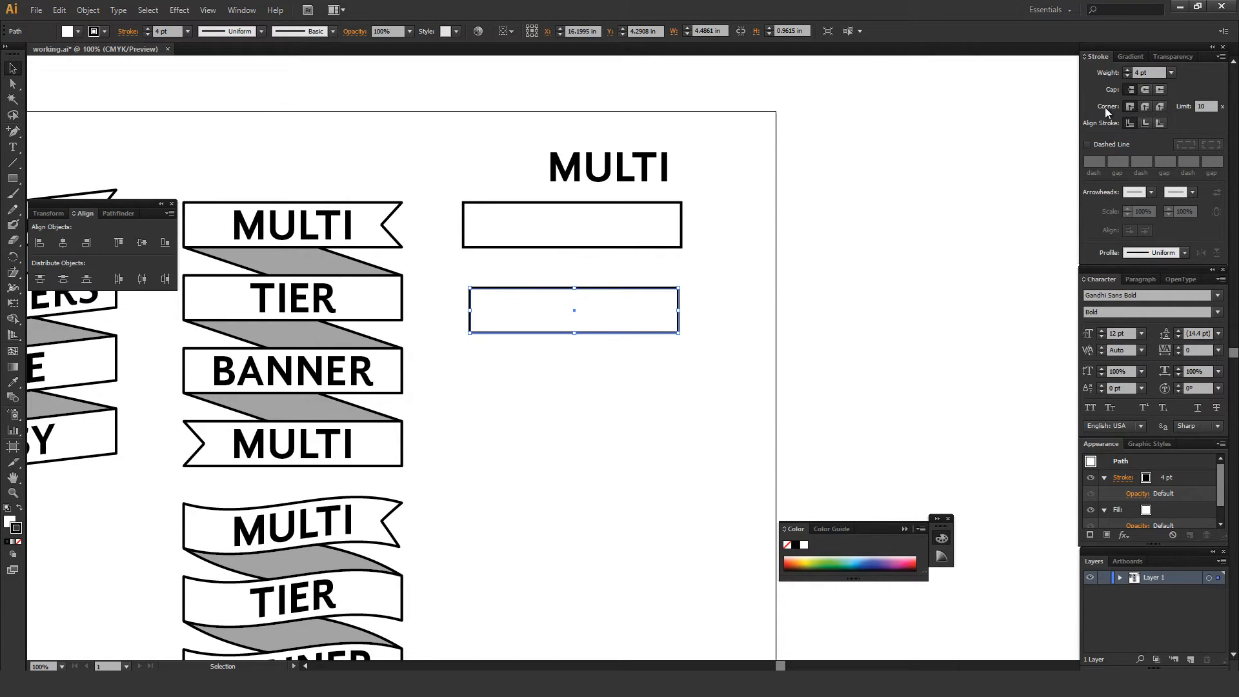
mouse_move(1106, 92)
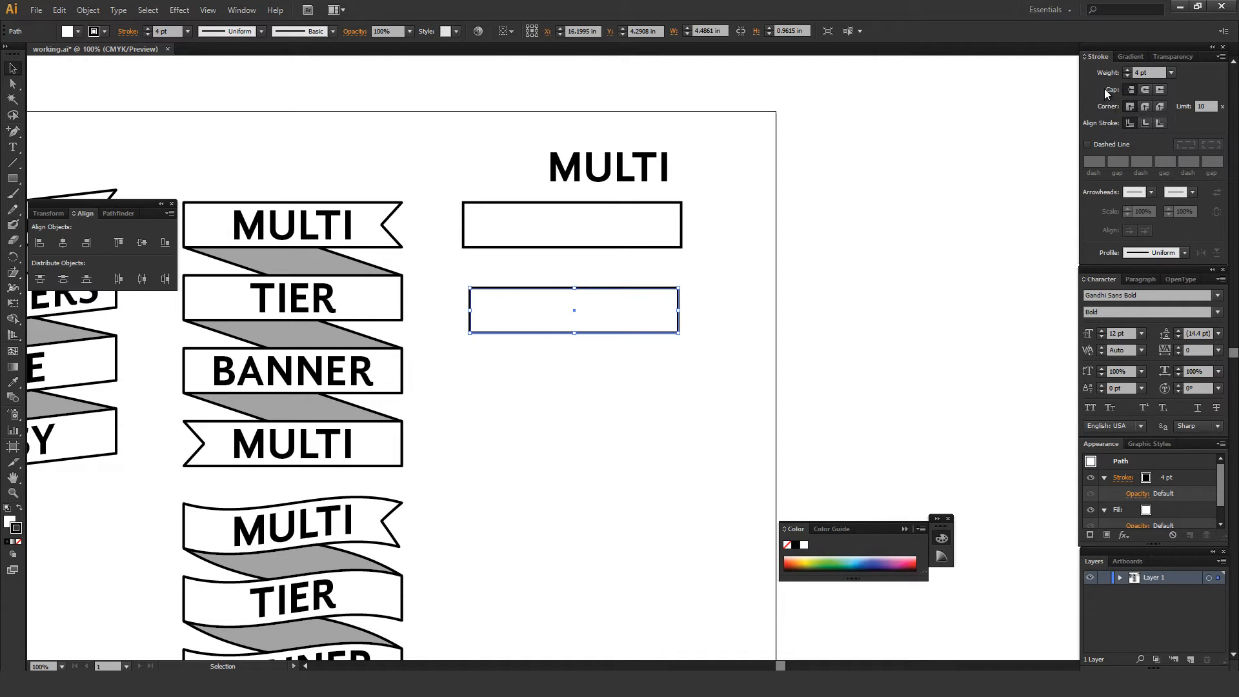
mouse_move(1145, 107)
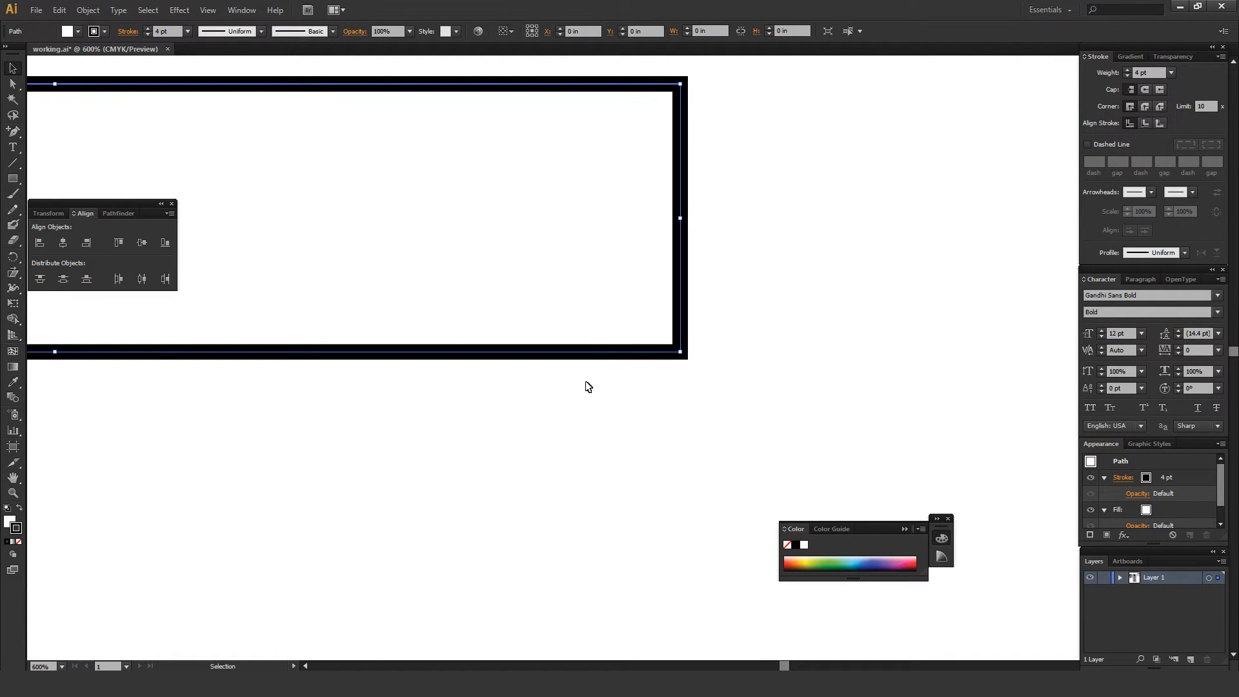
left_click(689, 366)
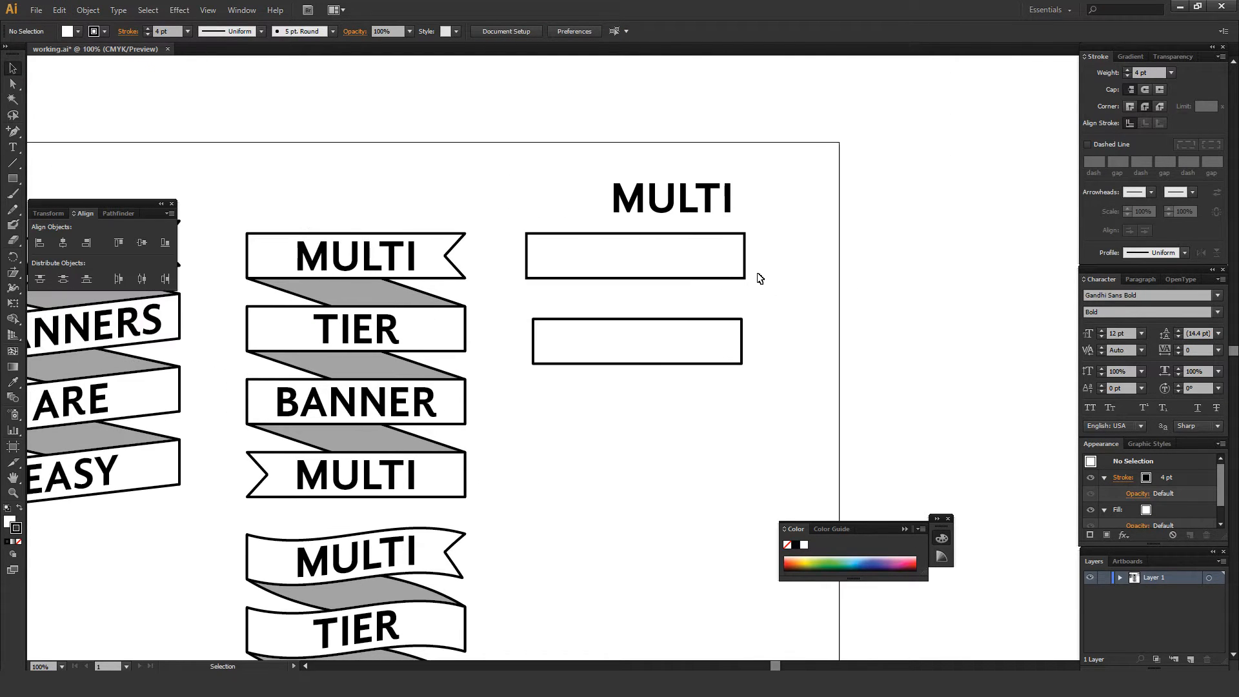
mouse_move(662, 307)
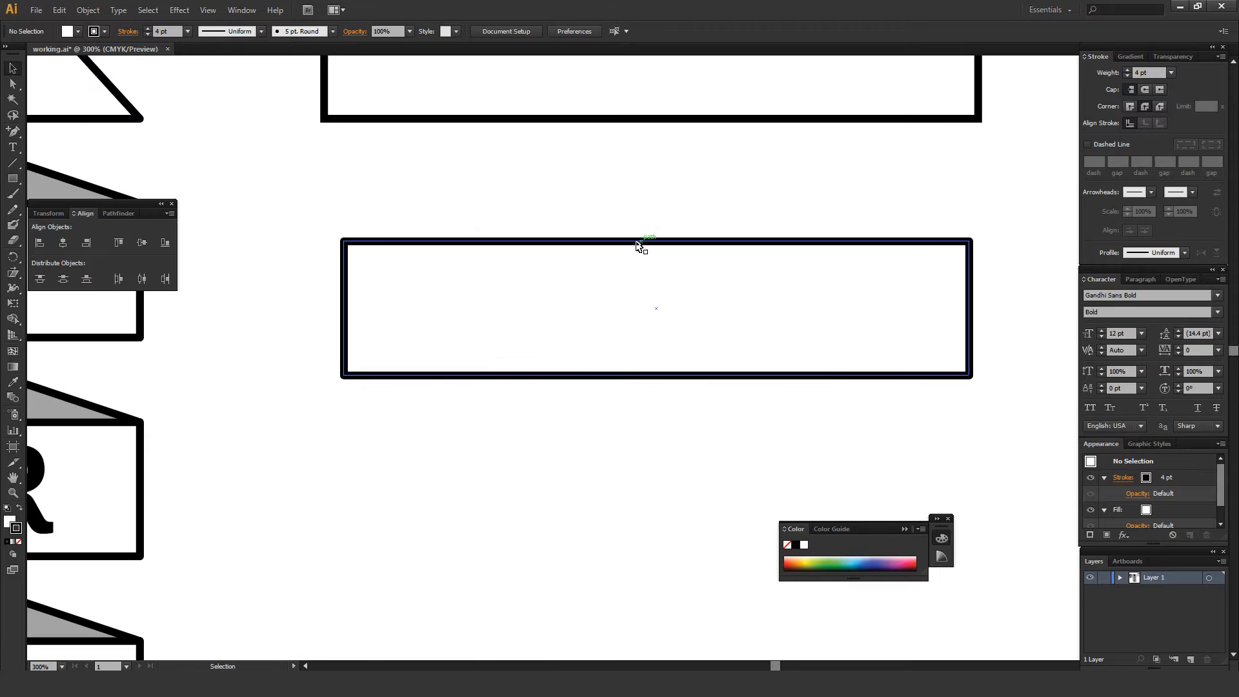
mouse_move(588, 283)
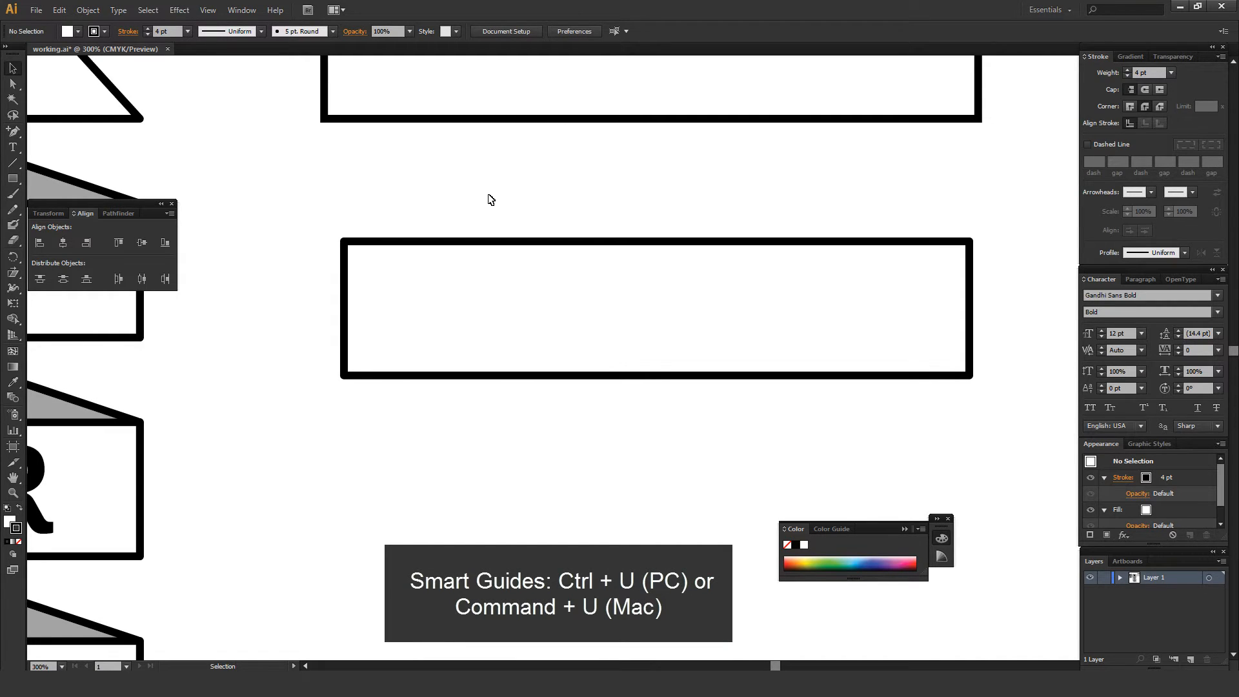
mouse_move(524, 207)
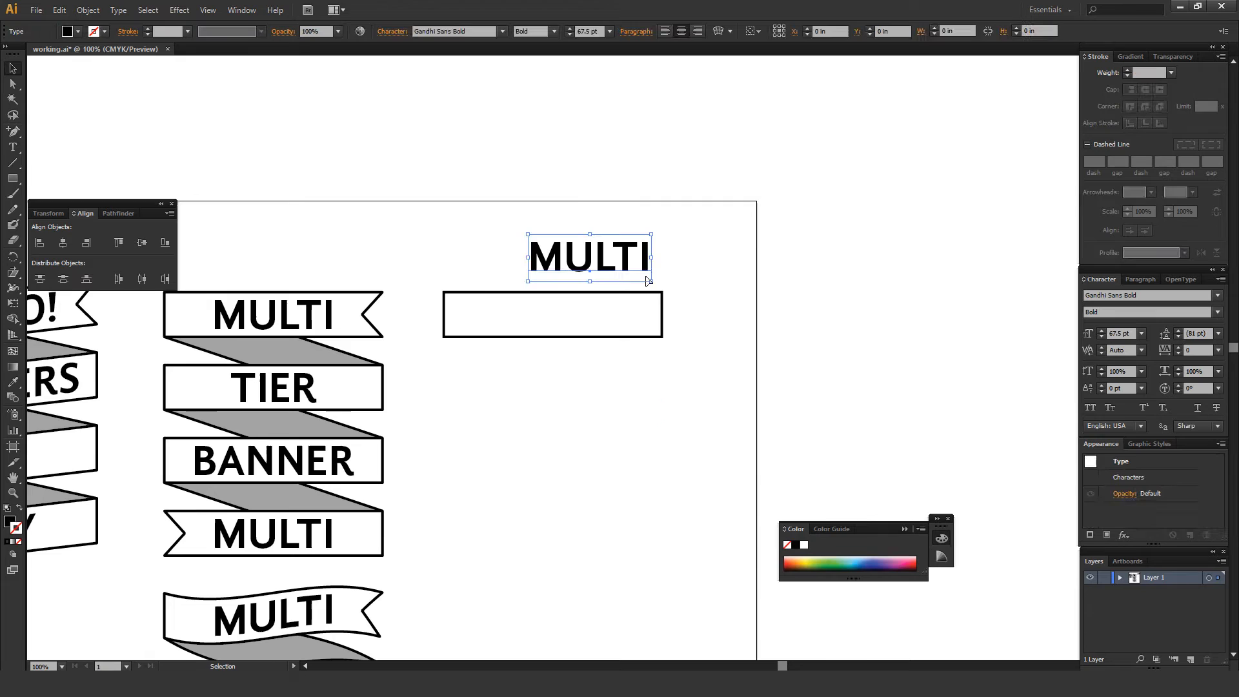
Move the MULTI word into the empty rectangle and select both together.
left_click_drag(587, 257, 551, 314)
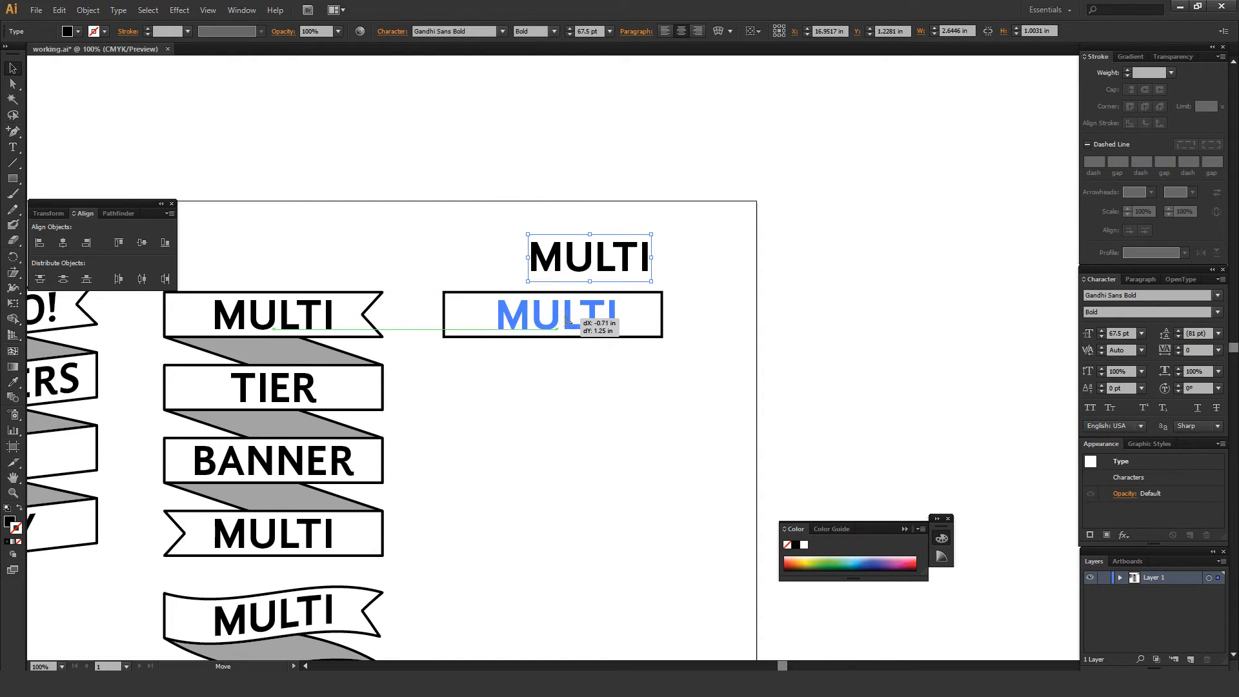
left_click_drag(545, 313, 537, 308)
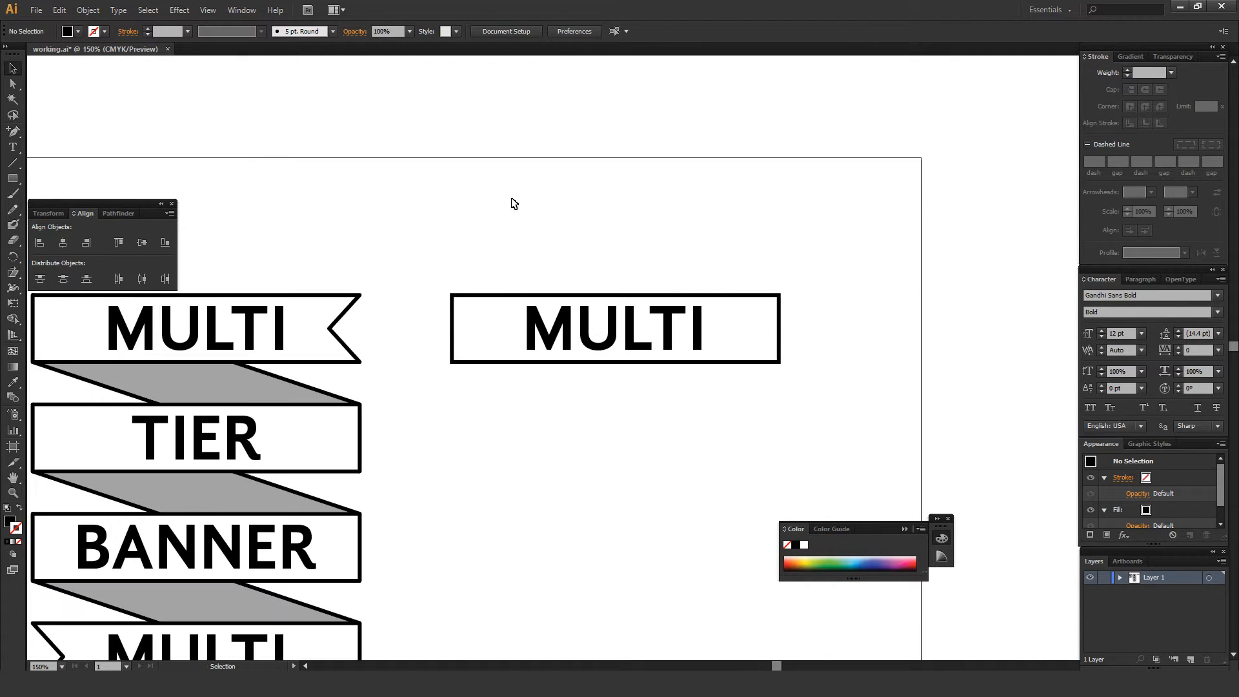
left_click(241, 9)
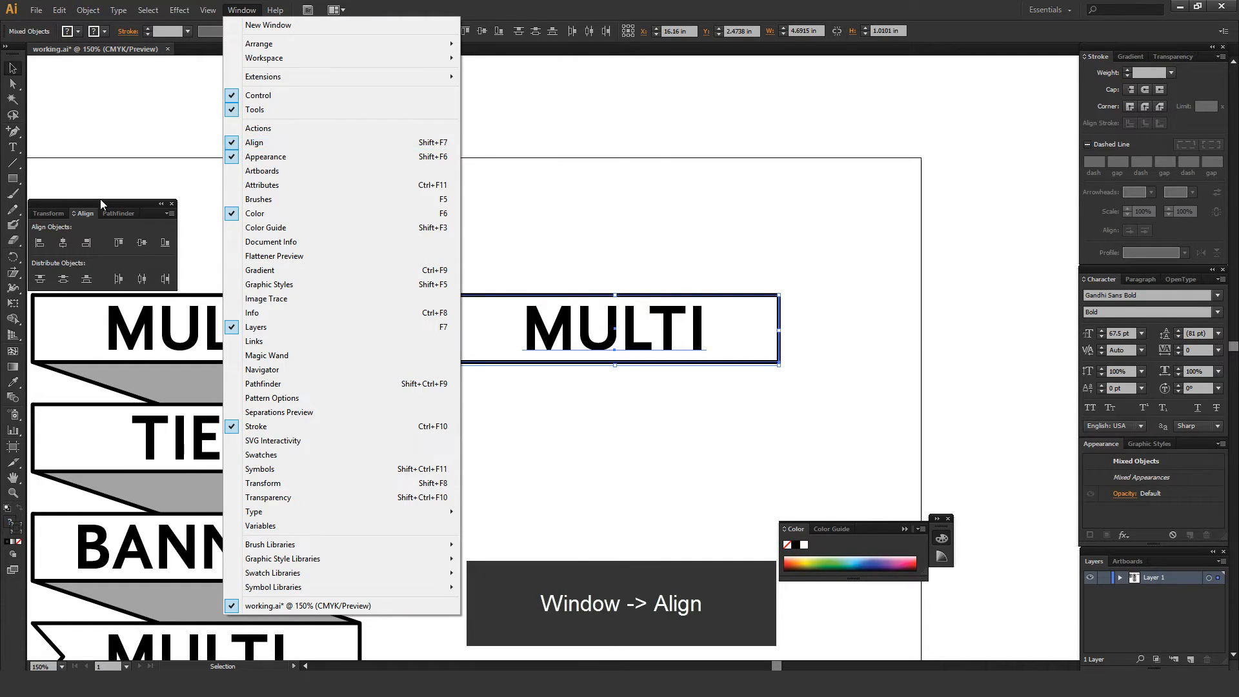
Centre the word horizontally within the box using the Align panel, then deselect.
left_click(254, 142)
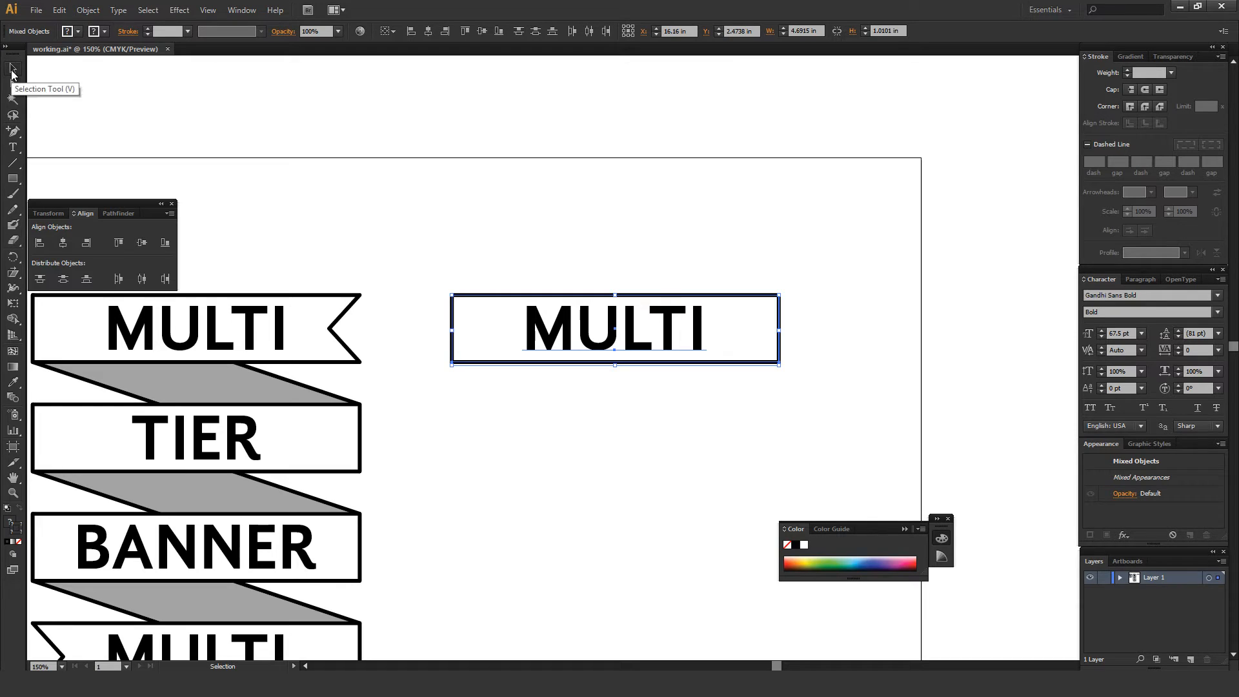
mouse_move(62, 243)
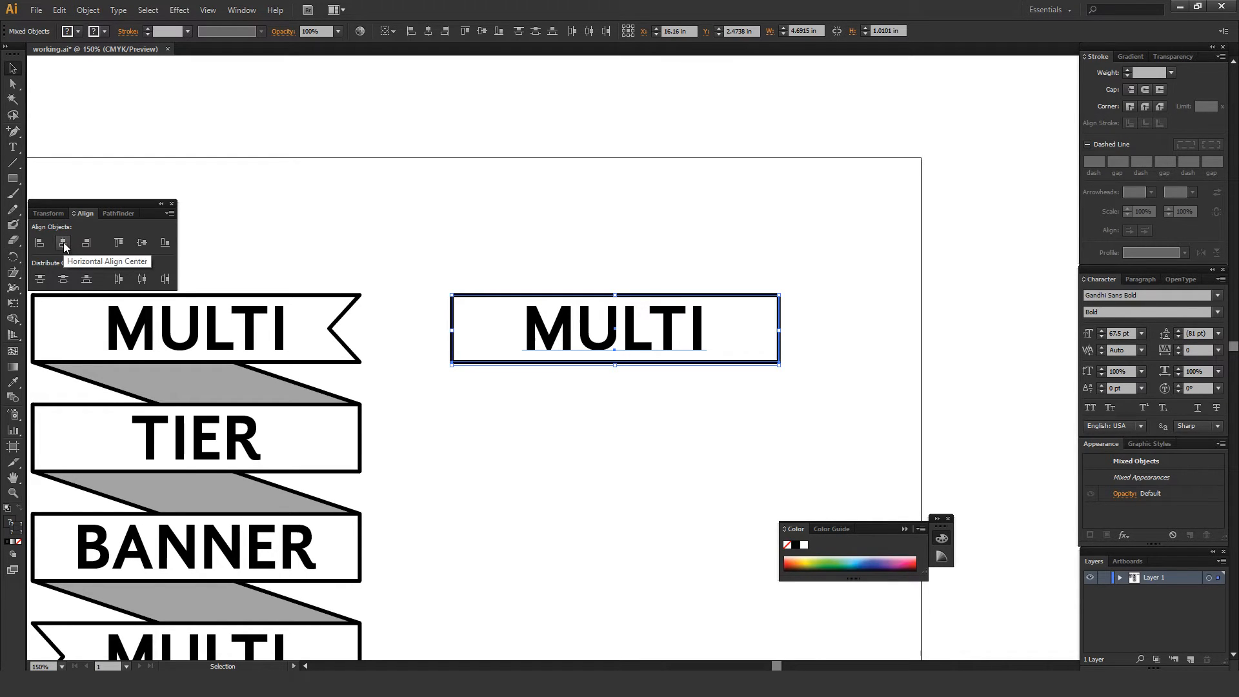
left_click(62, 243)
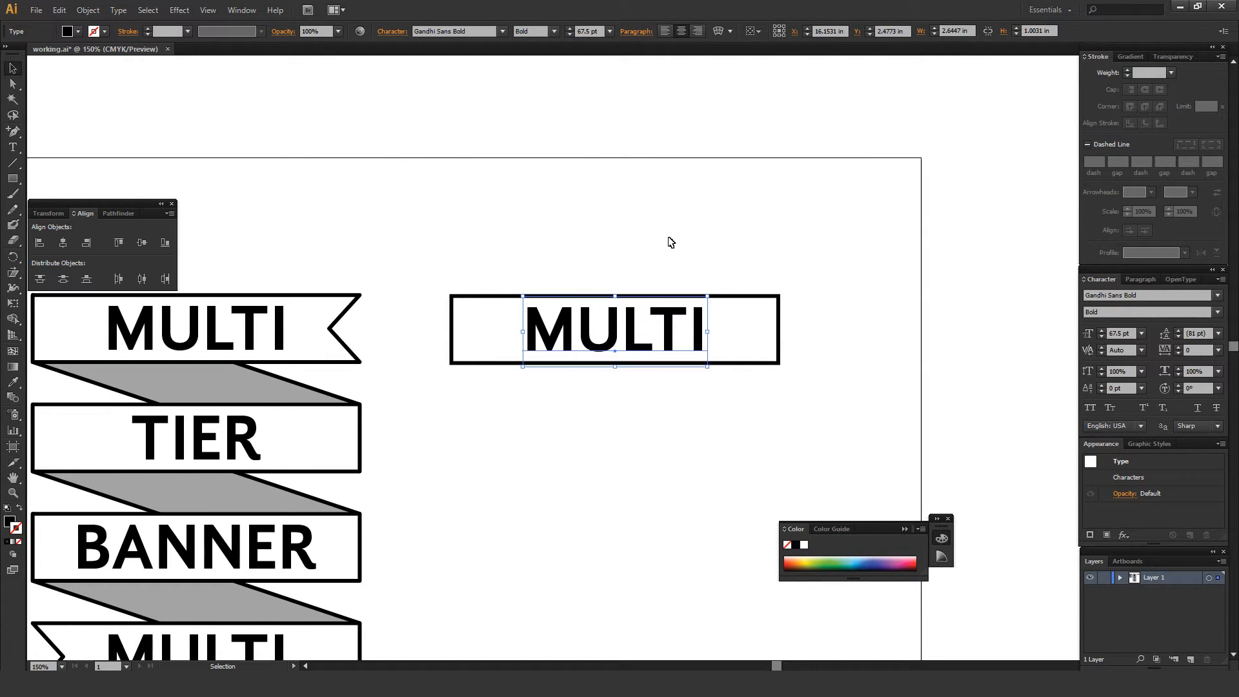
left_click(788, 357)
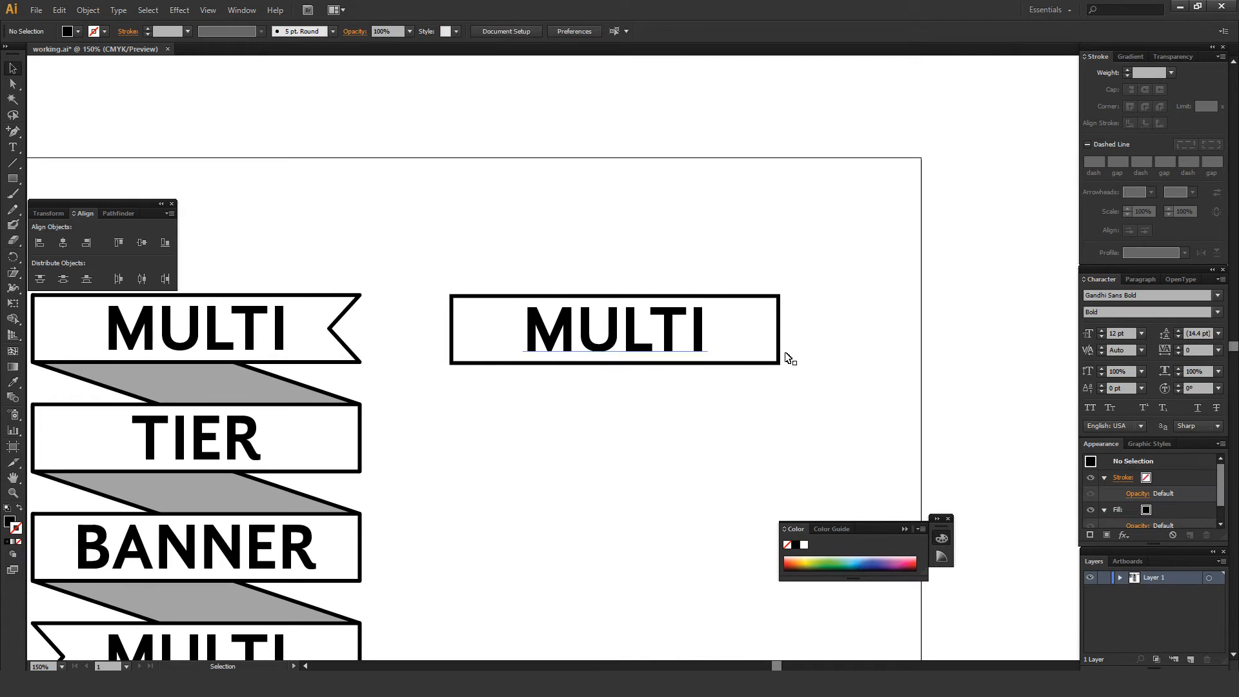
Centre-align the notched banner's MULTI paragraph and test by typing CHANGE into the text.
scroll("down", 3)
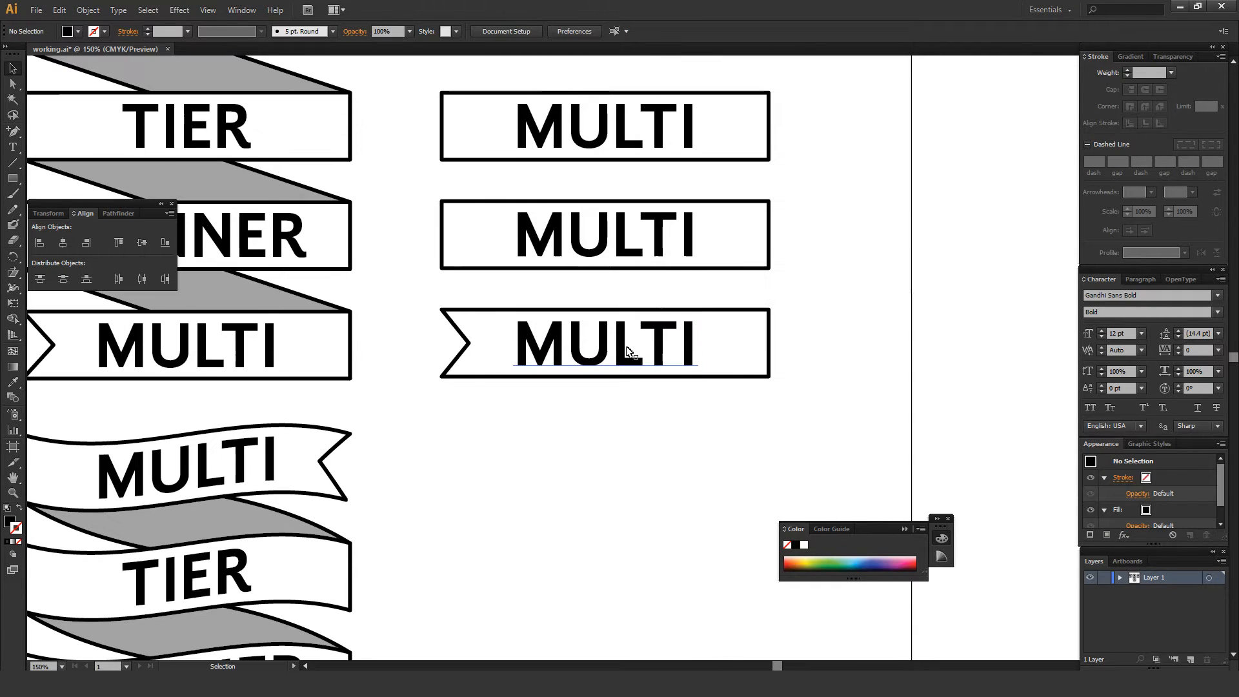
left_click(604, 343)
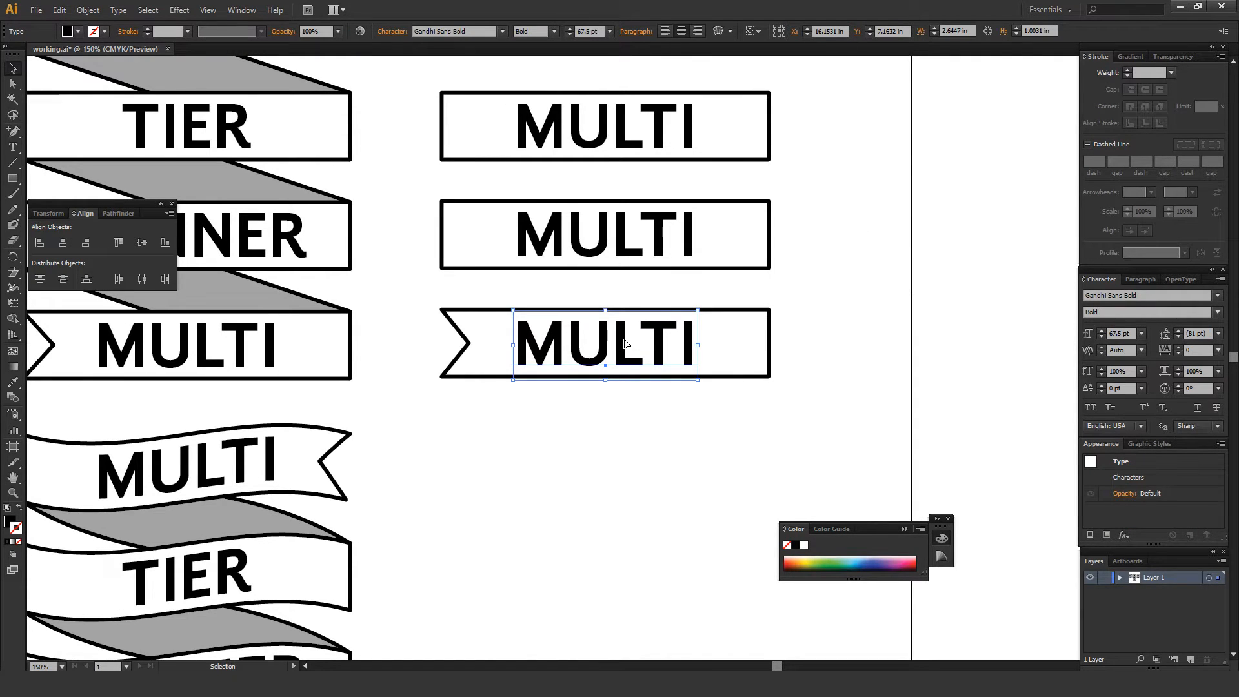
mouse_move(649, 55)
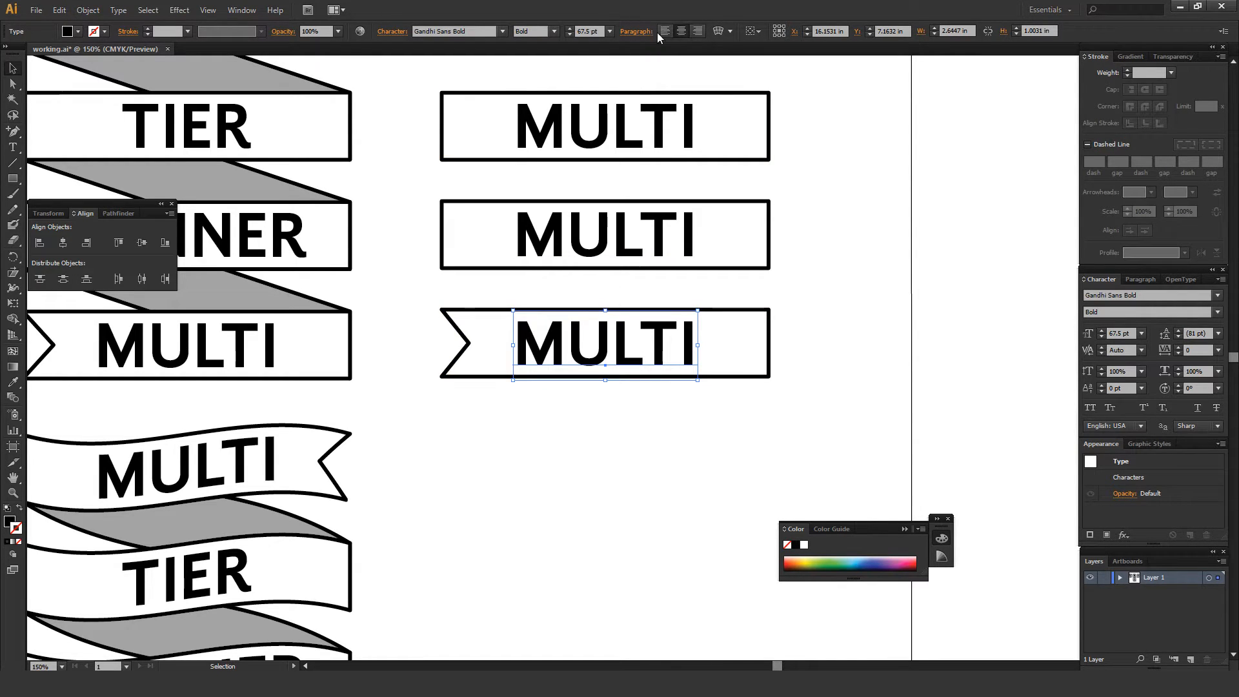
mouse_move(682, 31)
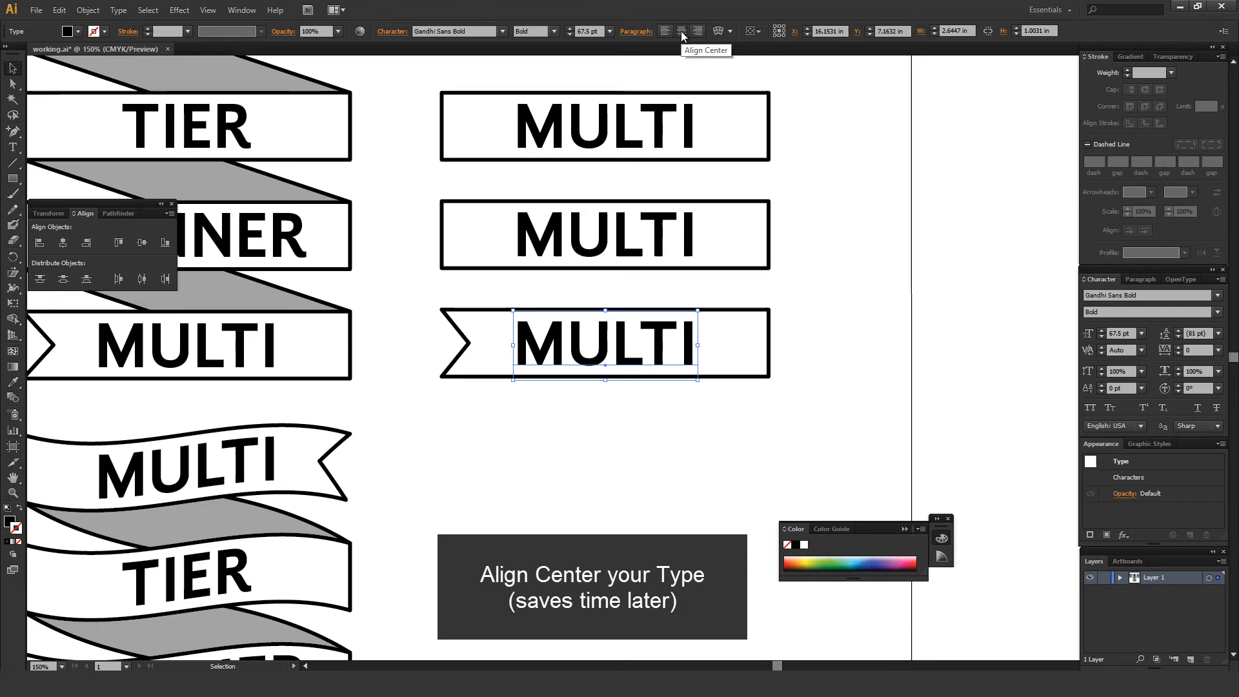
mouse_move(431, 95)
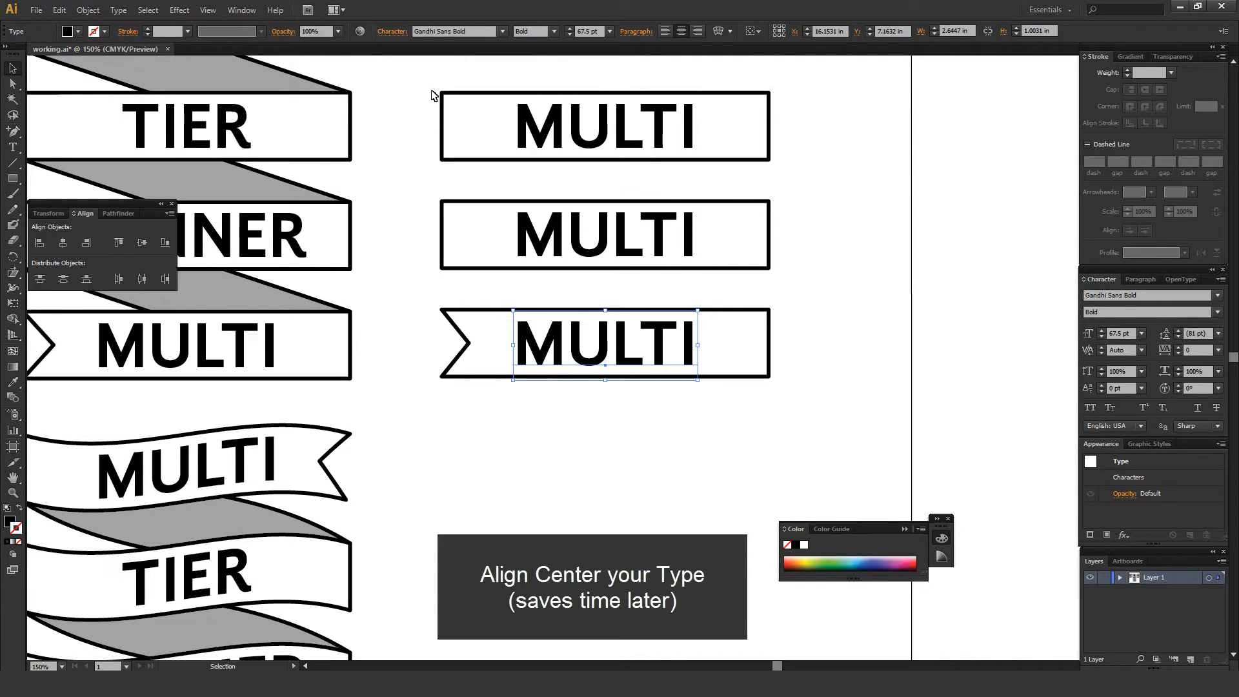
left_click(1140, 279)
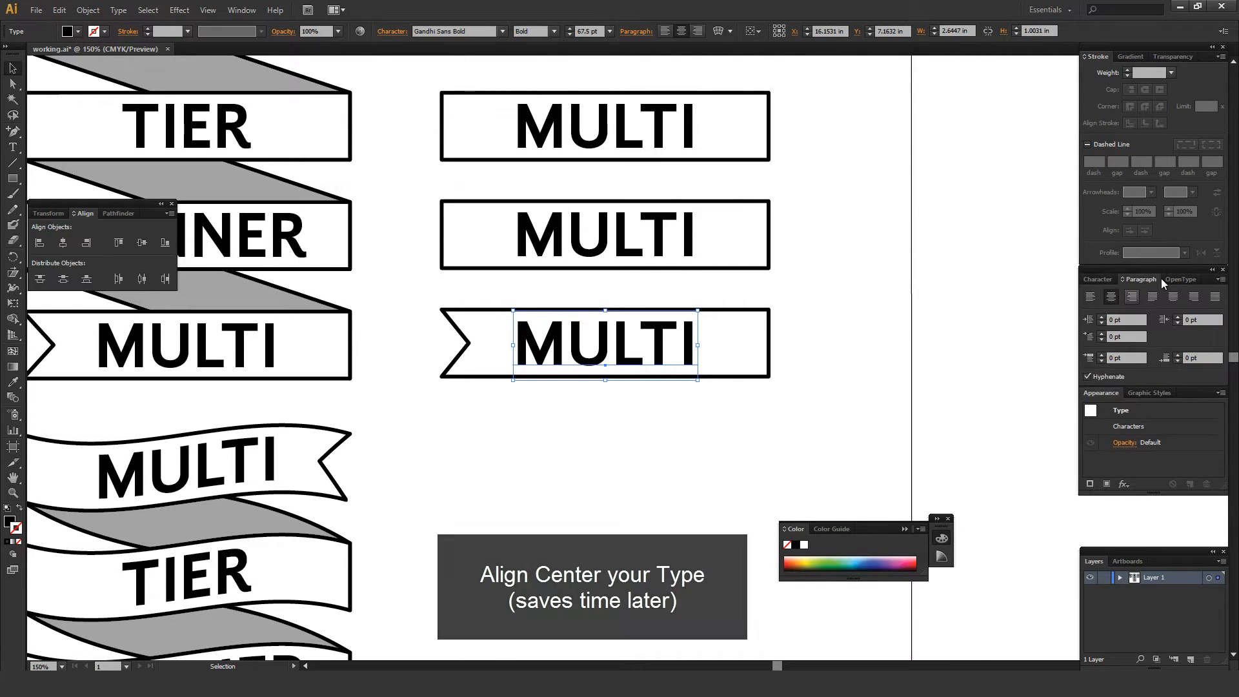
left_click(1097, 279)
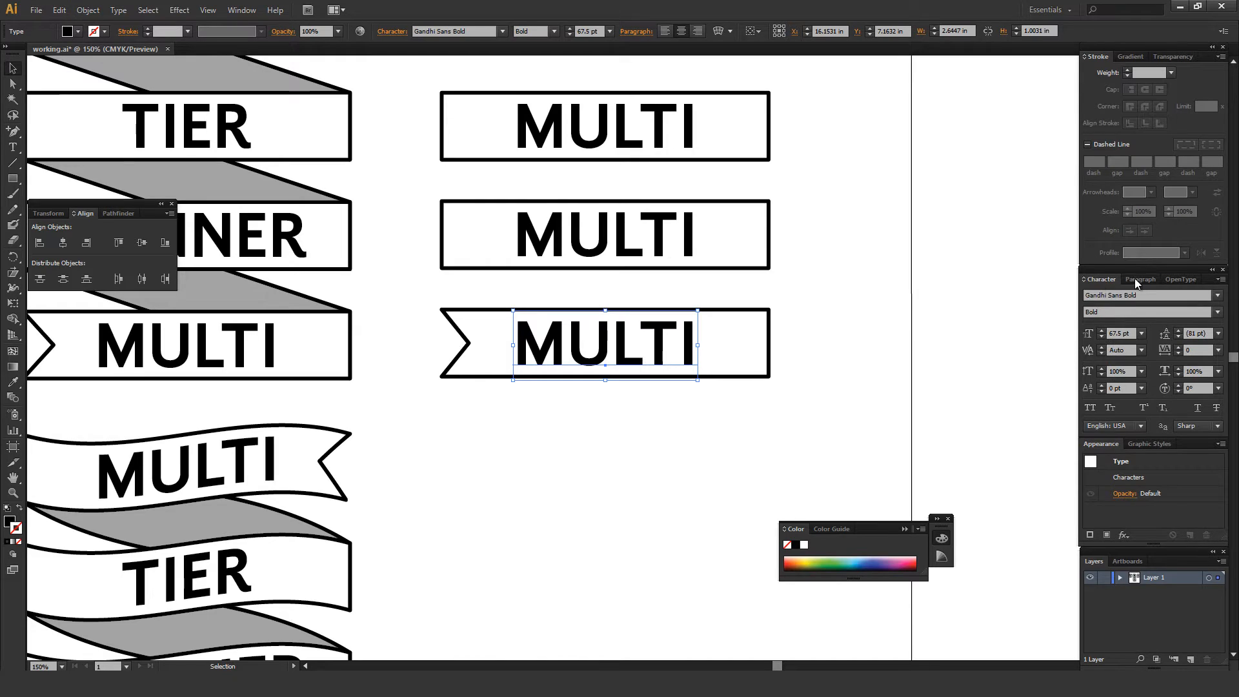
left_click(1140, 279)
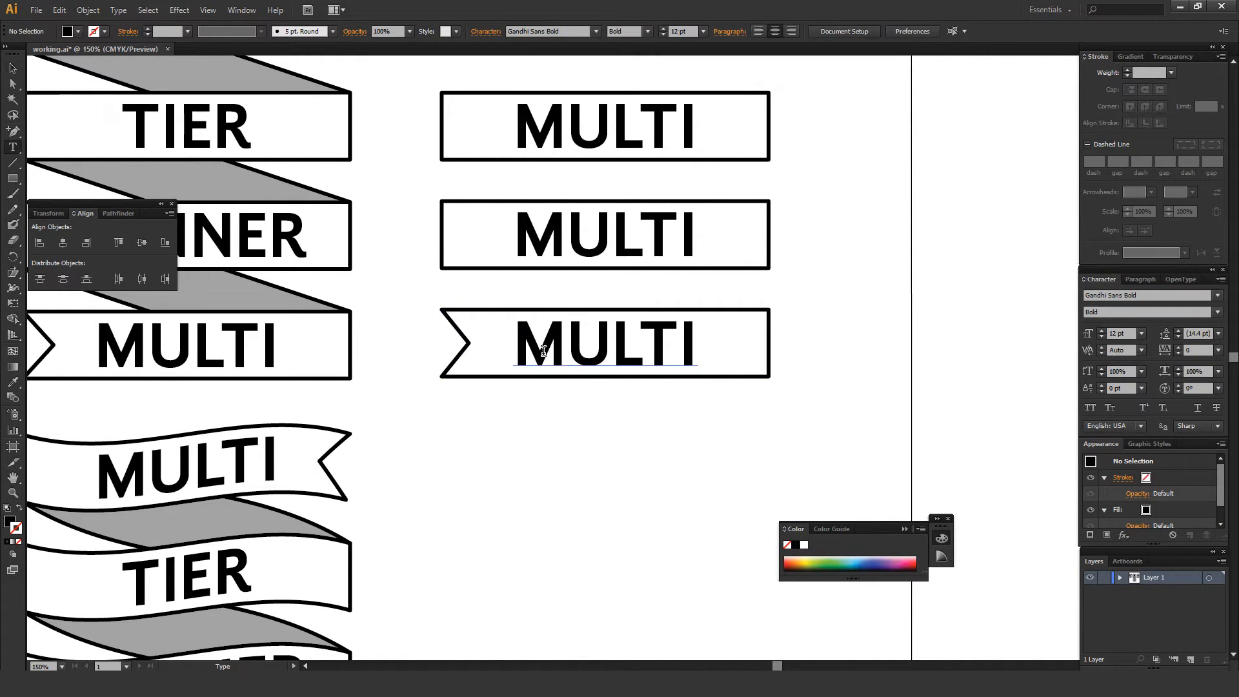
type("CHANGE")
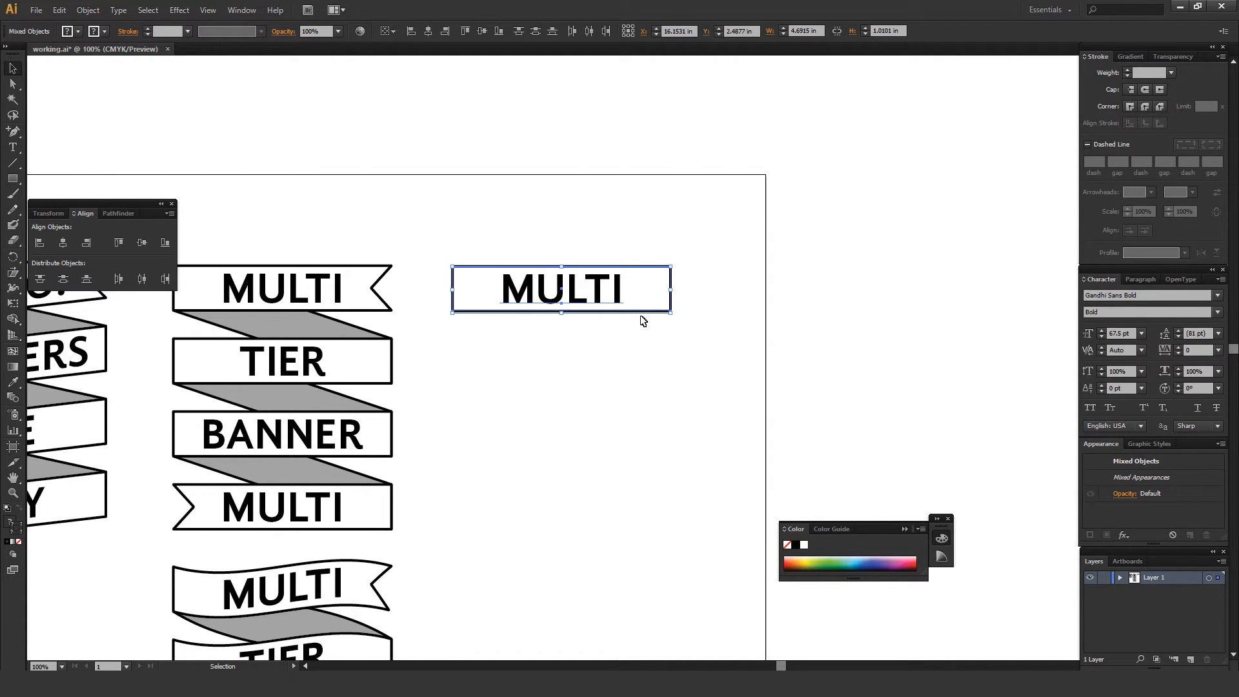
Group the boxed MULTI banner with its text and stack aligned copies straight below it.
key("ctrl+g")
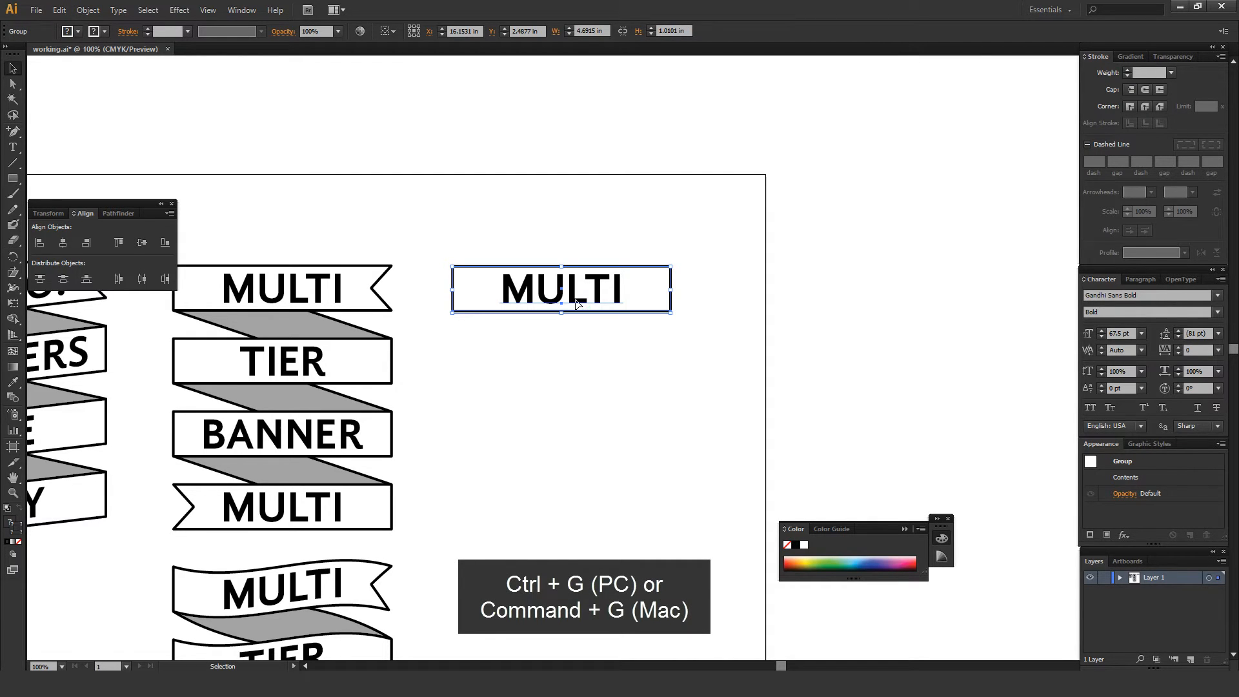
left_click_drag(562, 288, 561, 324)
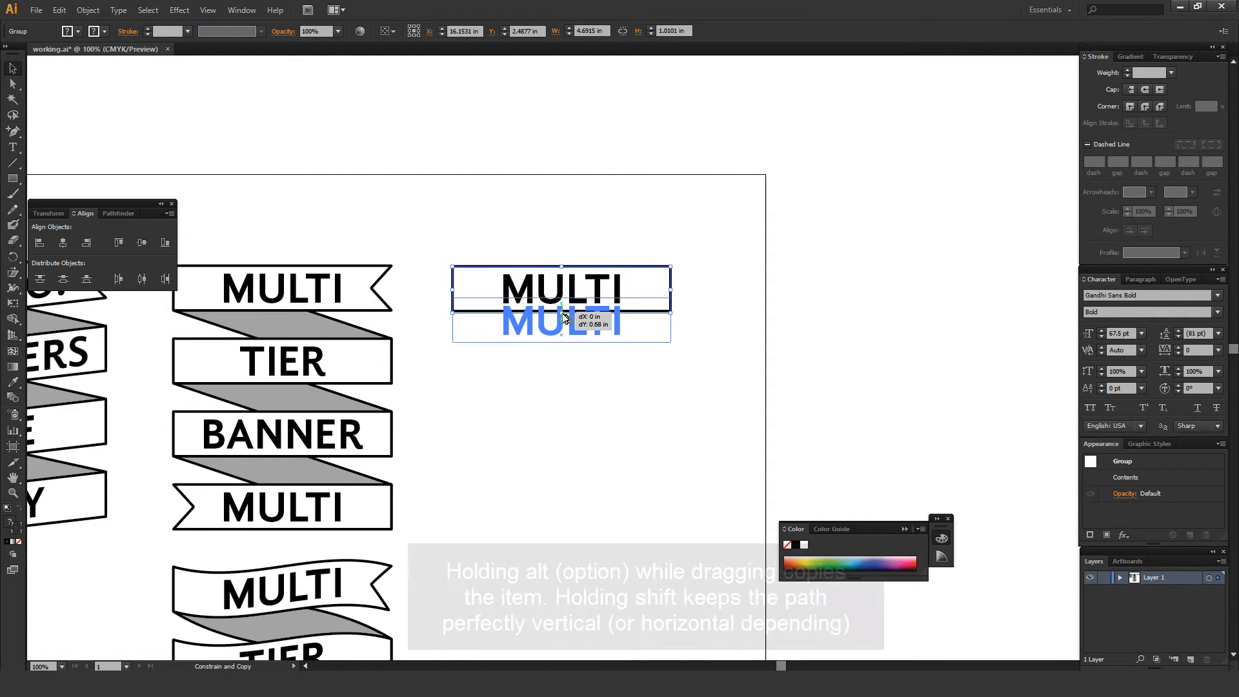
left_click_drag(561, 323, 562, 361)
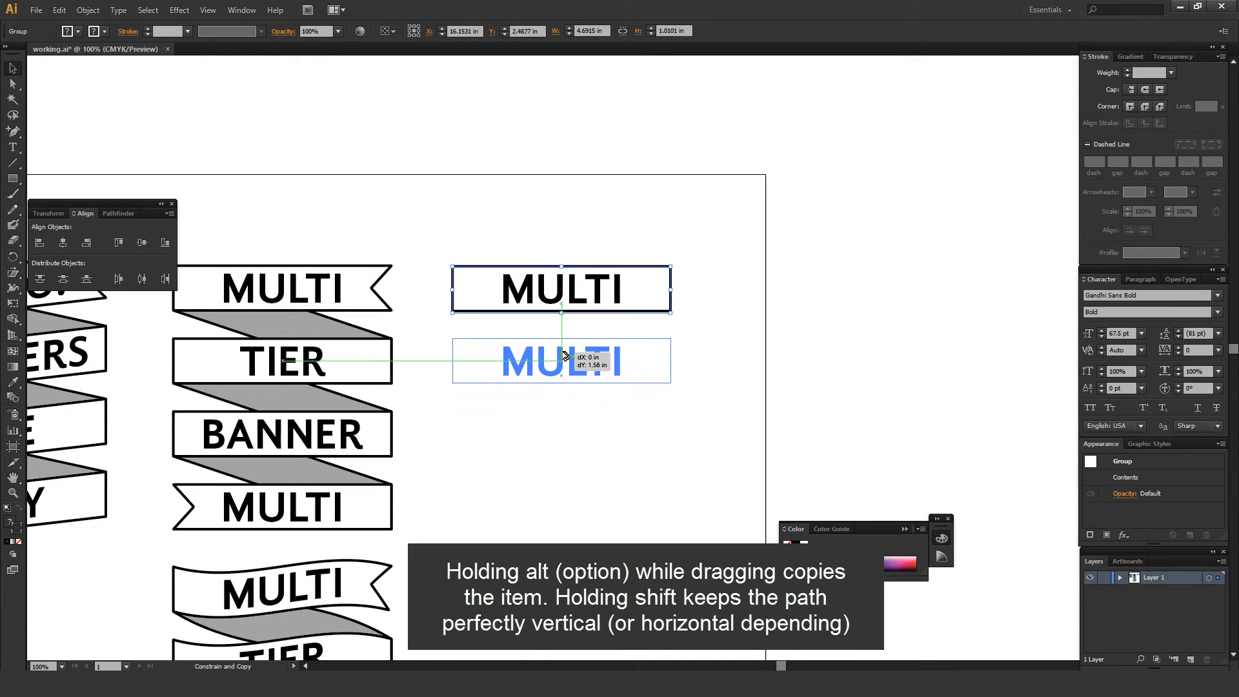
left_click_drag(561, 361, 569, 521)
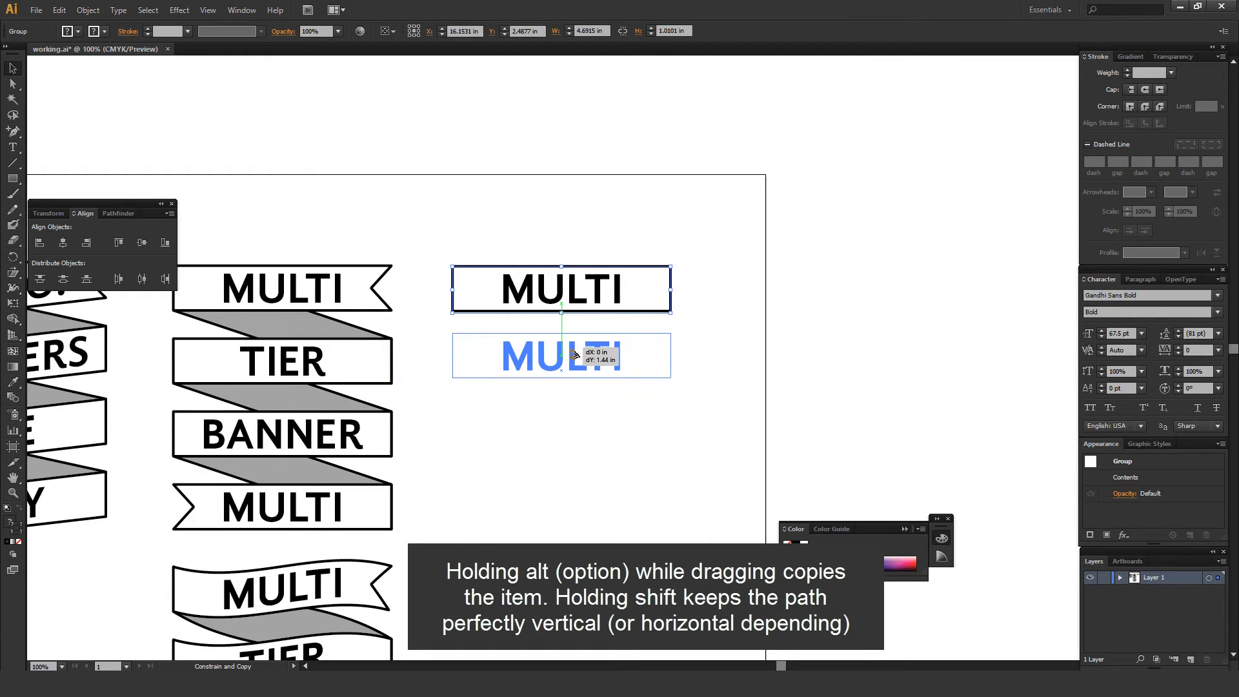
left_click_drag(562, 356, 561, 361)
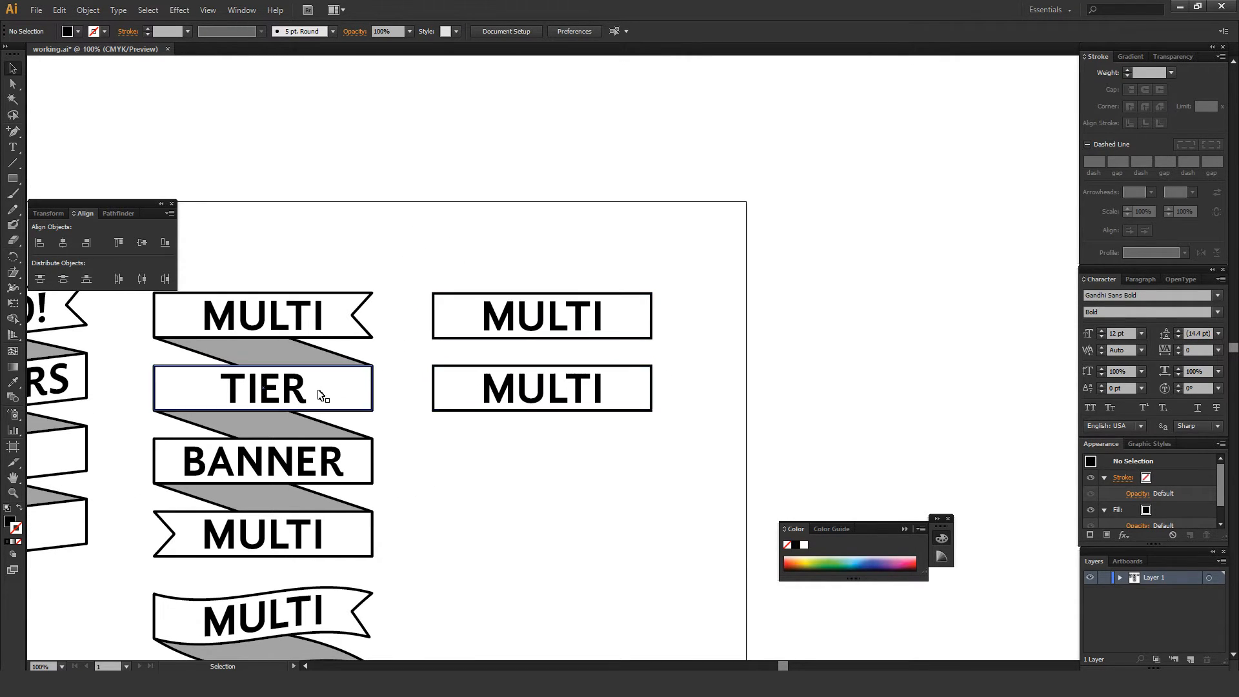
left_click(453, 219)
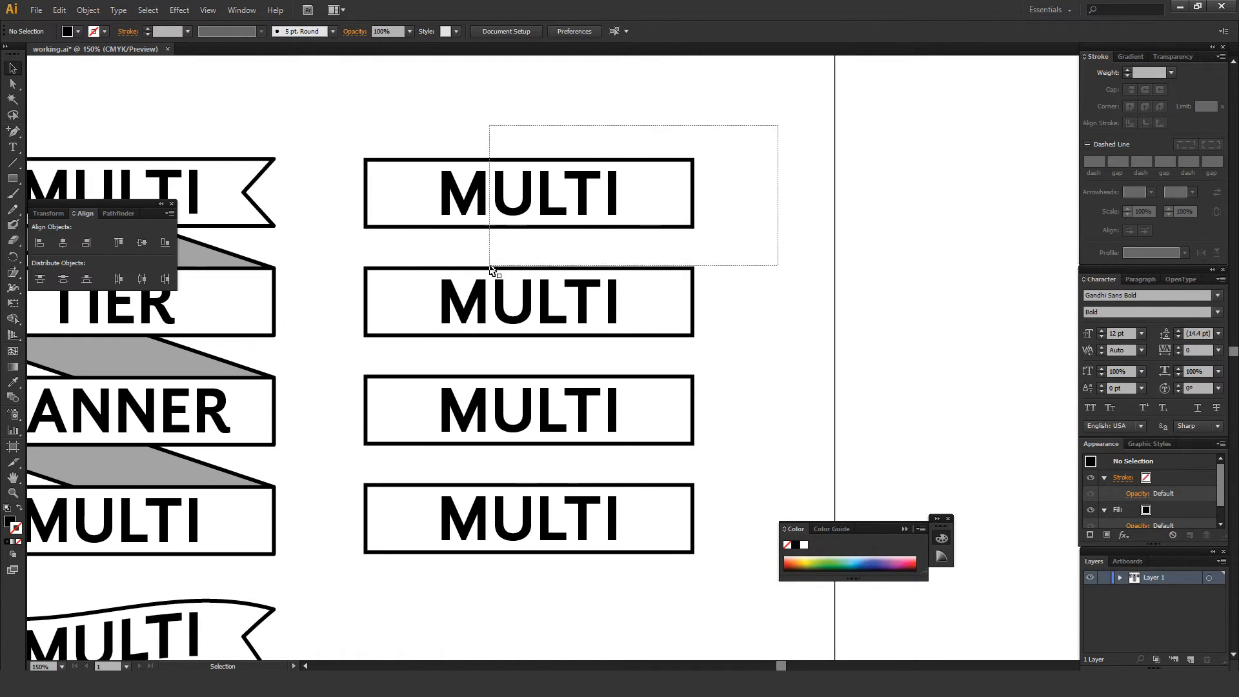
Add an anchor point on the right edge of the top MULTI banner.
left_click(529, 195)
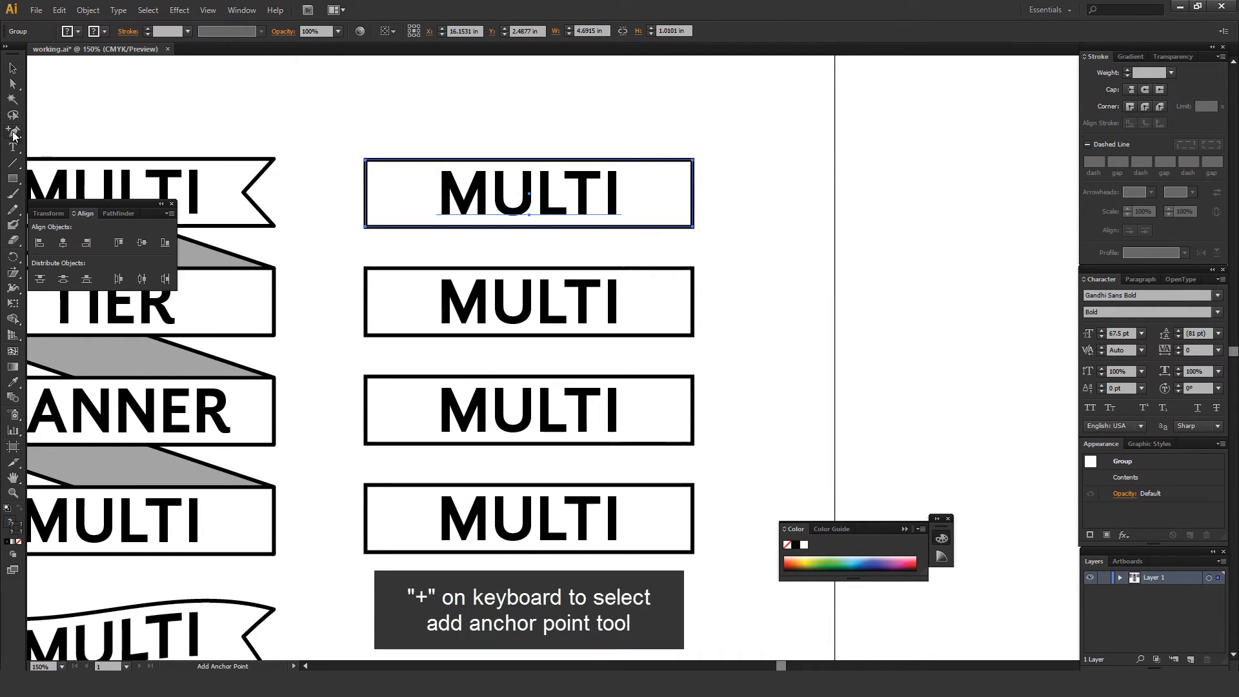
mouse_move(13, 134)
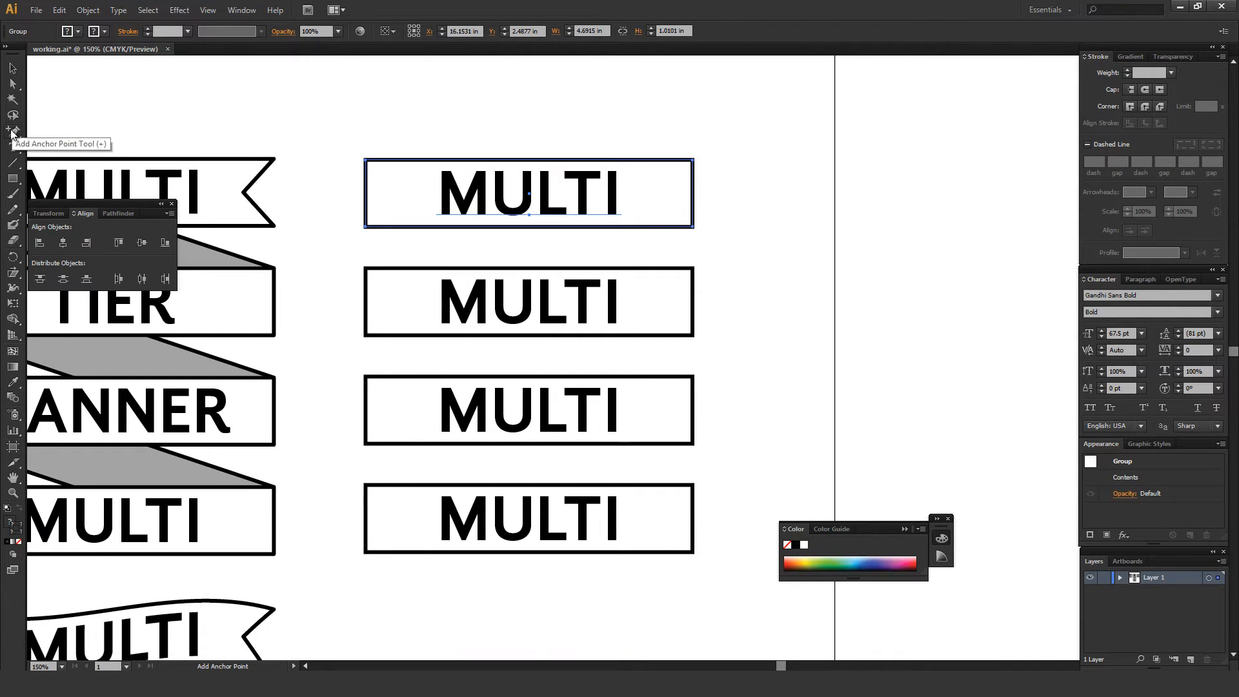
left_click(13, 132)
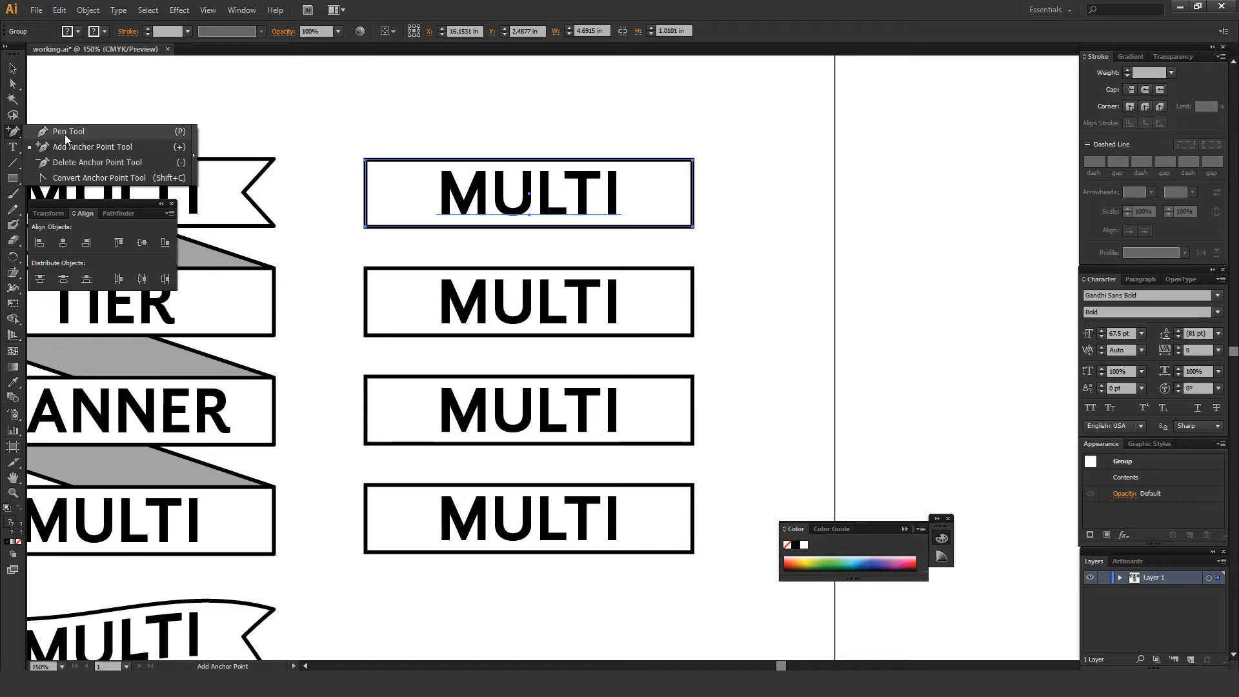
mouse_move(90, 146)
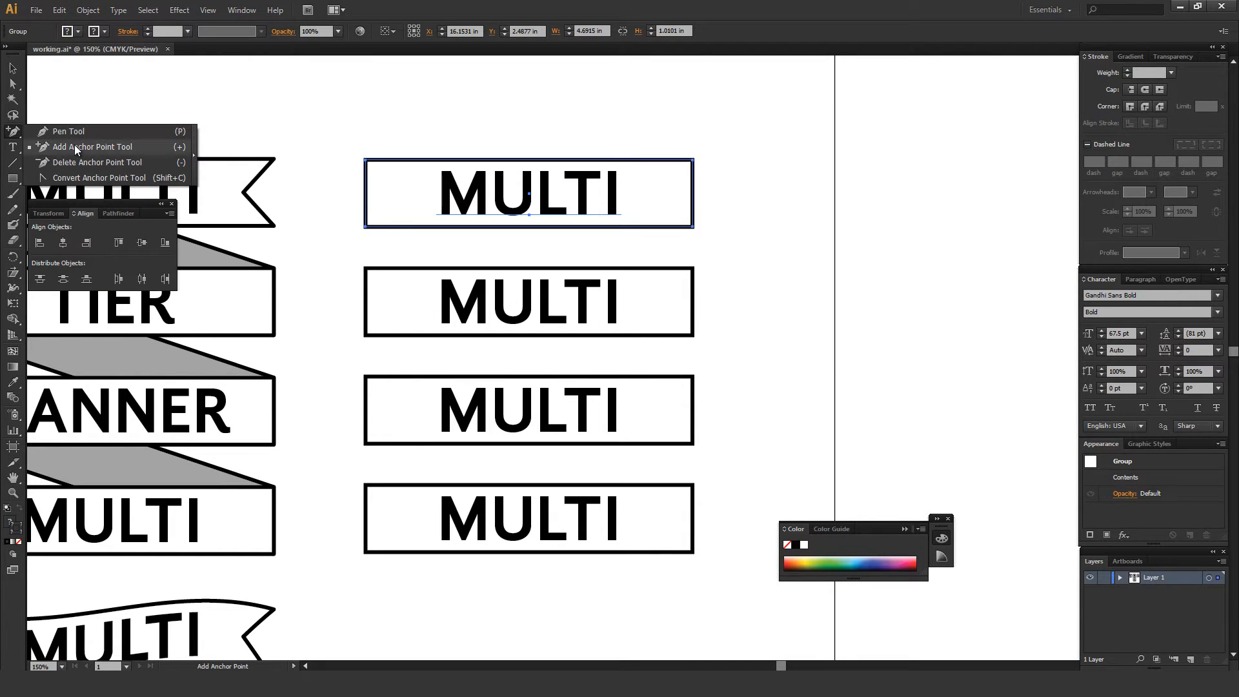
left_click(721, 180)
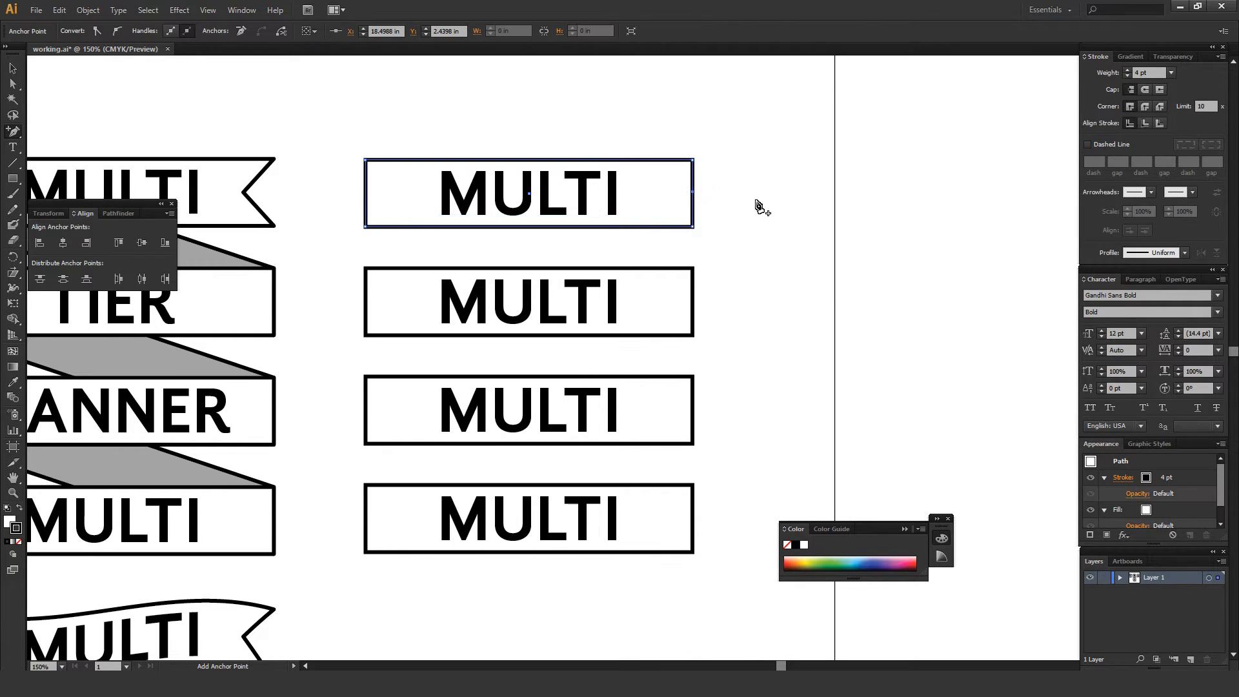
Pull the new point inward with Direct Selection to form a V-shaped notch.
key("a")
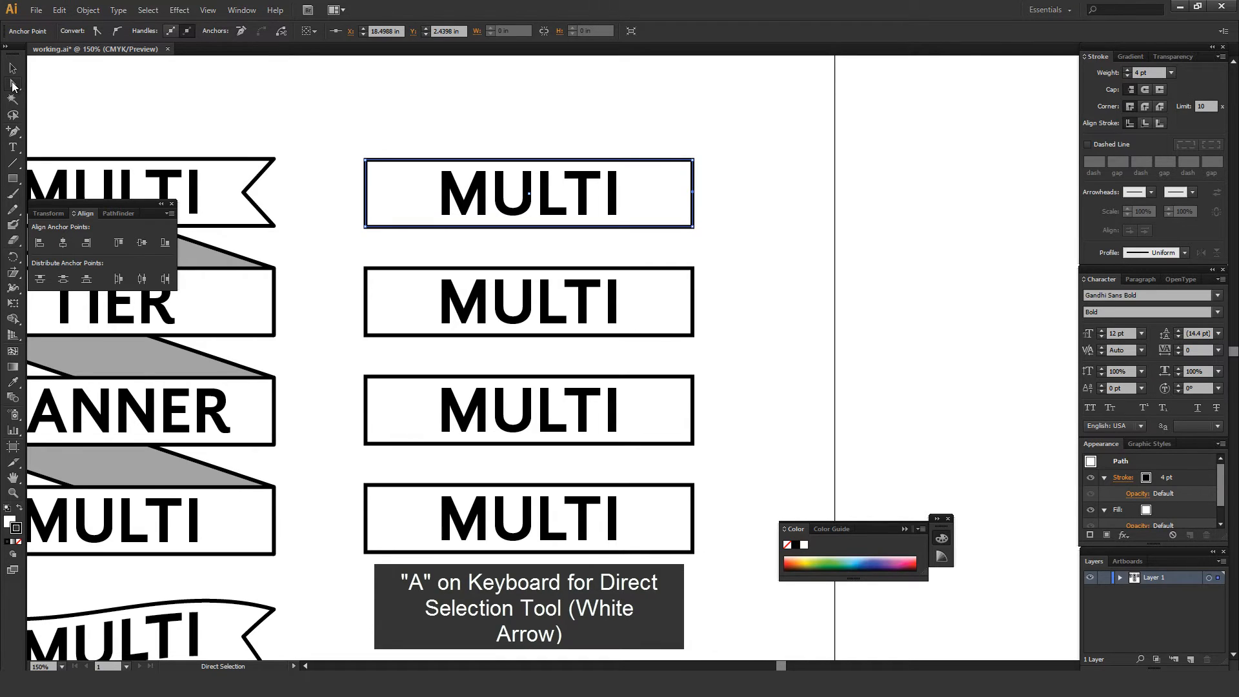
mouse_move(13, 85)
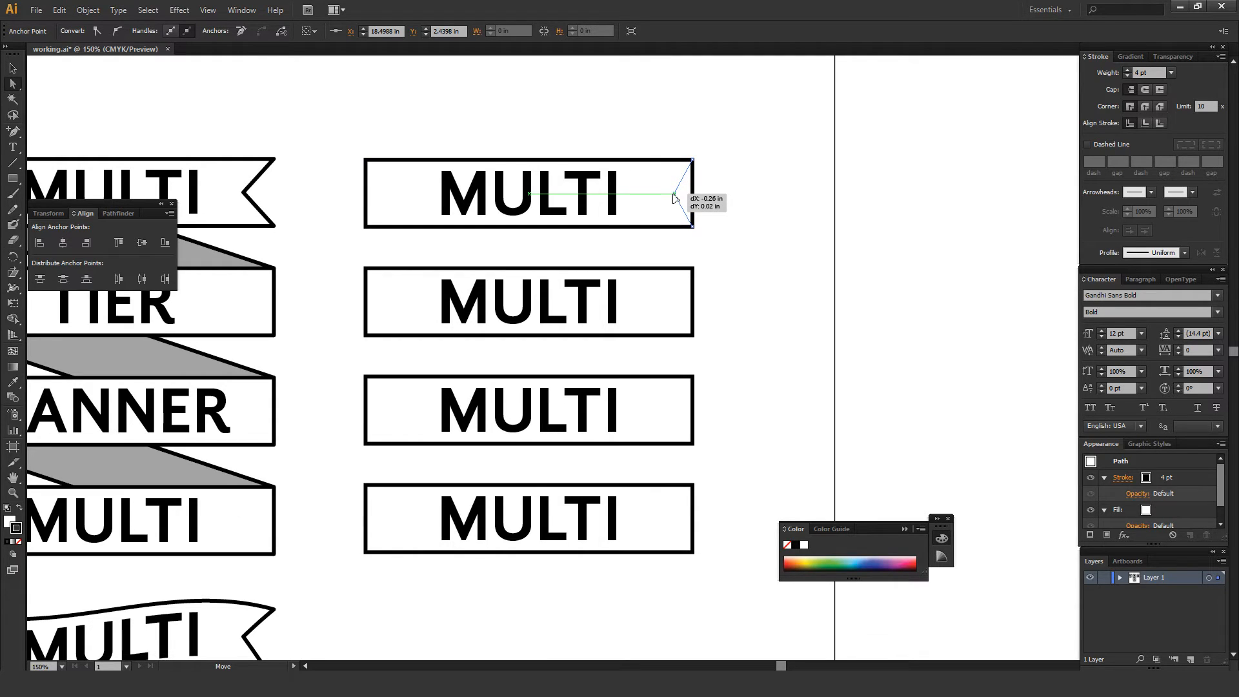
left_click_drag(673, 196, 670, 196)
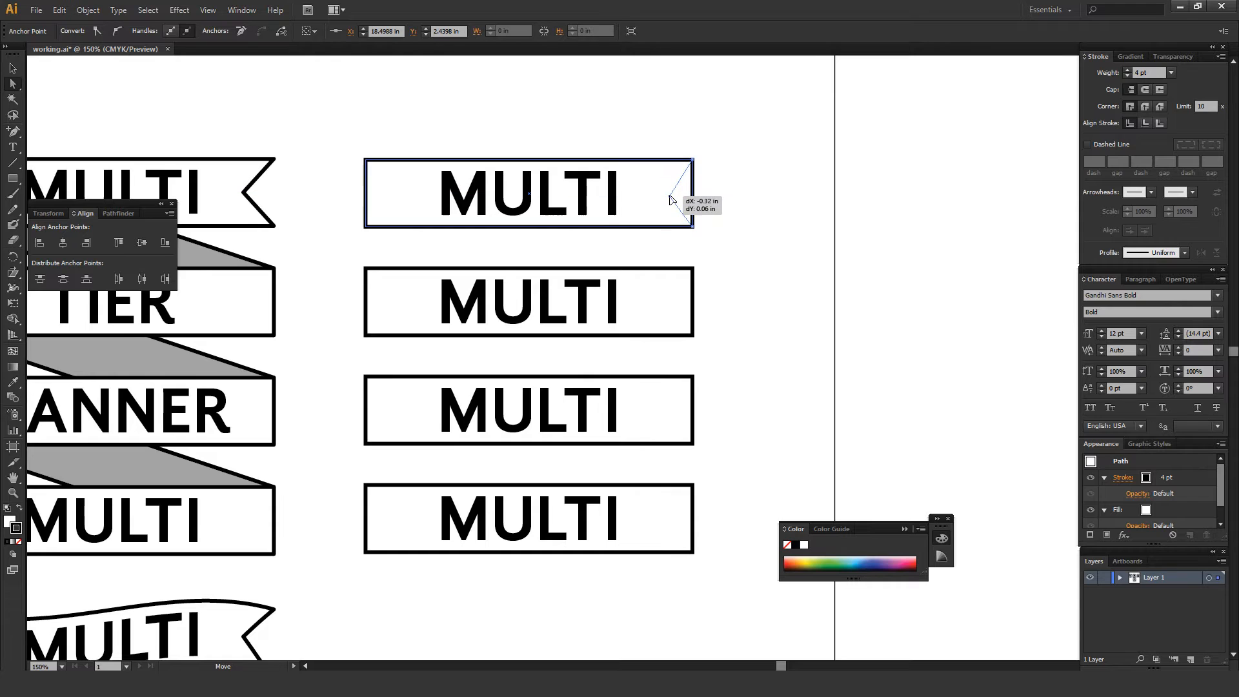
left_click_drag(692, 195, 666, 195)
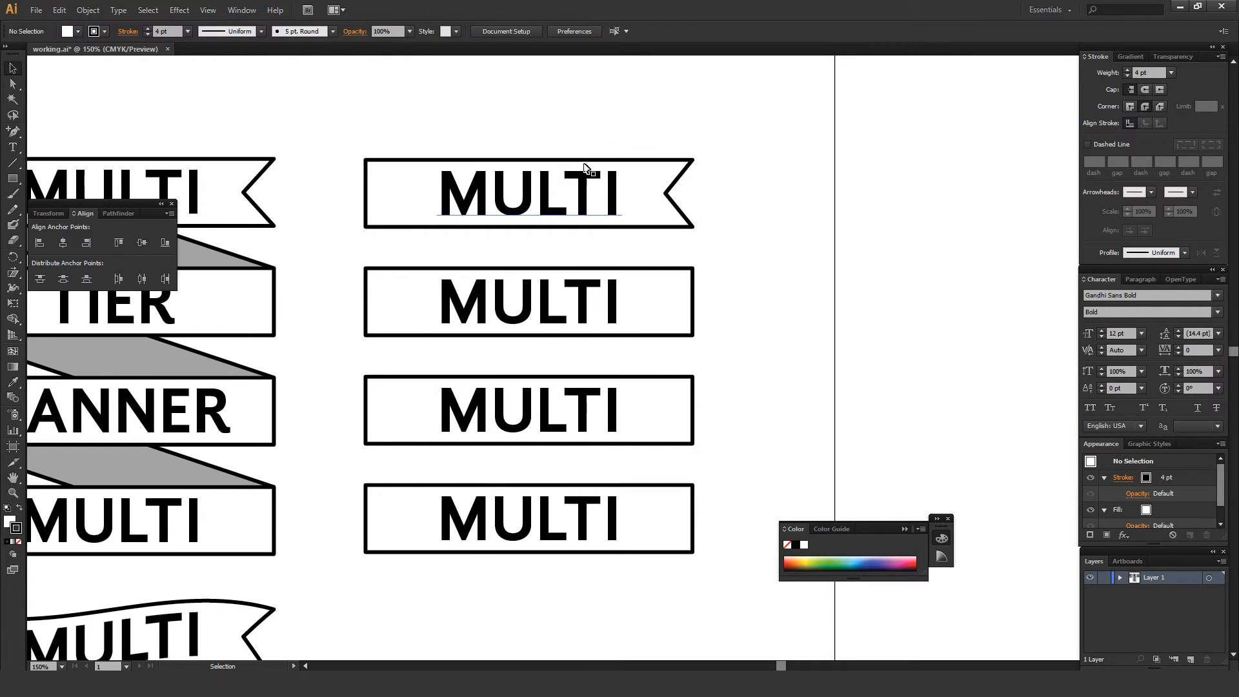
Duplicate the notched banner, rotate it 180° and place it in the bottom slot.
scroll("right", 3)
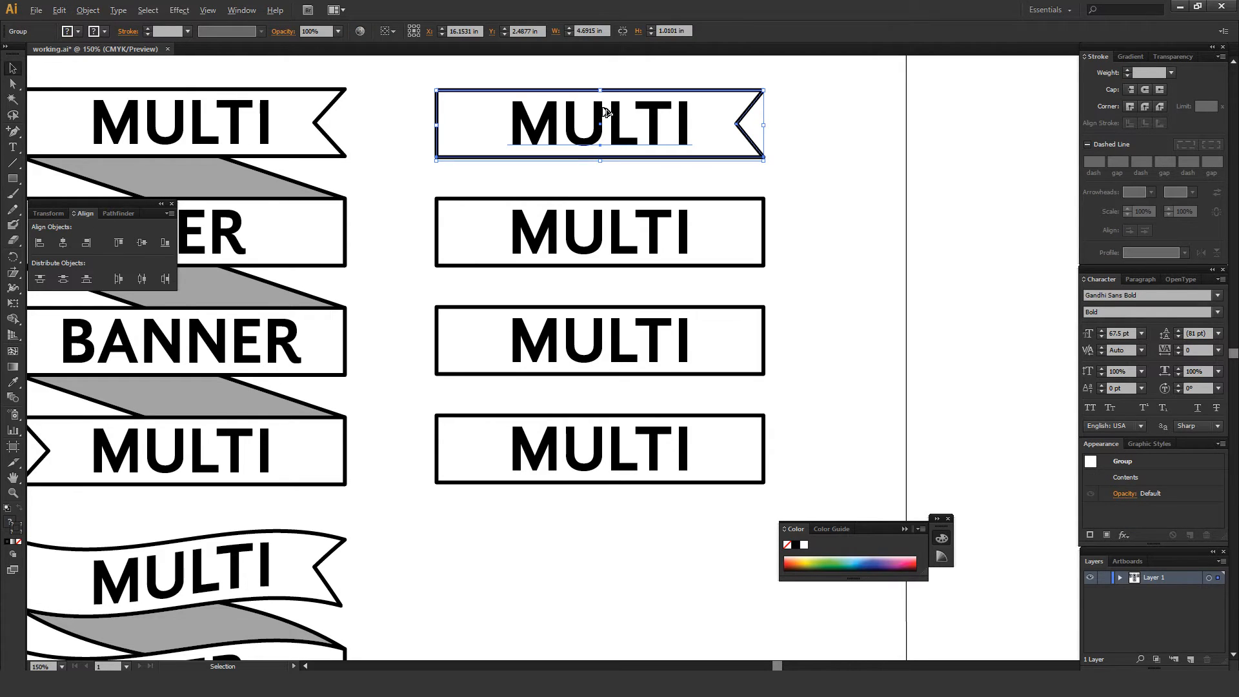
mouse_move(617, 120)
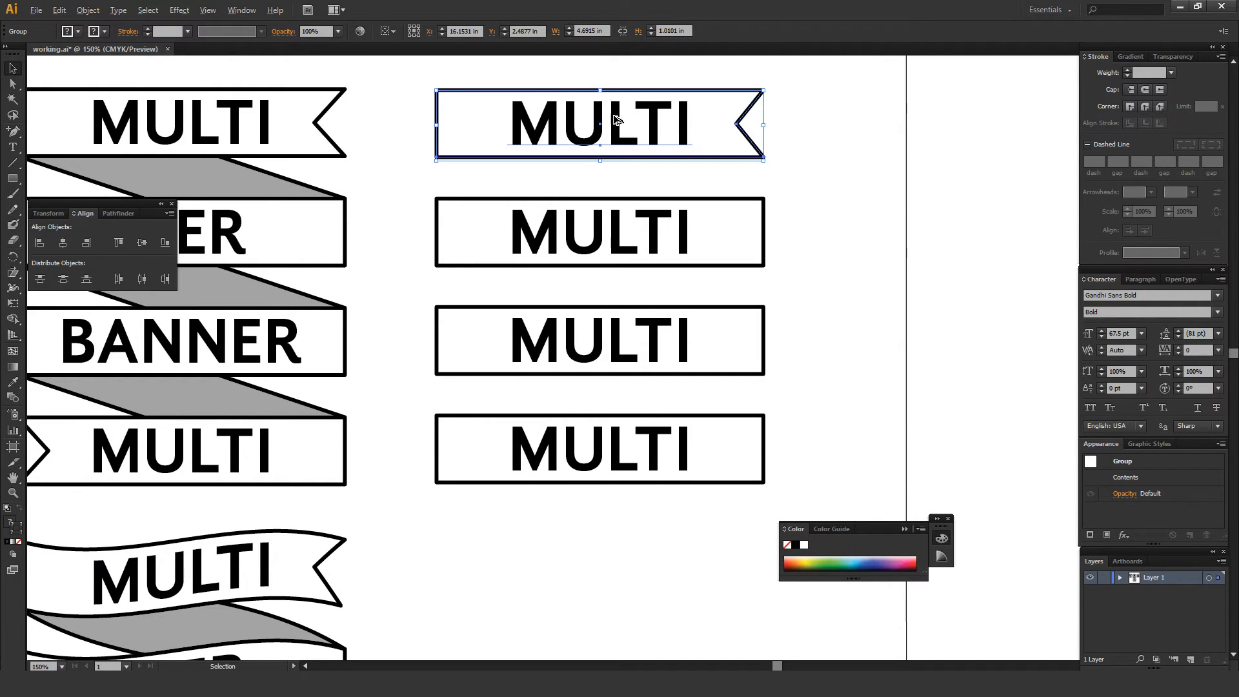
left_click_drag(600, 123, 600, 284)
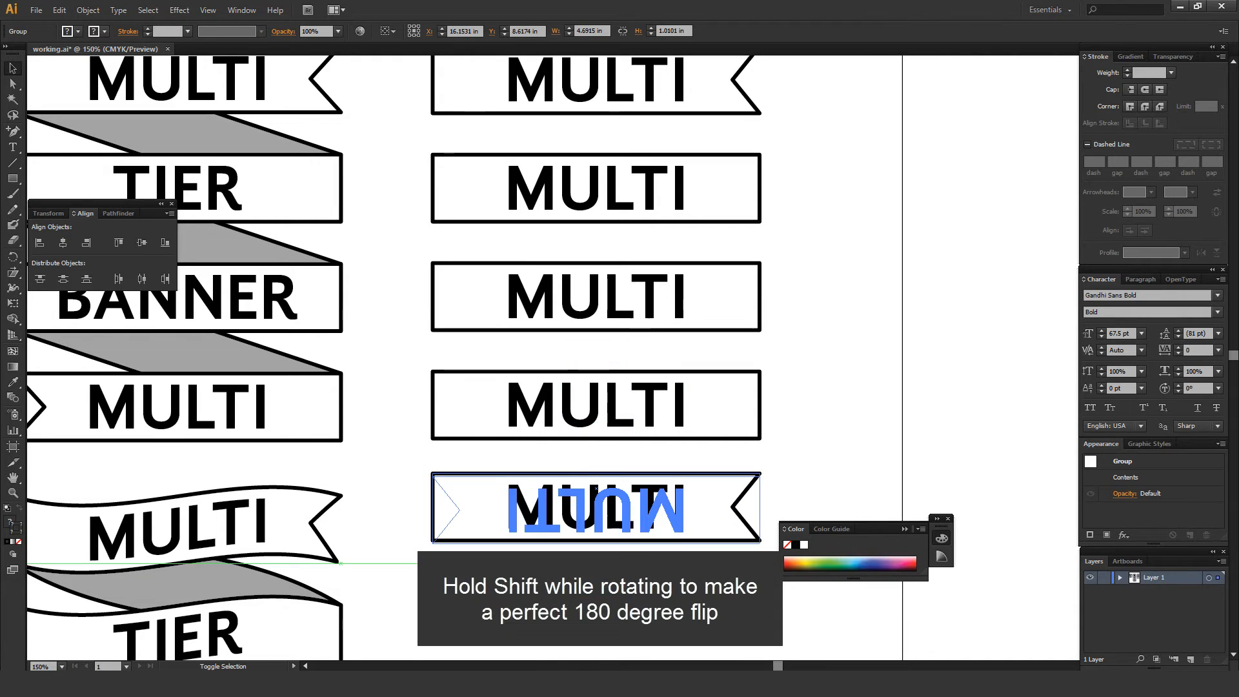
left_click_drag(755, 478, 763, 470)
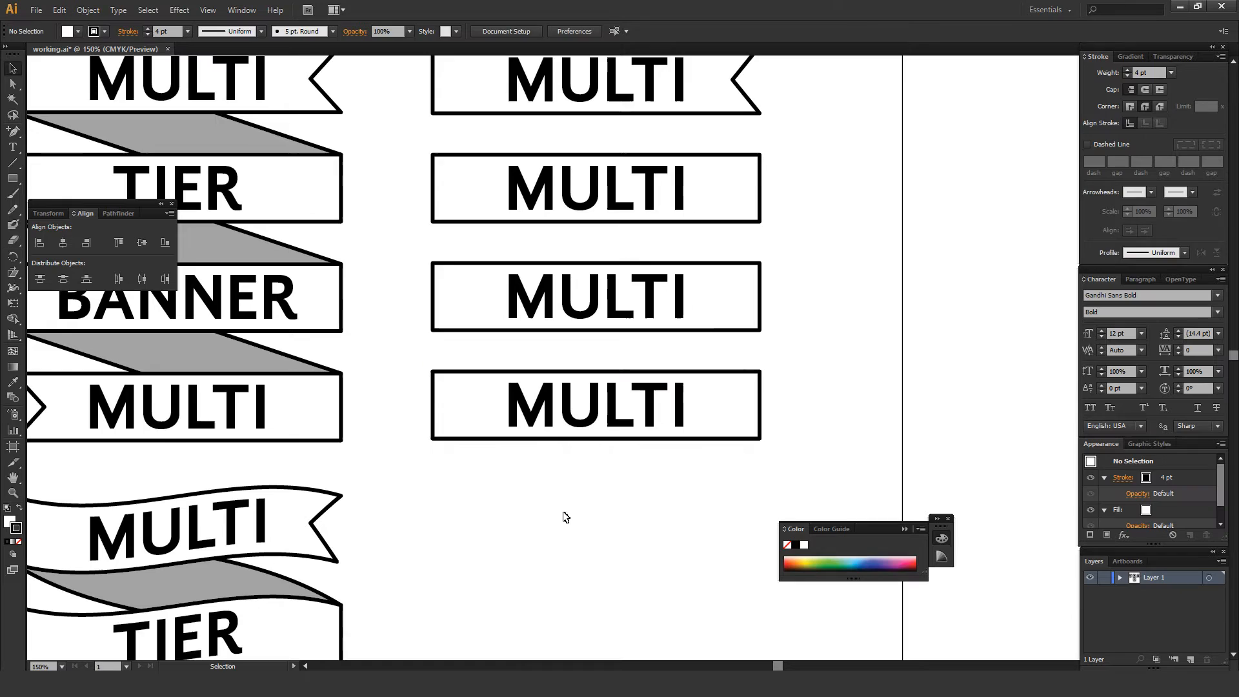
left_click(595, 405)
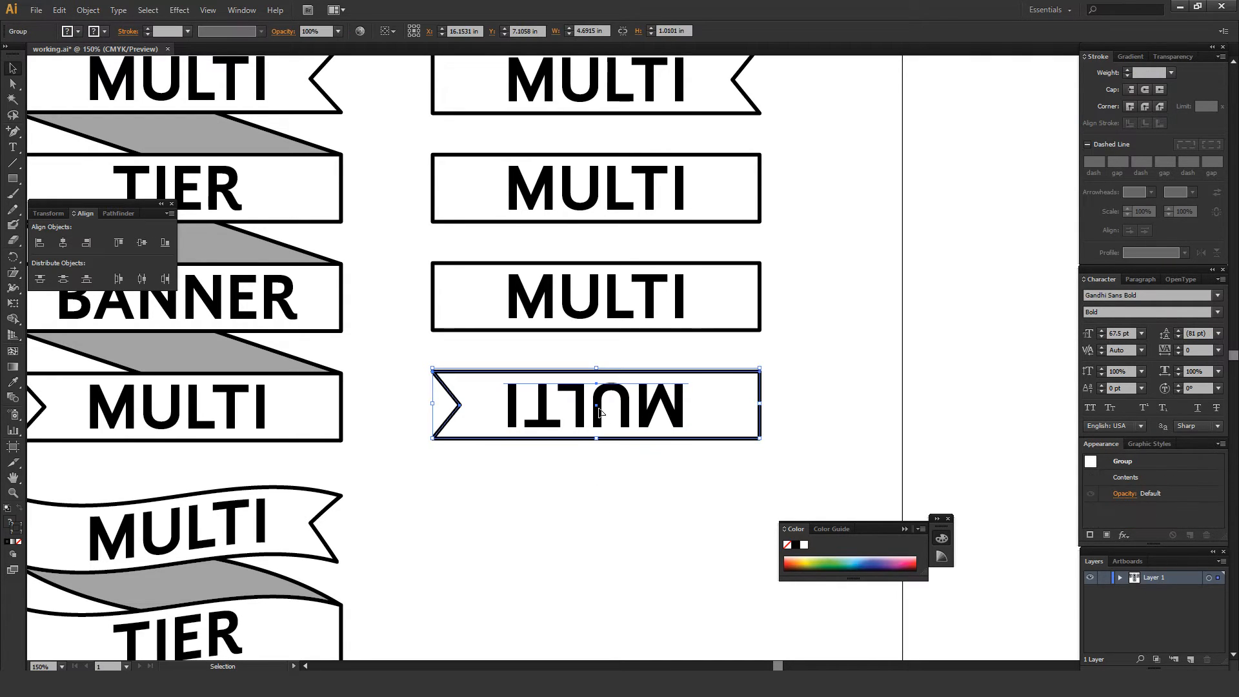
mouse_move(606, 404)
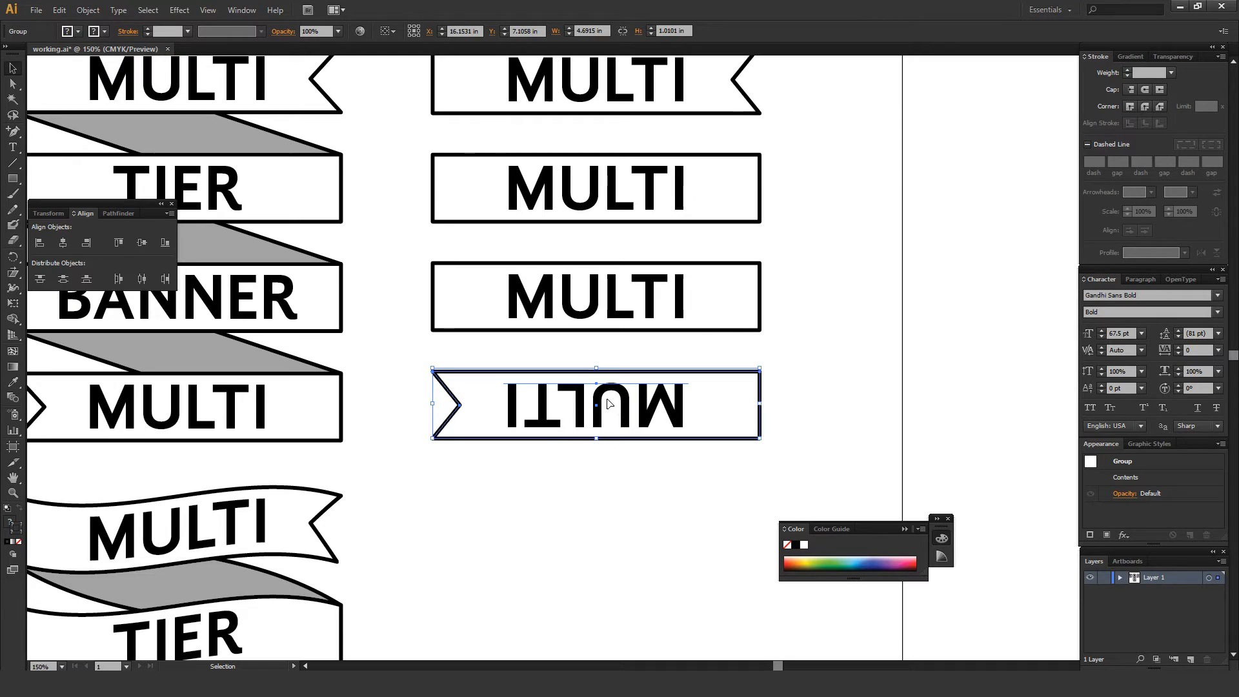
Ungroup the flipped bottom banner into separate pieces.
right_click(608, 405)
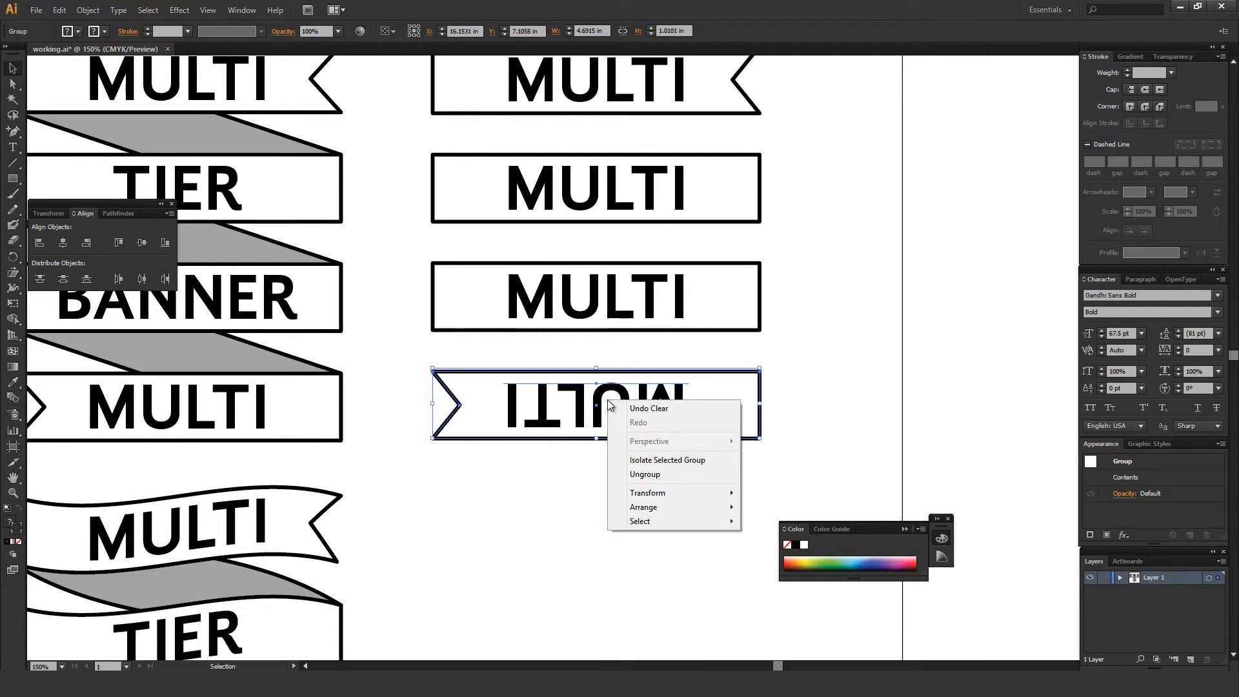
left_click(644, 476)
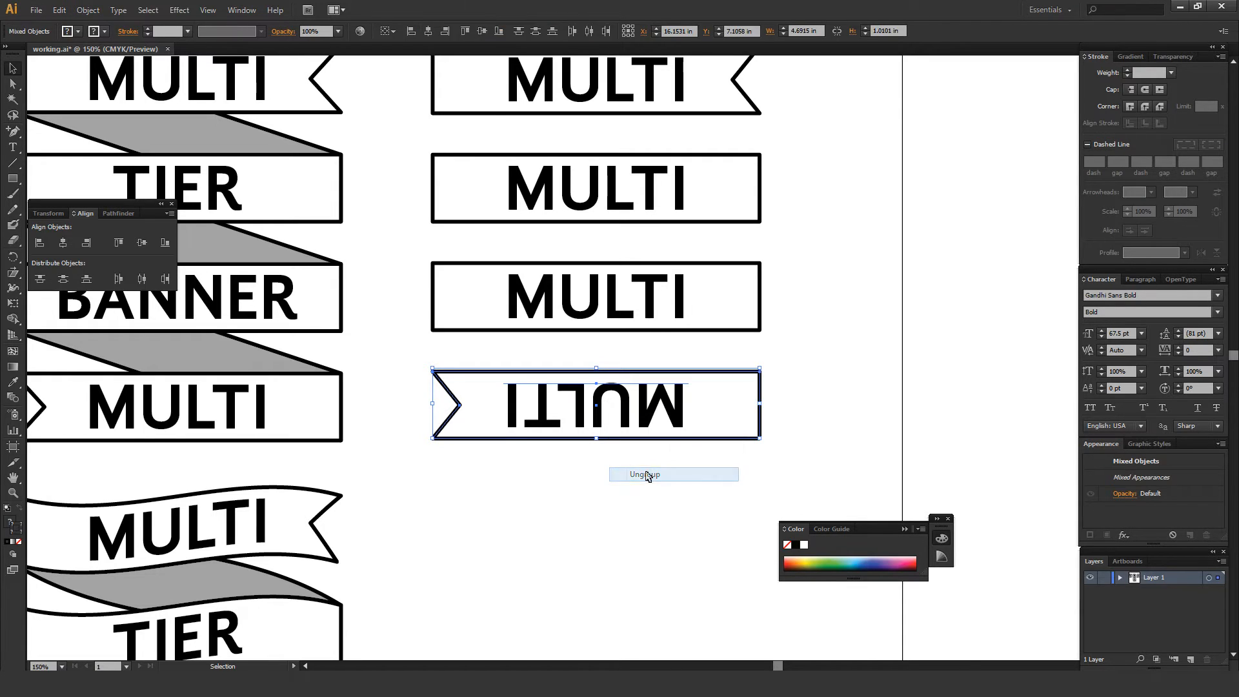
left_click(644, 473)
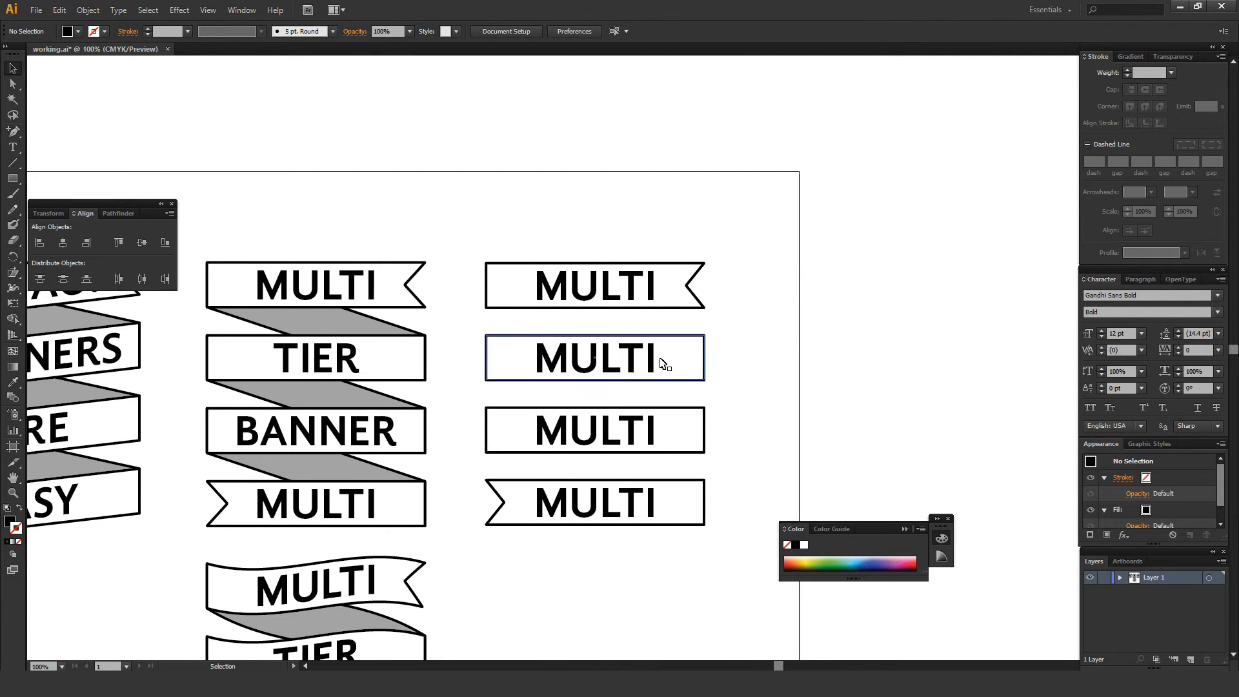
Remove the MULTI text from a banner copy, leaving an empty rectangle.
left_click(594, 357)
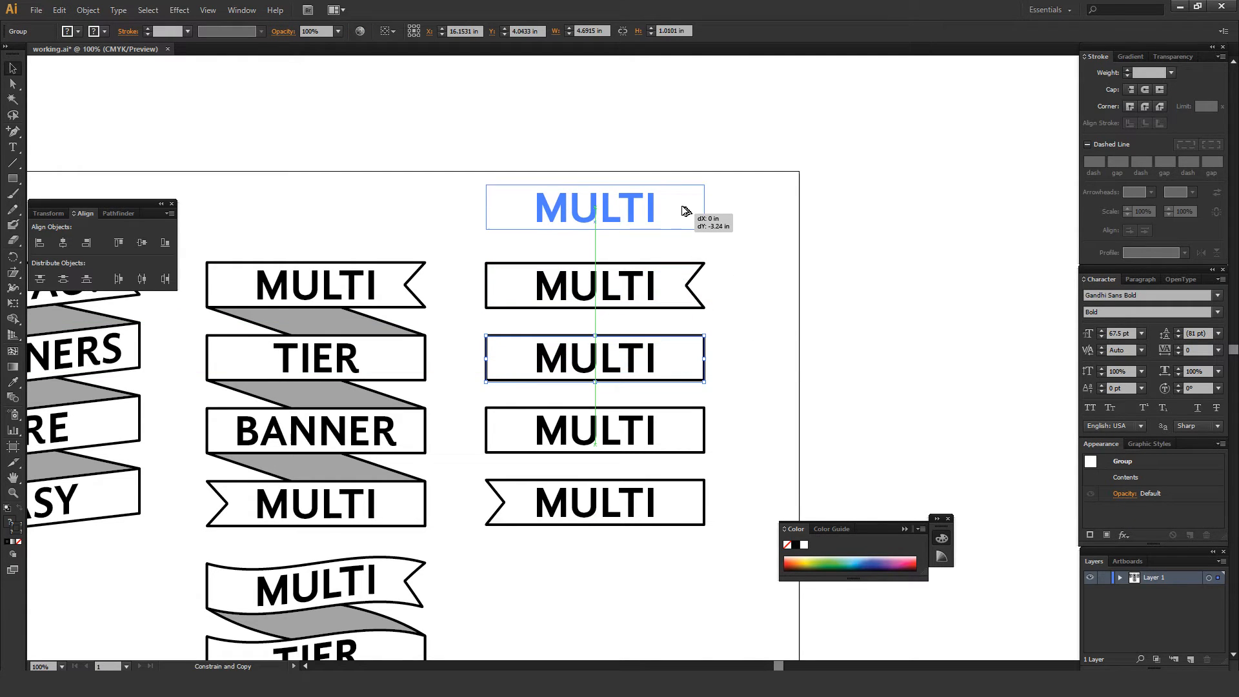
right_click(592, 202)
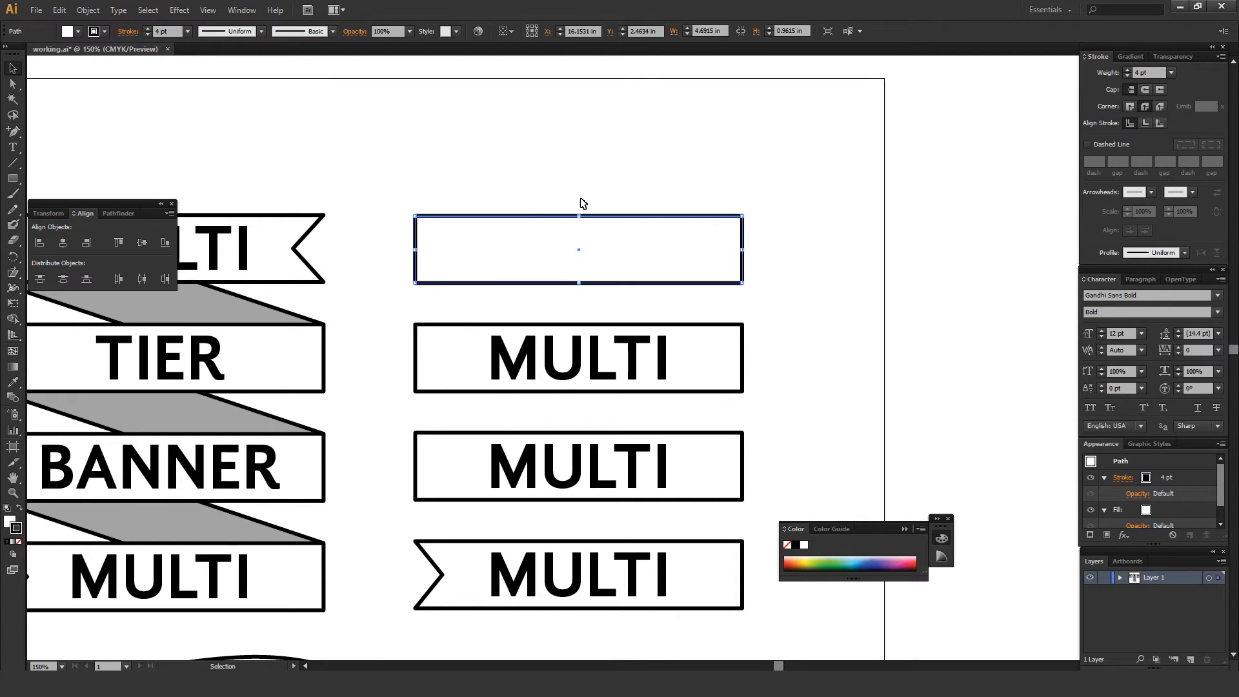
left_click(658, 193)
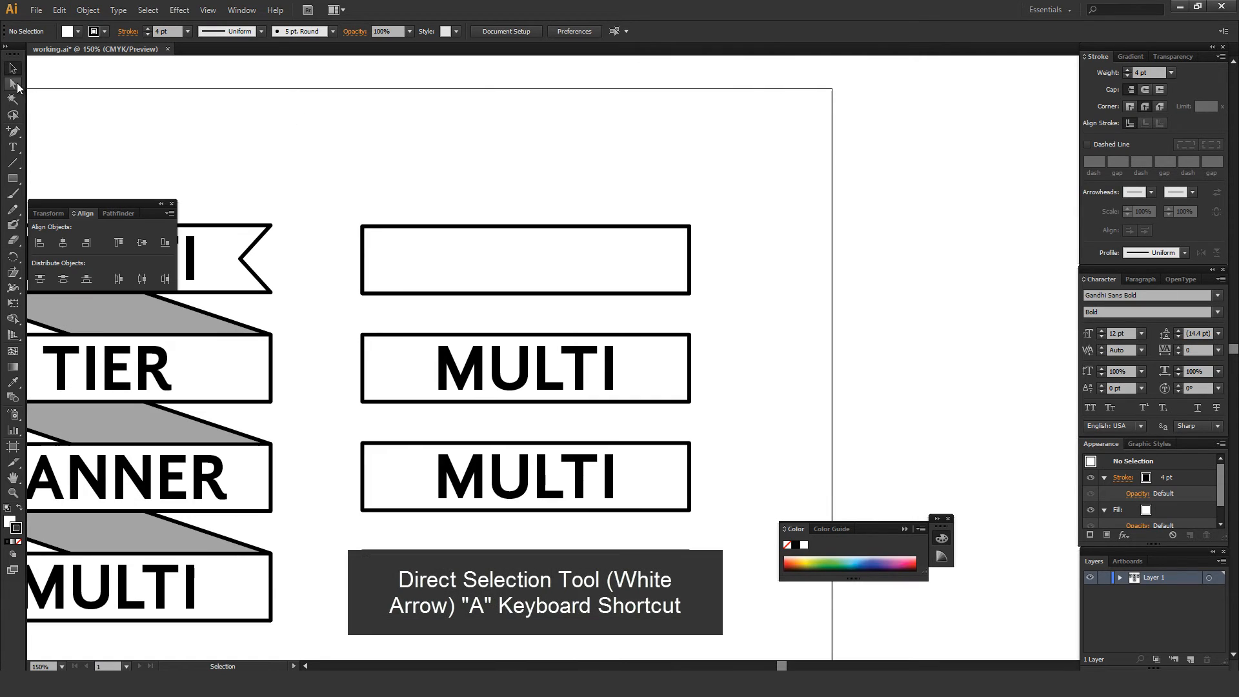
mouse_move(11, 82)
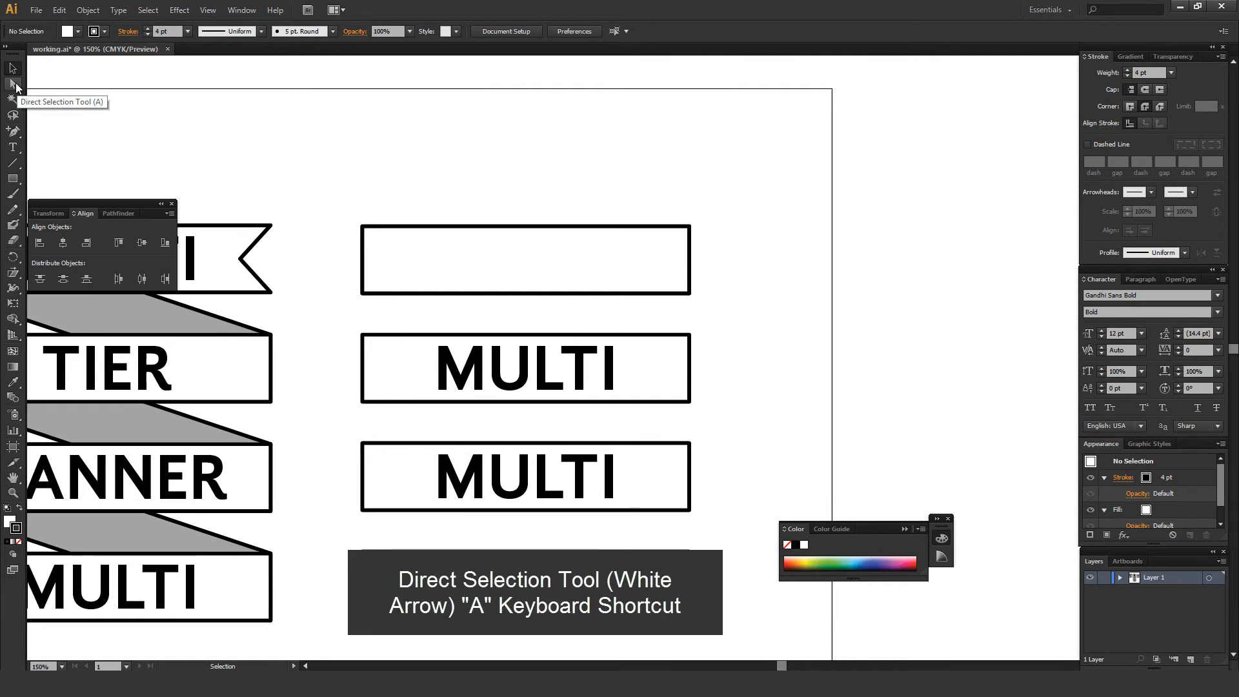
Drag the rectangle's right anchor points downward into a slanted connector shape.
left_click(13, 86)
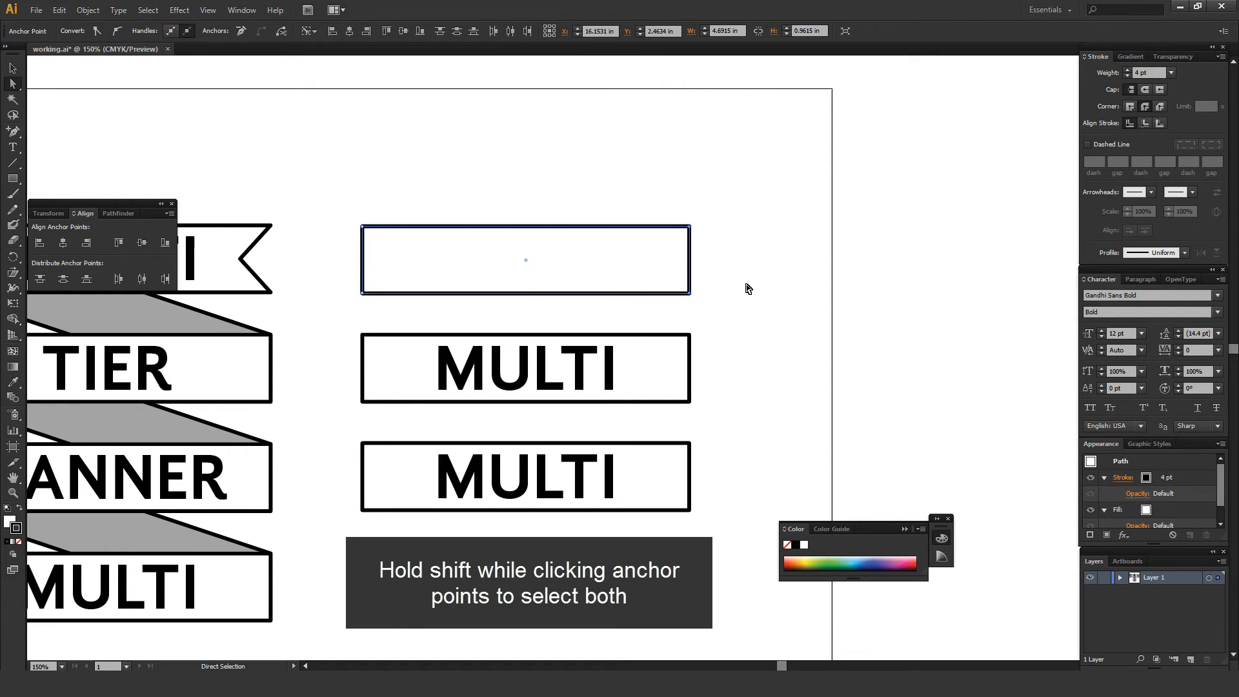
left_click_drag(688, 293, 656, 307)
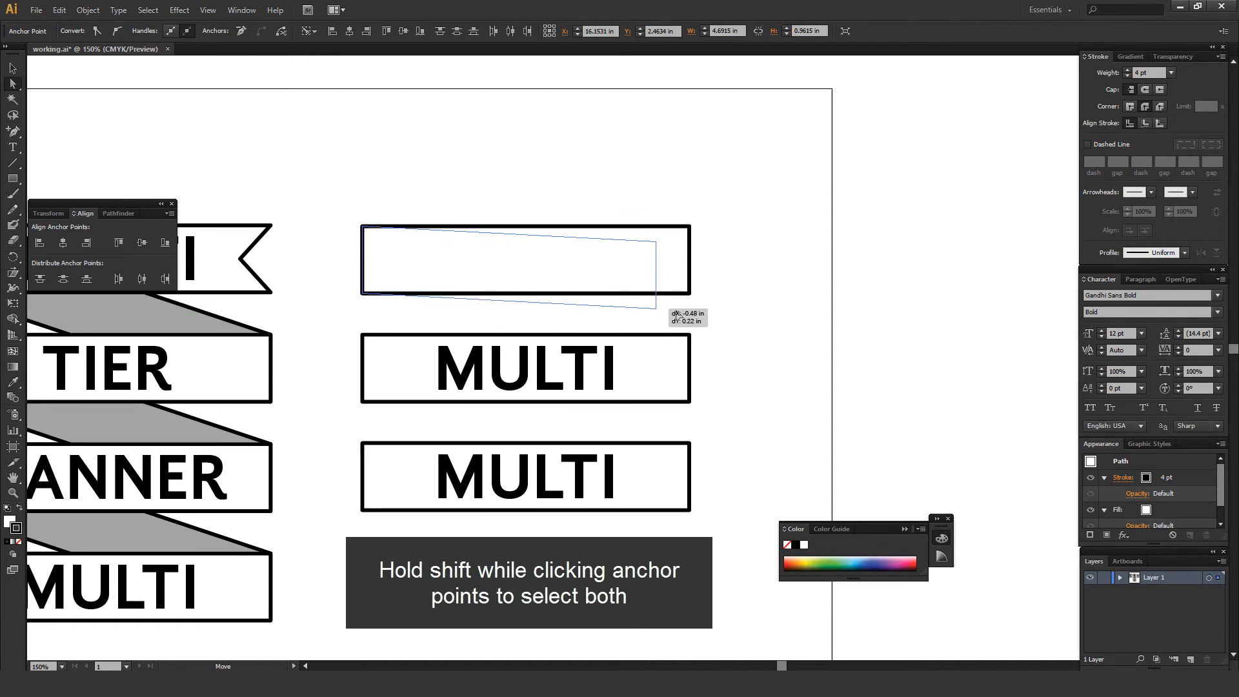
left_click_drag(656, 304, 690, 404)
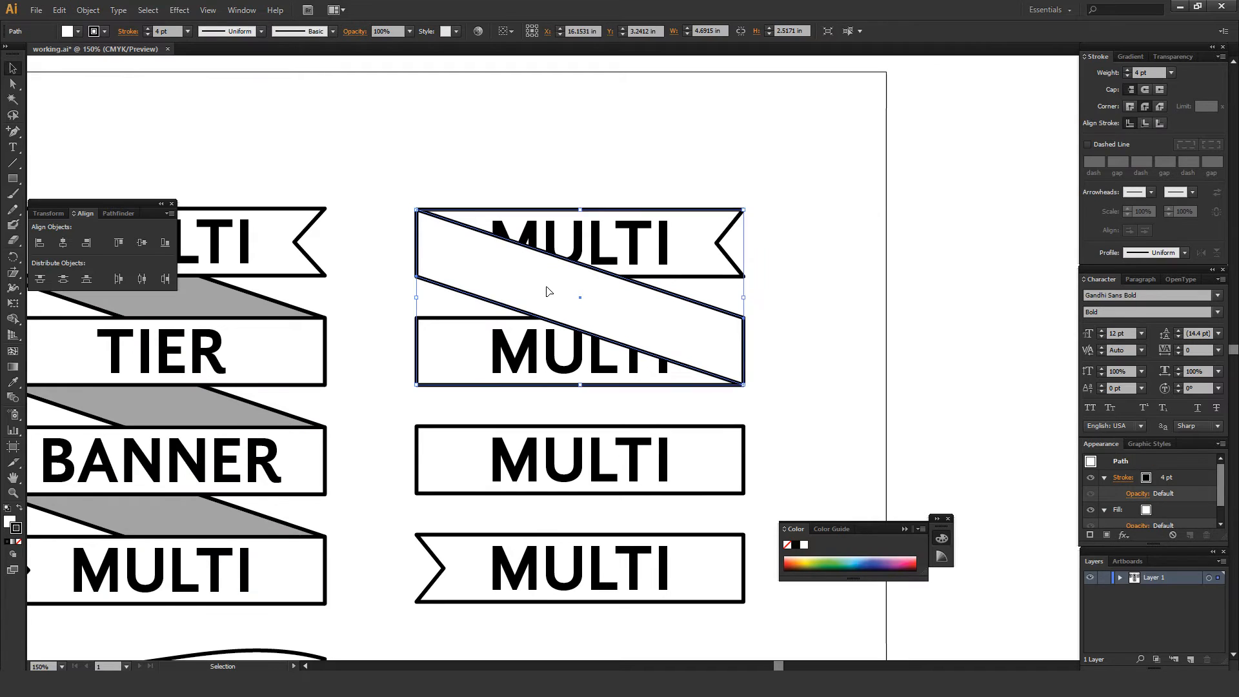
Send the slanted connector to the back and copy it between each pair of stacked banners.
scroll("down", 3)
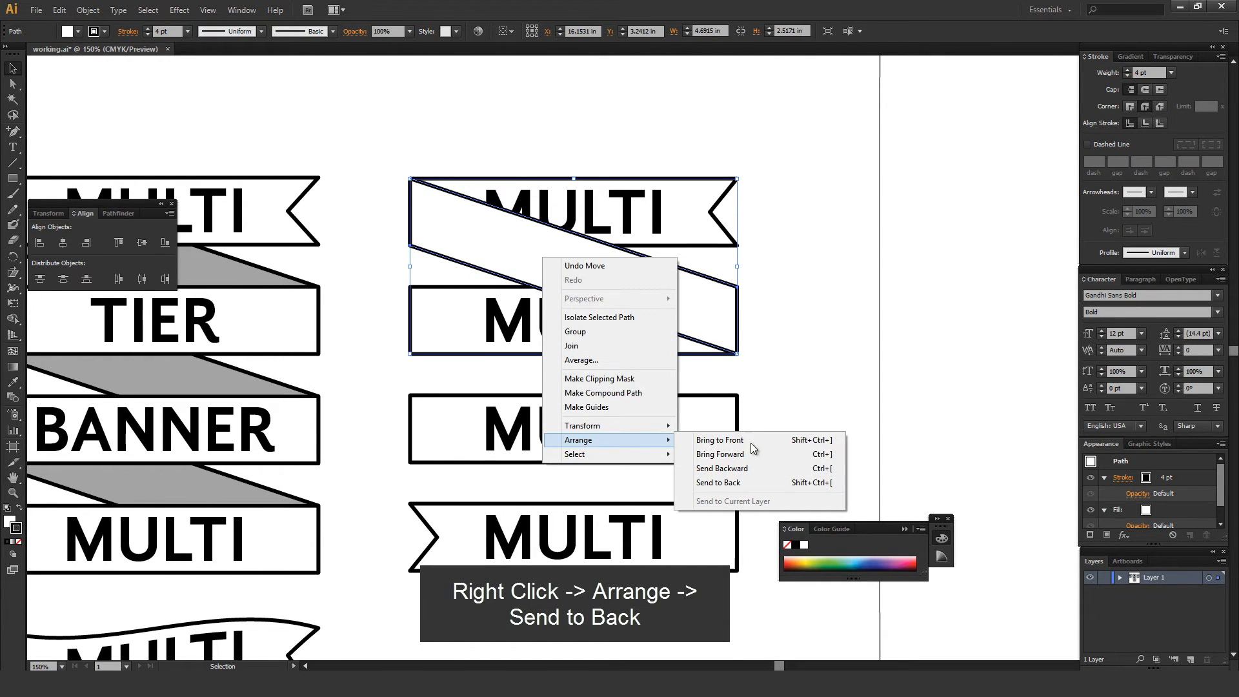
left_click(718, 483)
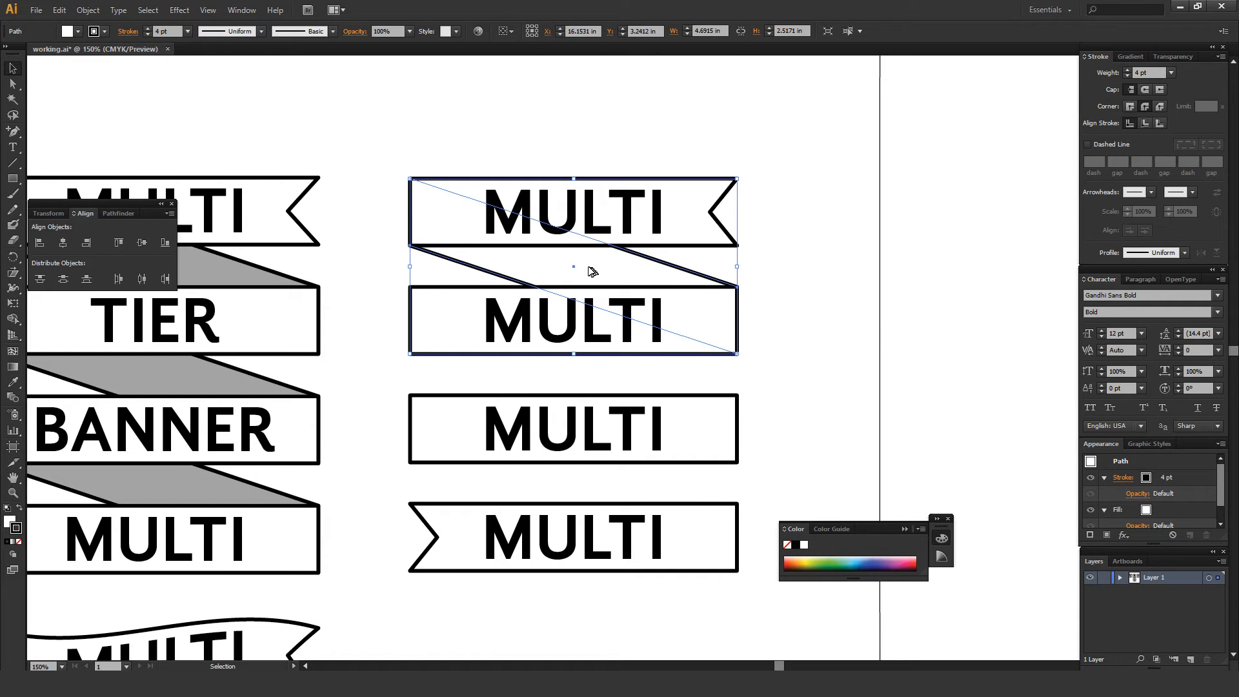
left_click_drag(573, 273, 573, 370)
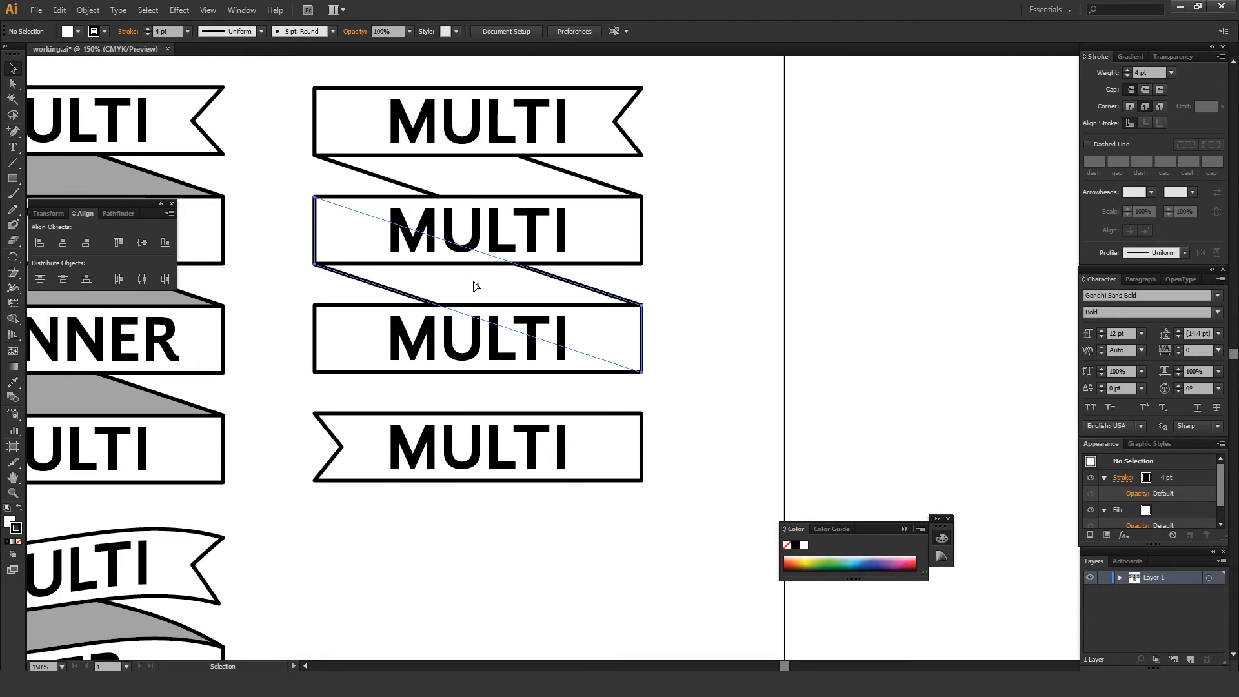
left_click_drag(478, 230, 477, 299)
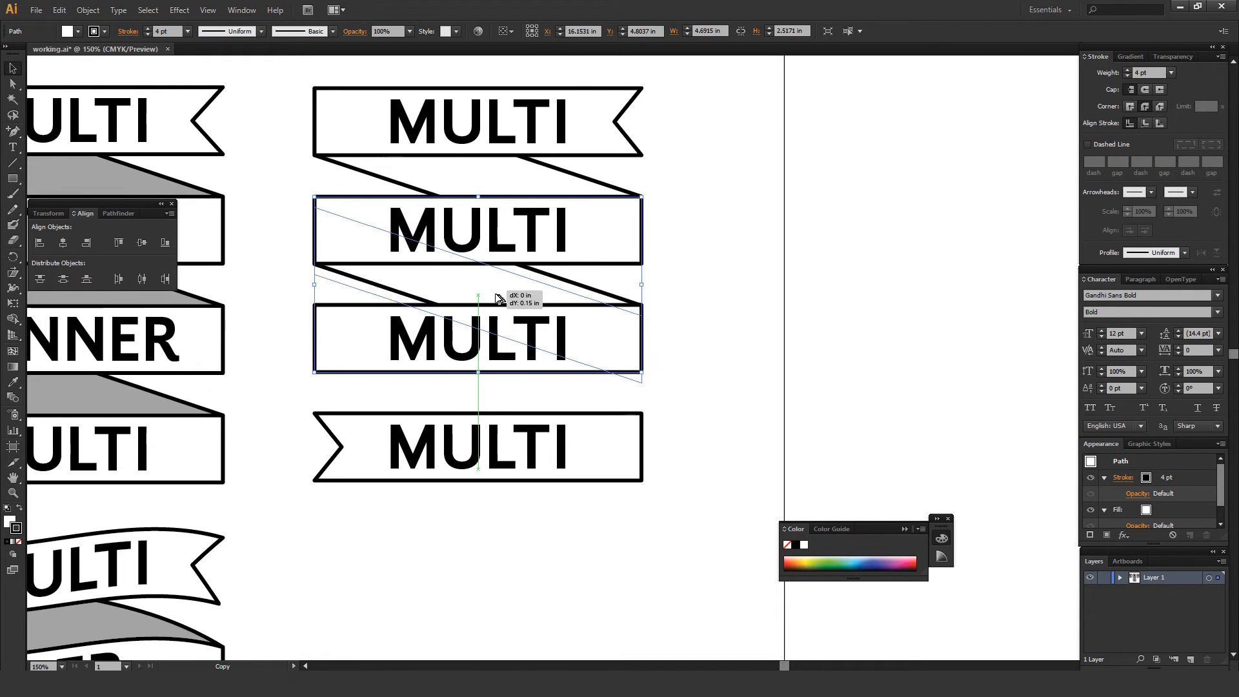
left_click_drag(478, 298, 477, 395)
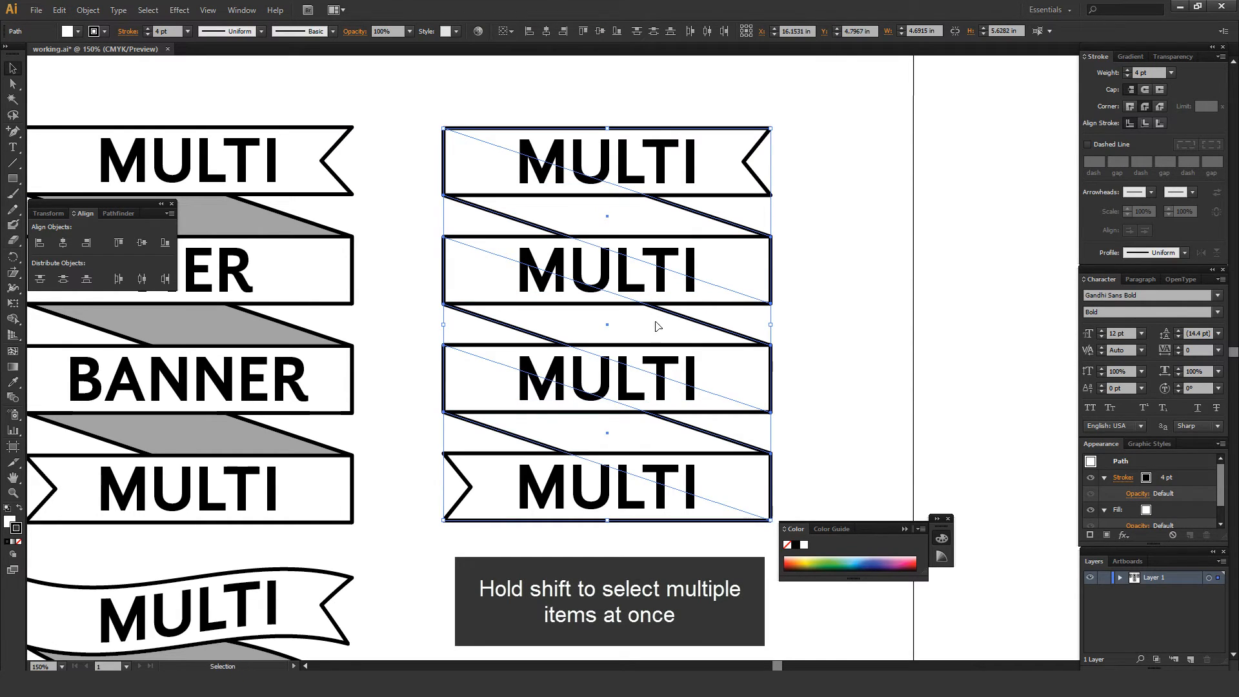
mouse_move(542, 317)
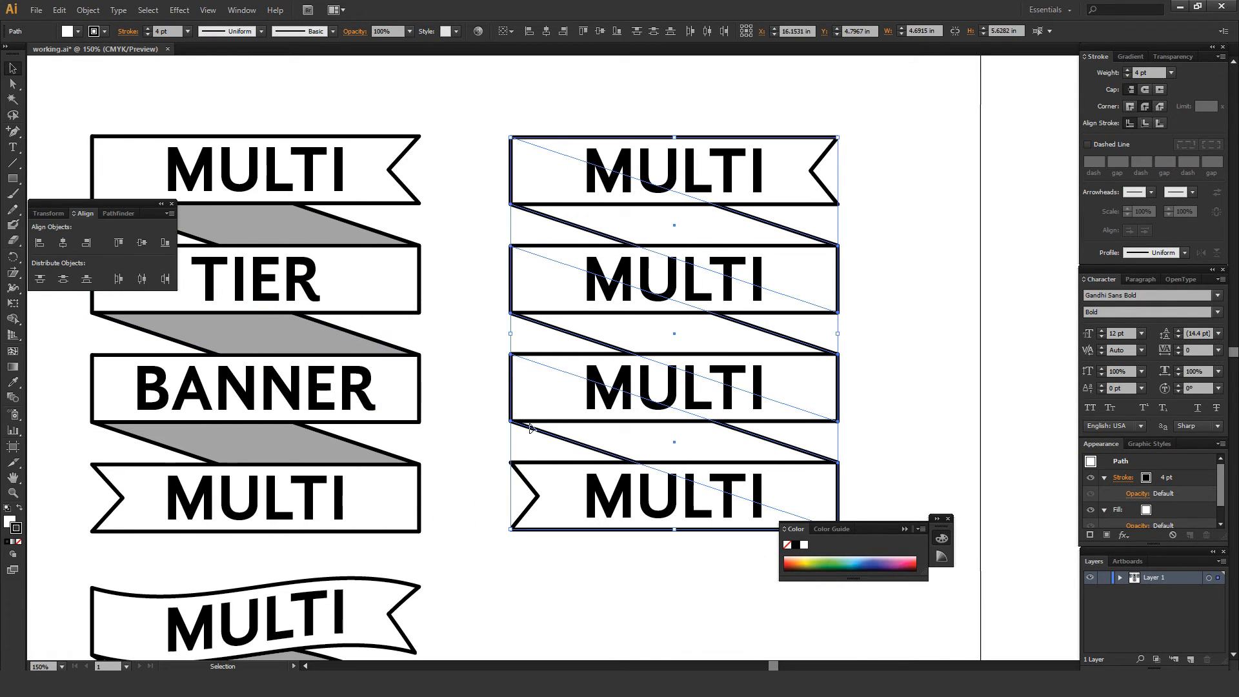
mouse_move(12, 524)
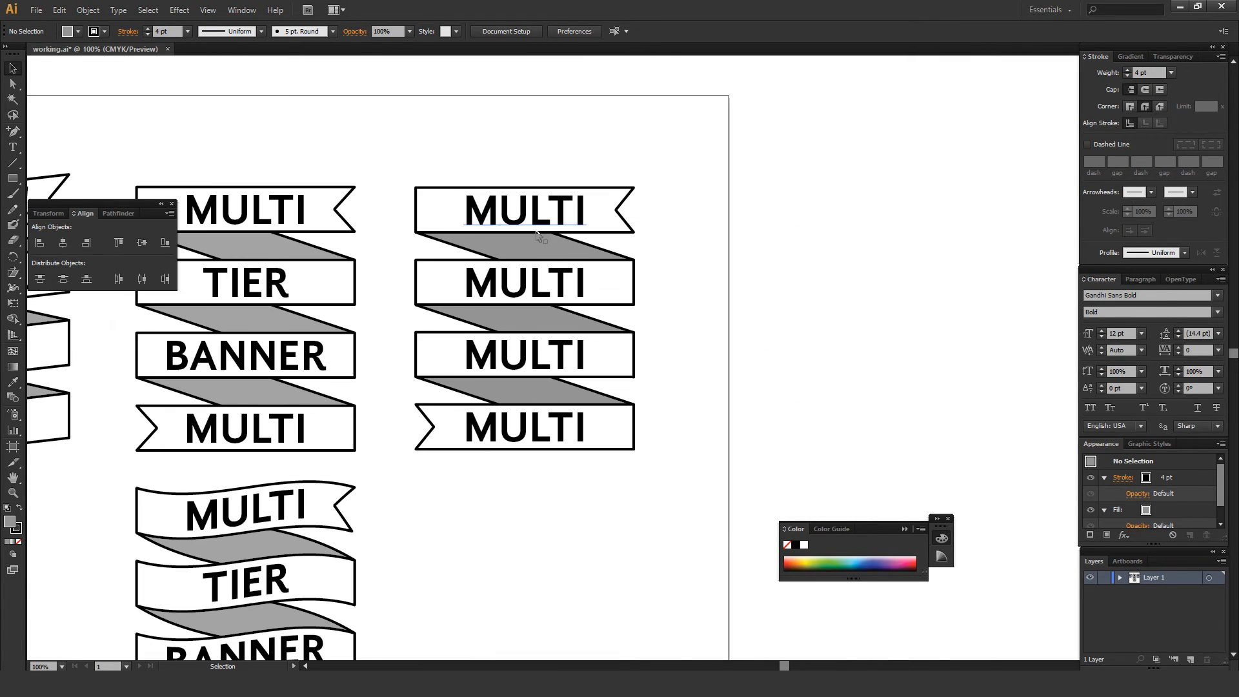
mouse_move(12, 69)
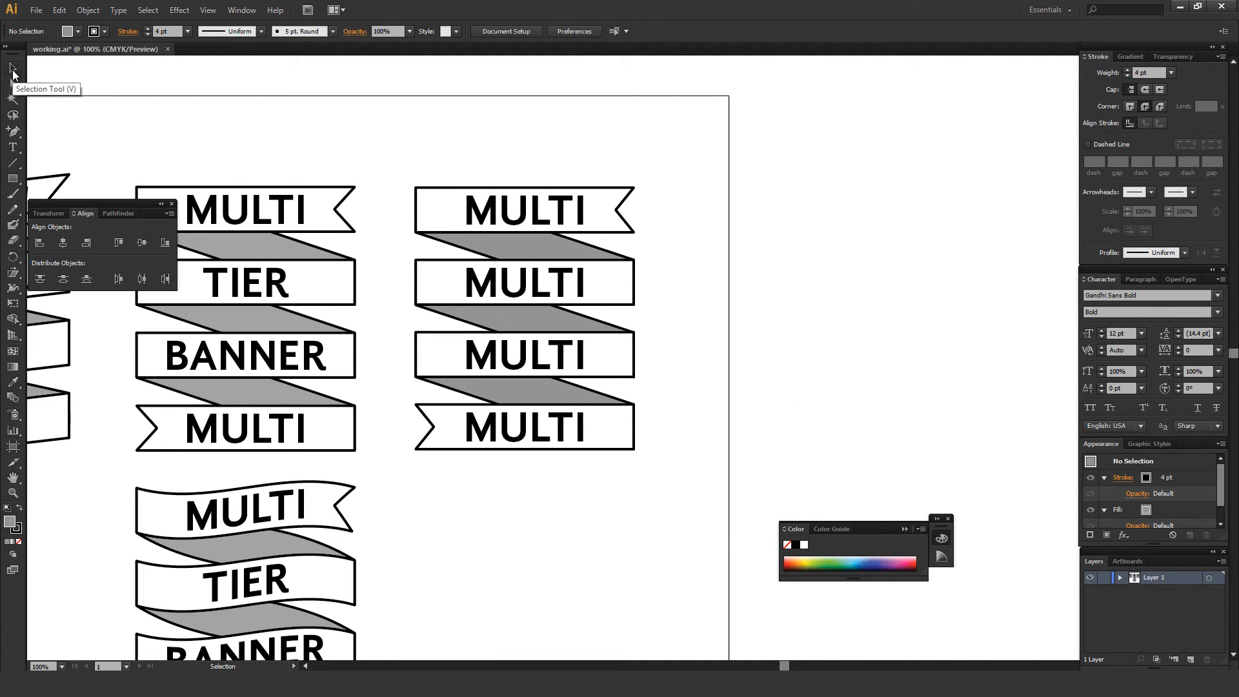
mouse_move(442, 137)
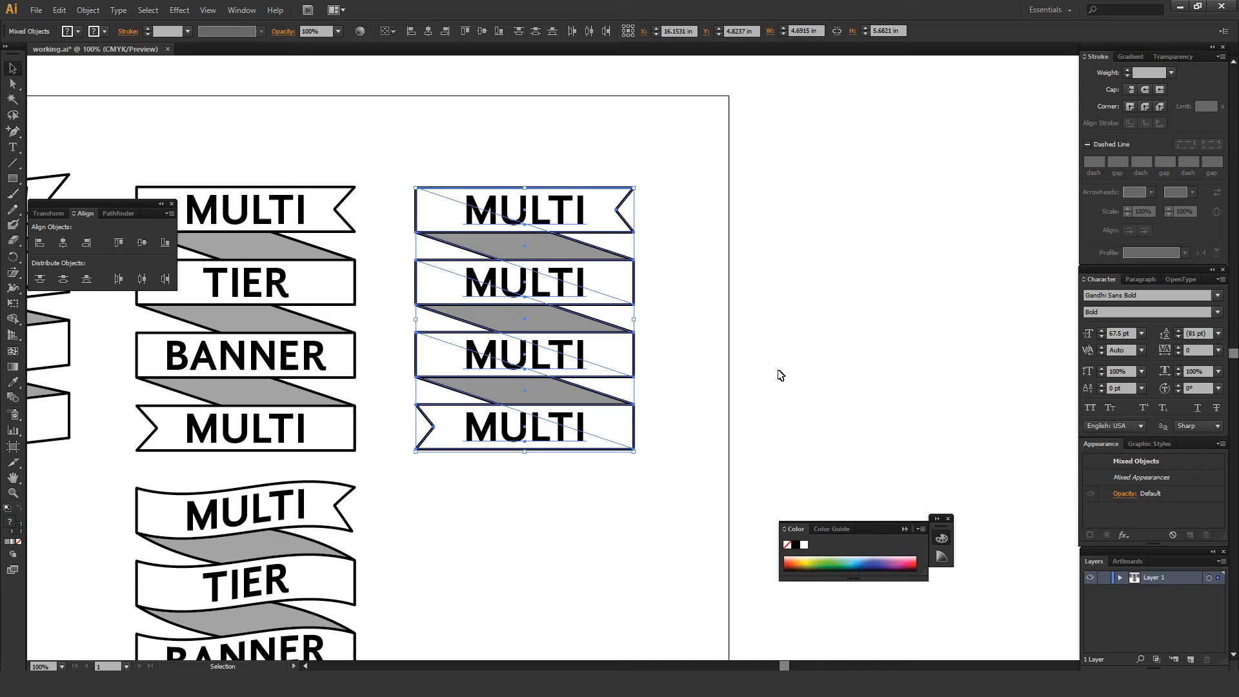
Group the four MULTI banners and their grey connectors into one object.
key("ctrl+g")
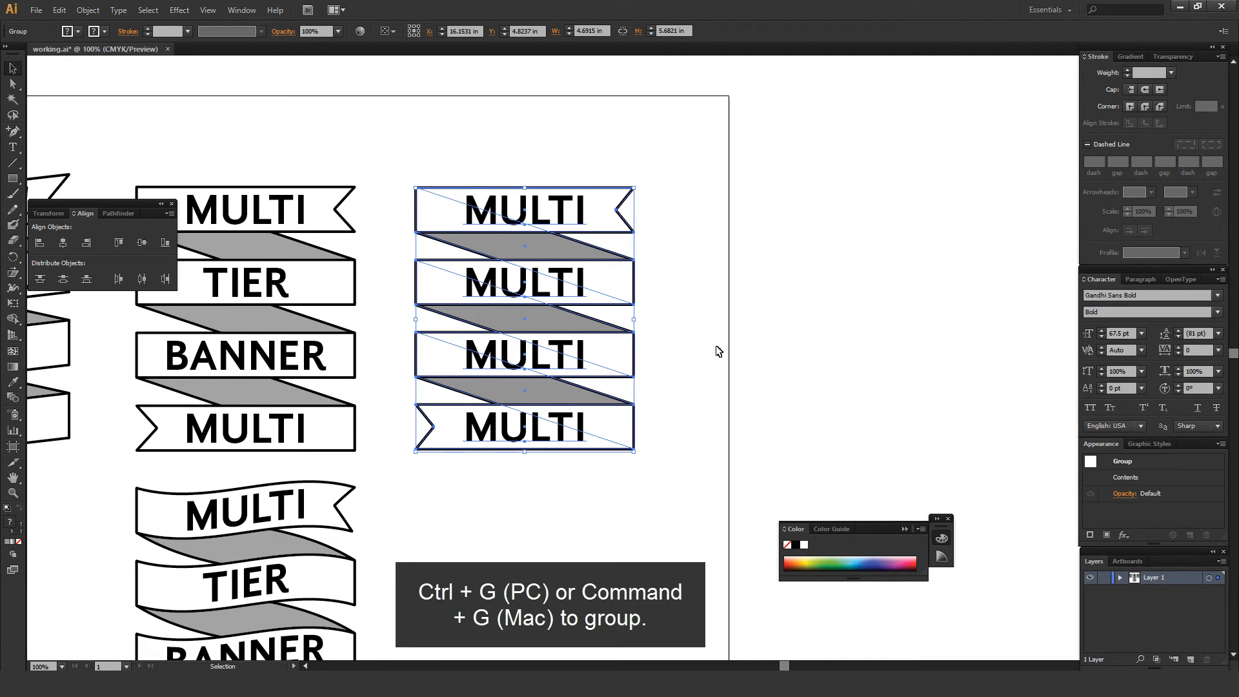
mouse_move(402, 474)
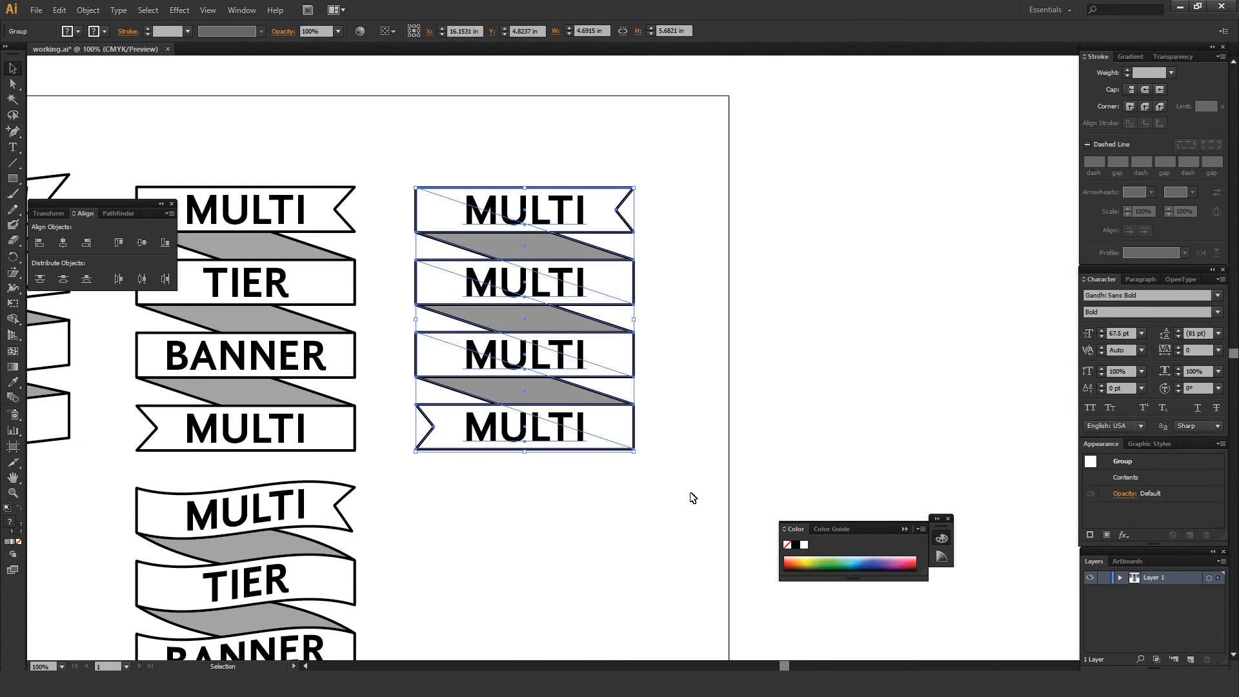
mouse_move(622, 220)
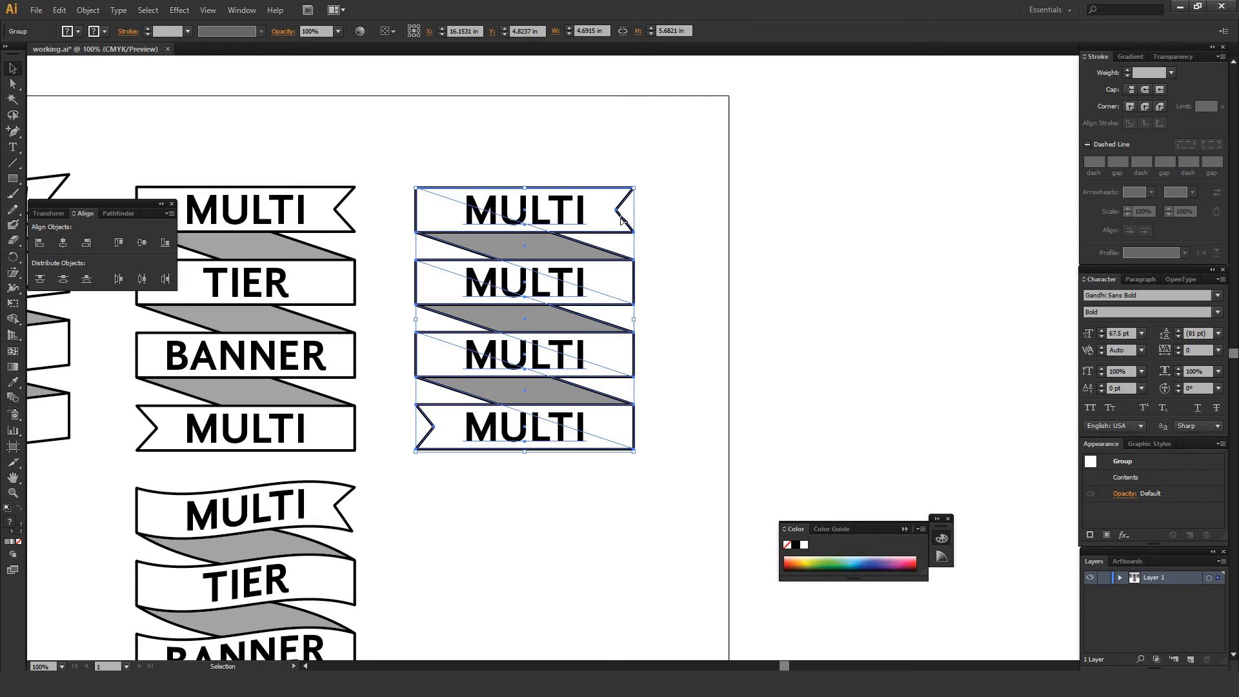
mouse_move(554, 273)
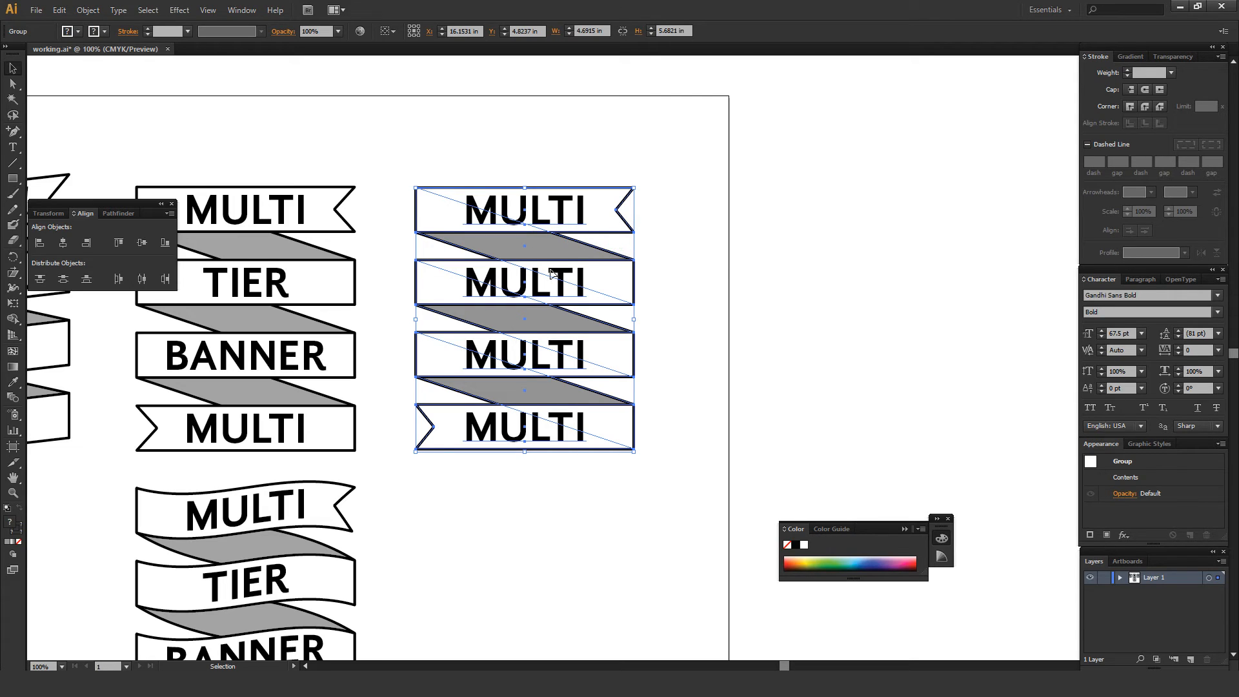
mouse_move(698, 262)
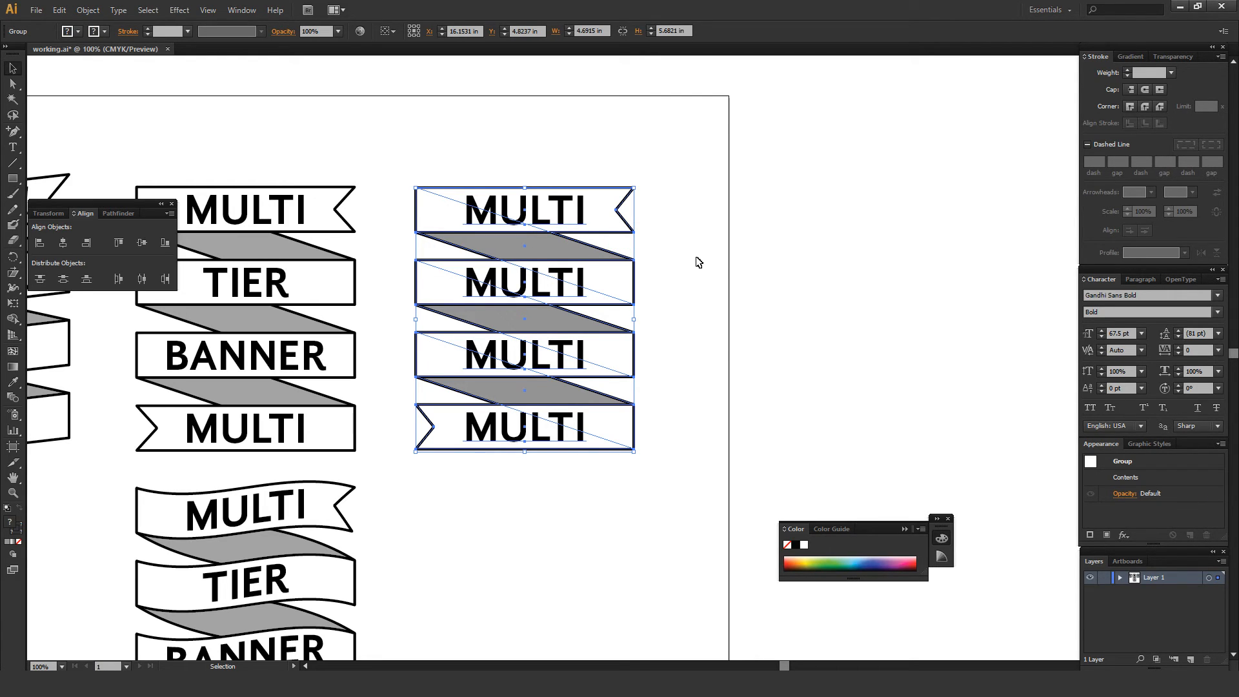
mouse_move(691, 253)
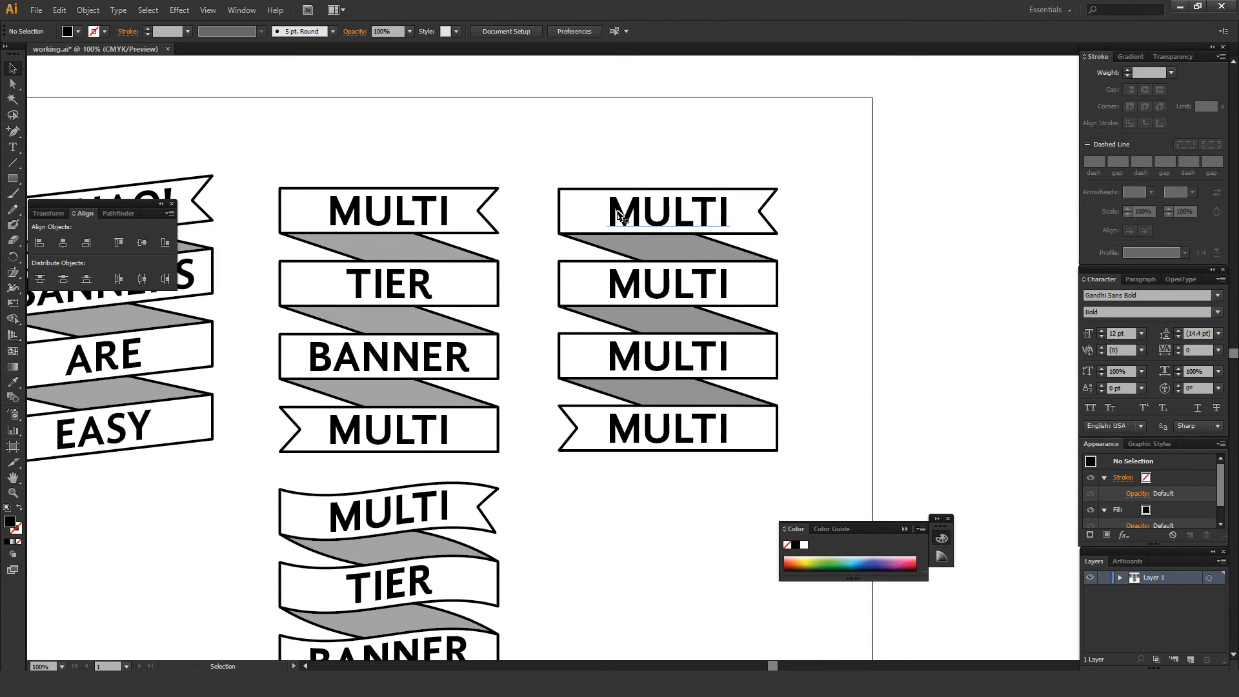
Retype the top tier so the column reads WHAO! BANNERS ARE EASY and duplicate it below.
type("WHAO!")
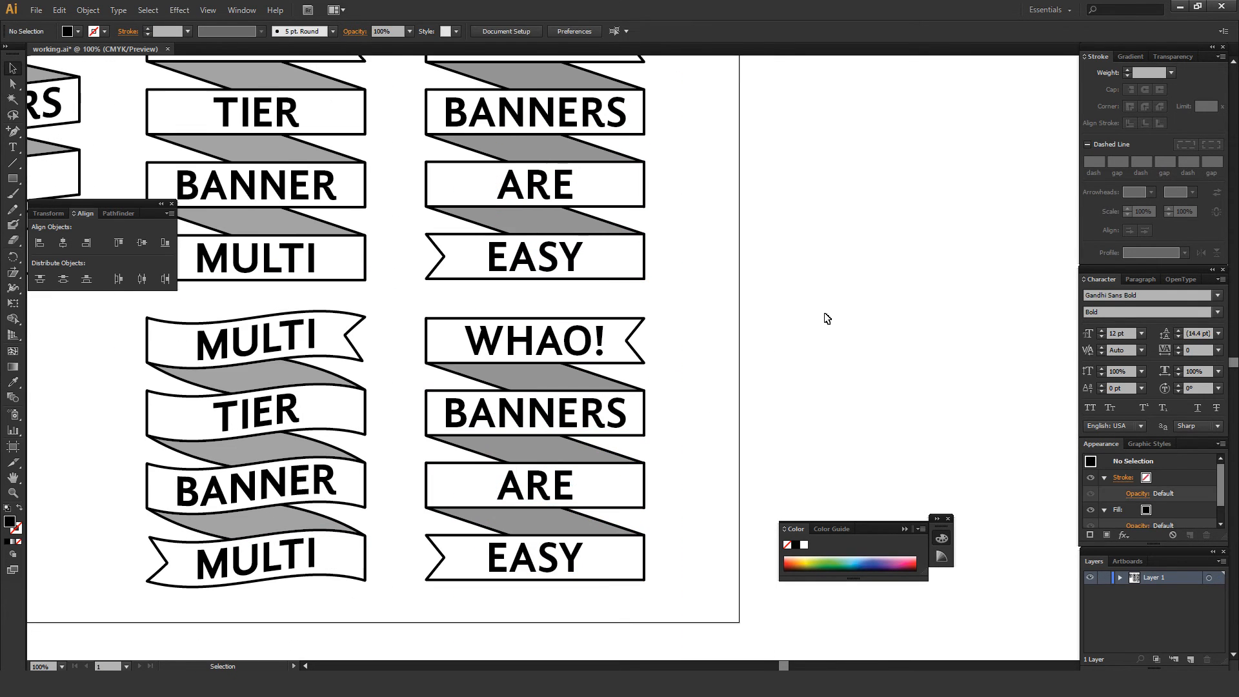
mouse_move(398, 396)
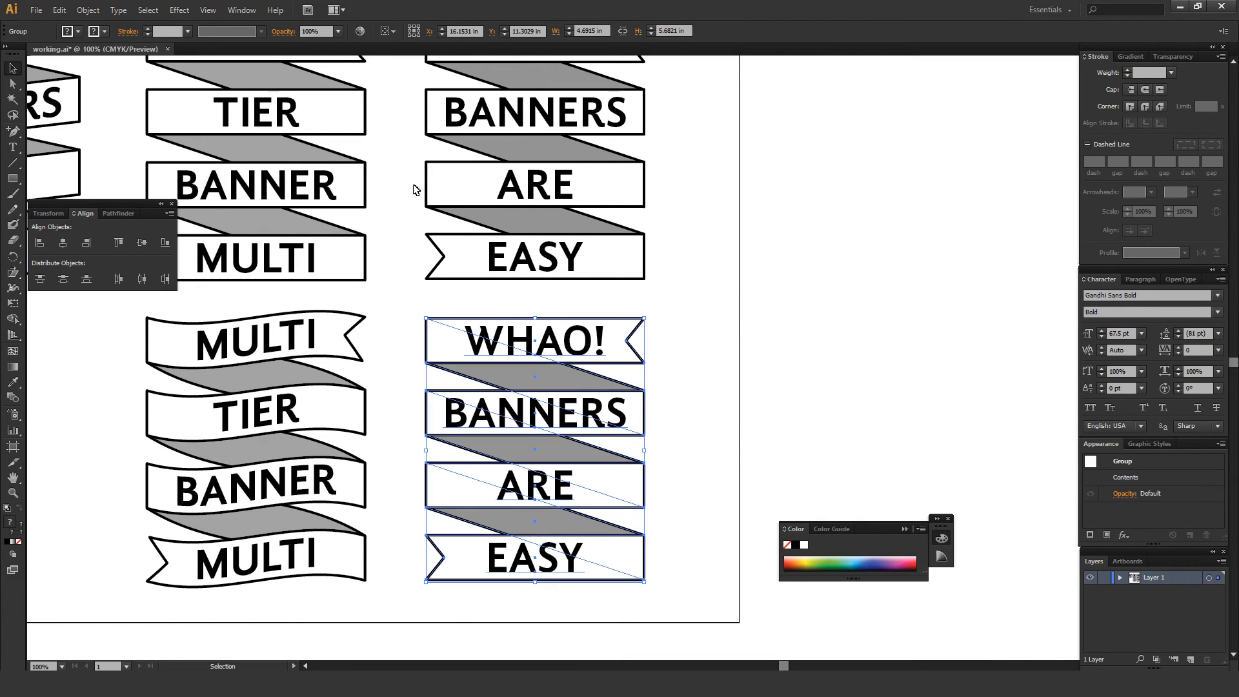
Apply Effect > Warp > Flag to the lower WHAO! column with live preview on.
left_click(178, 9)
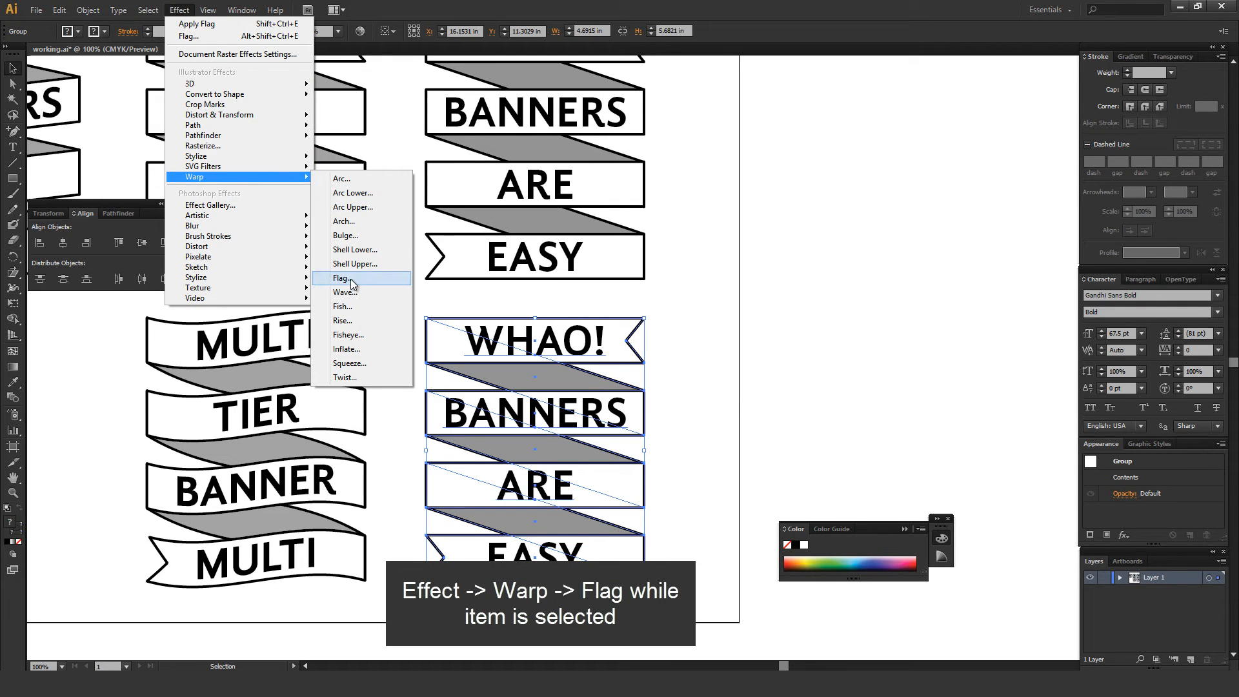
left_click(340, 278)
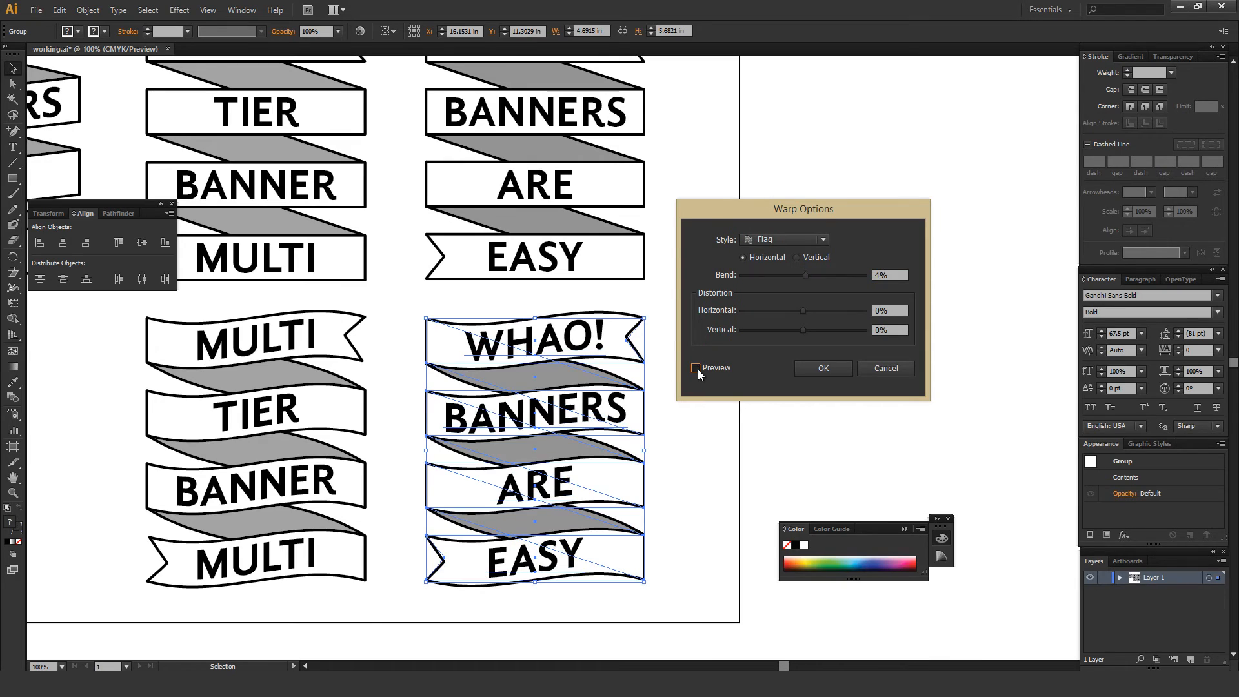
left_click(696, 368)
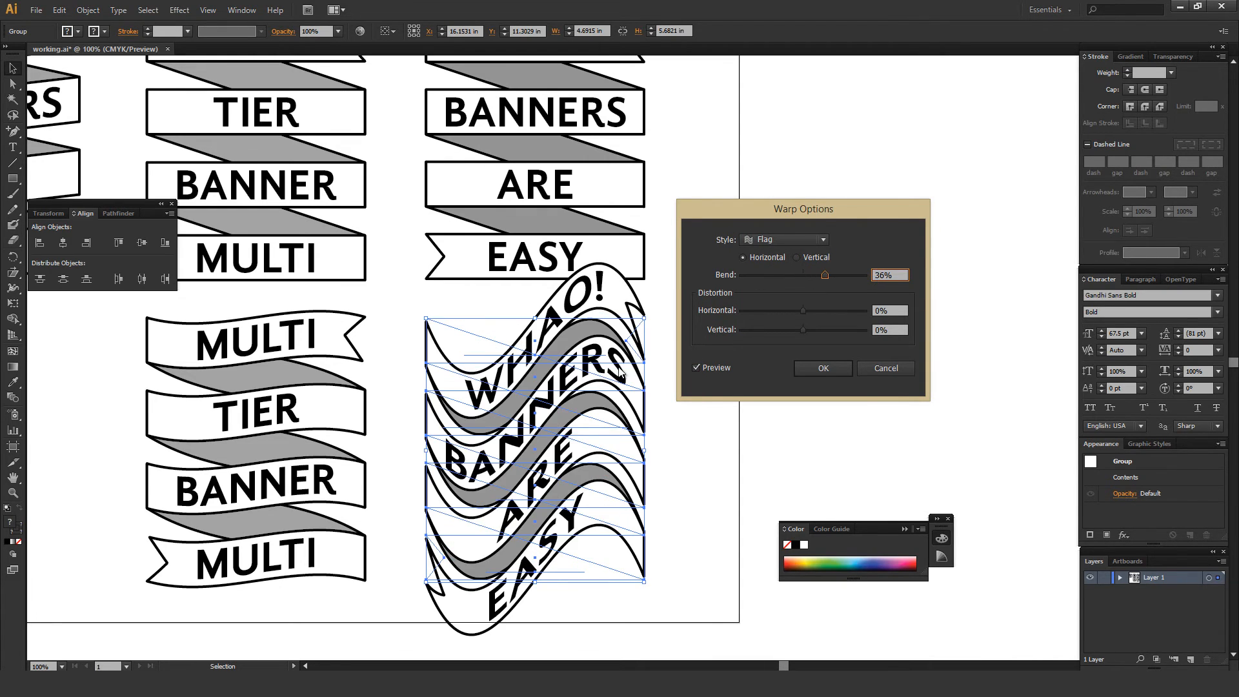
Tune the flag Bend down to about -5% for a gentle wave.
left_click_drag(826, 273, 807, 274)
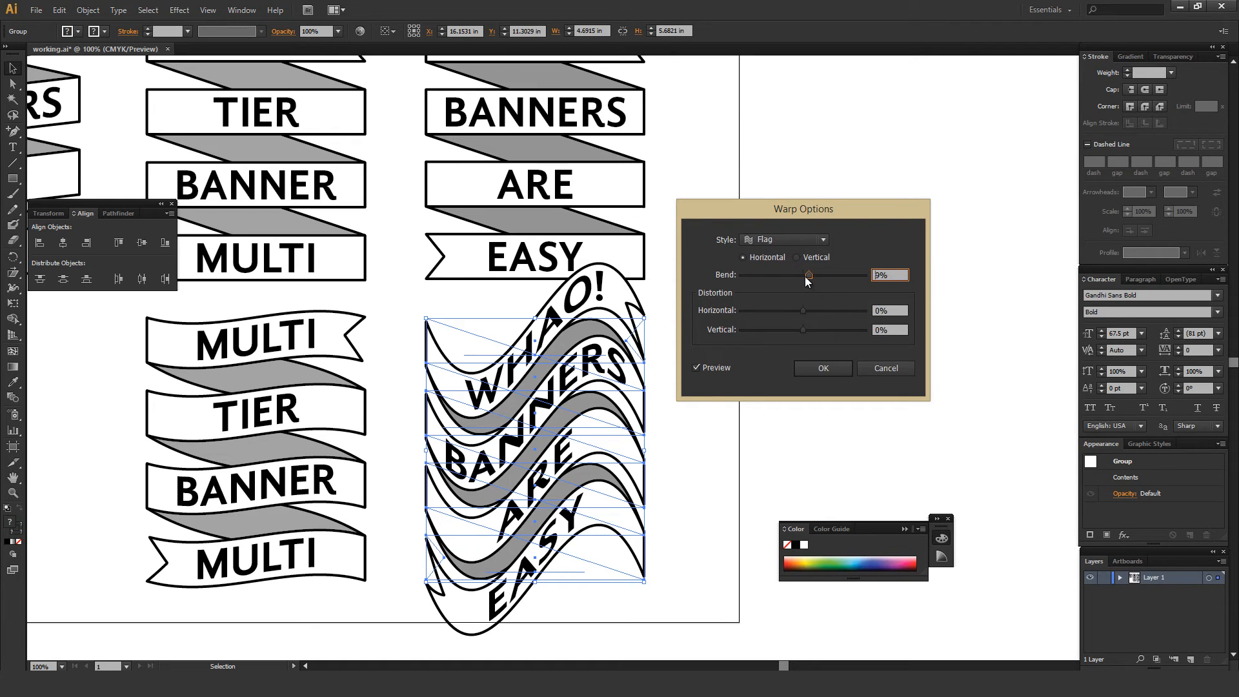
left_click_drag(808, 274, 804, 274)
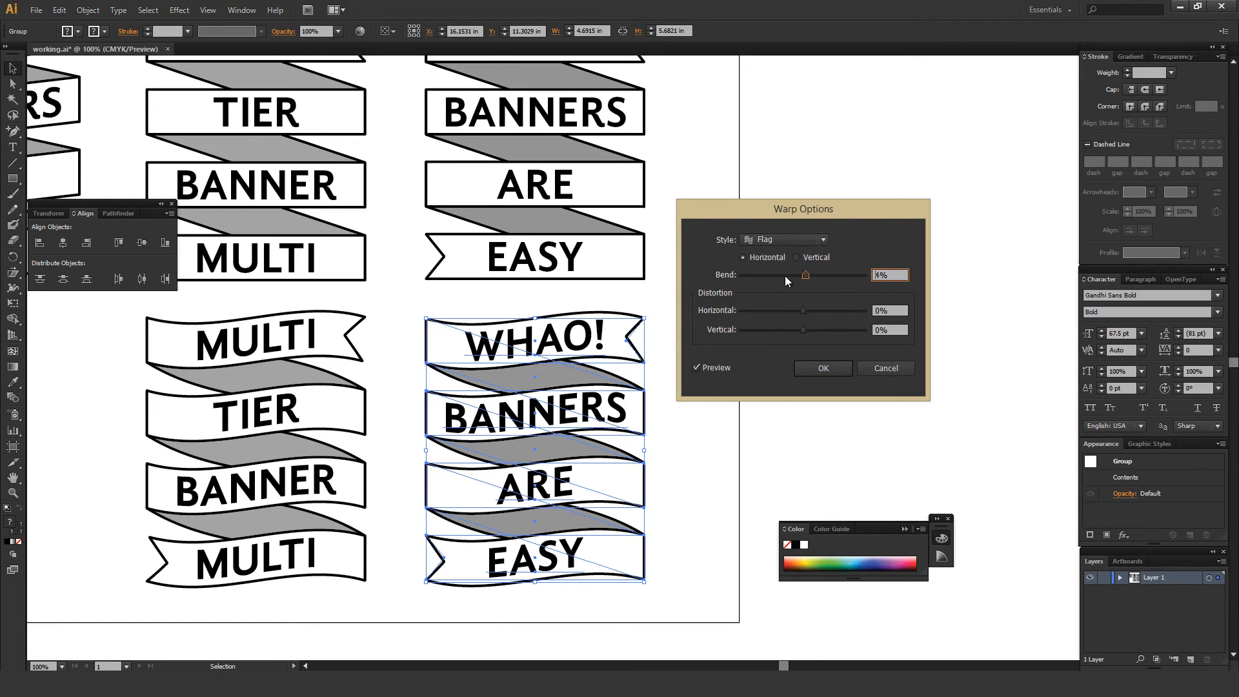
left_click_drag(804, 273, 803, 274)
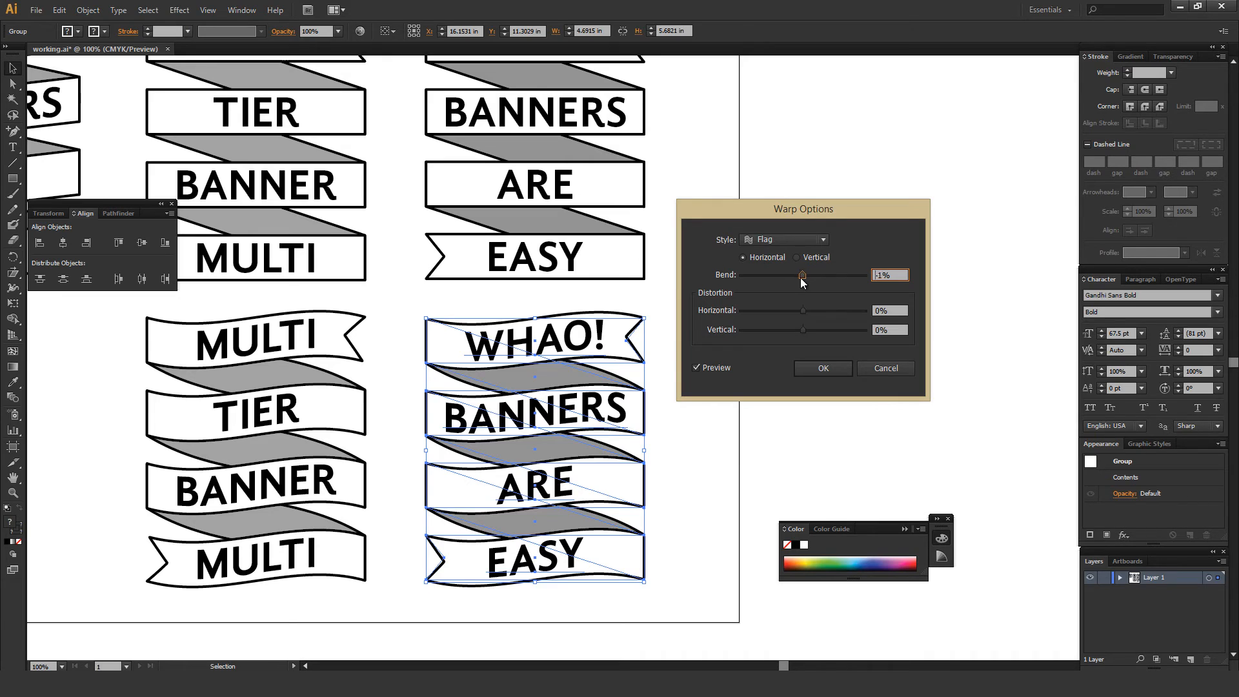
left_click_drag(803, 274, 799, 274)
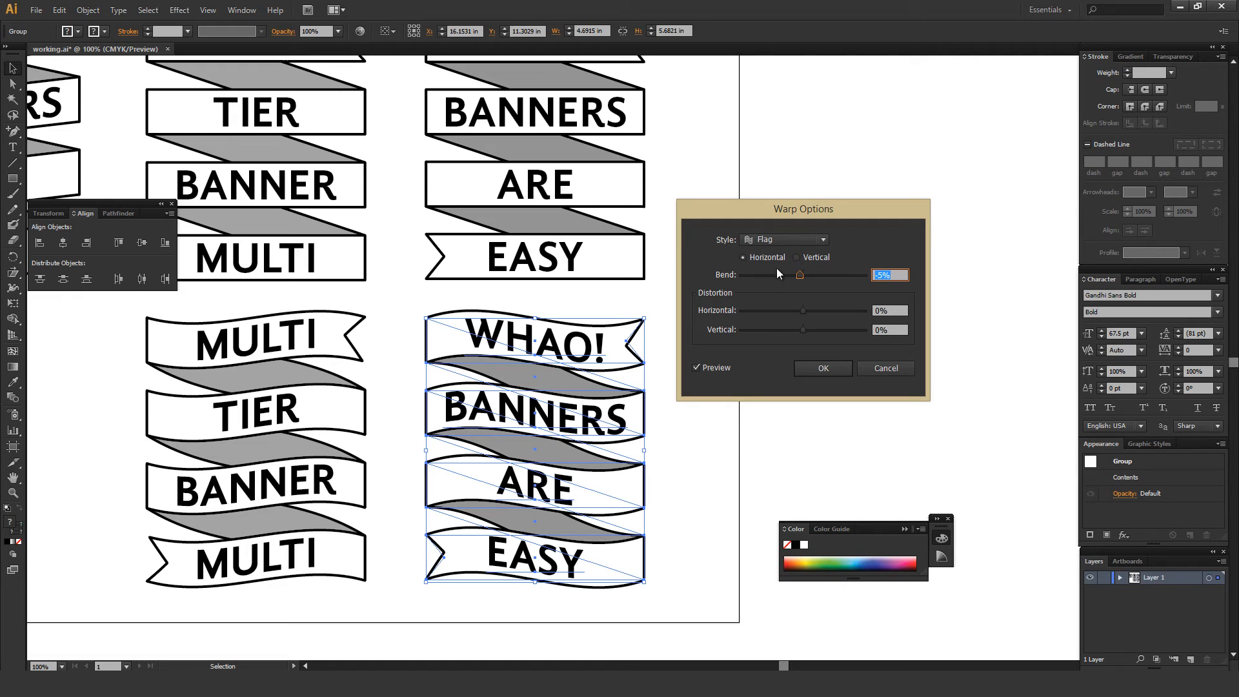
left_click_drag(774, 273, 801, 274)
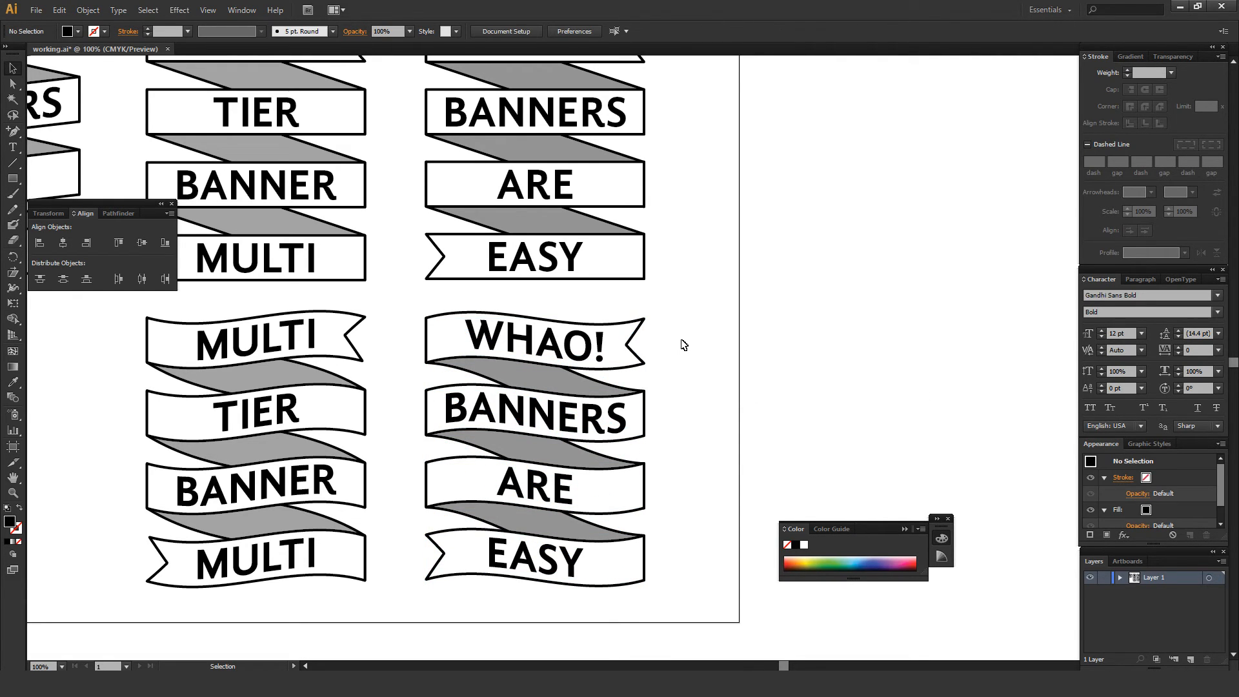
Select the warped WHAO! stack and toggle its Warp: Flag effect in the Appearance panel.
left_click(534, 341)
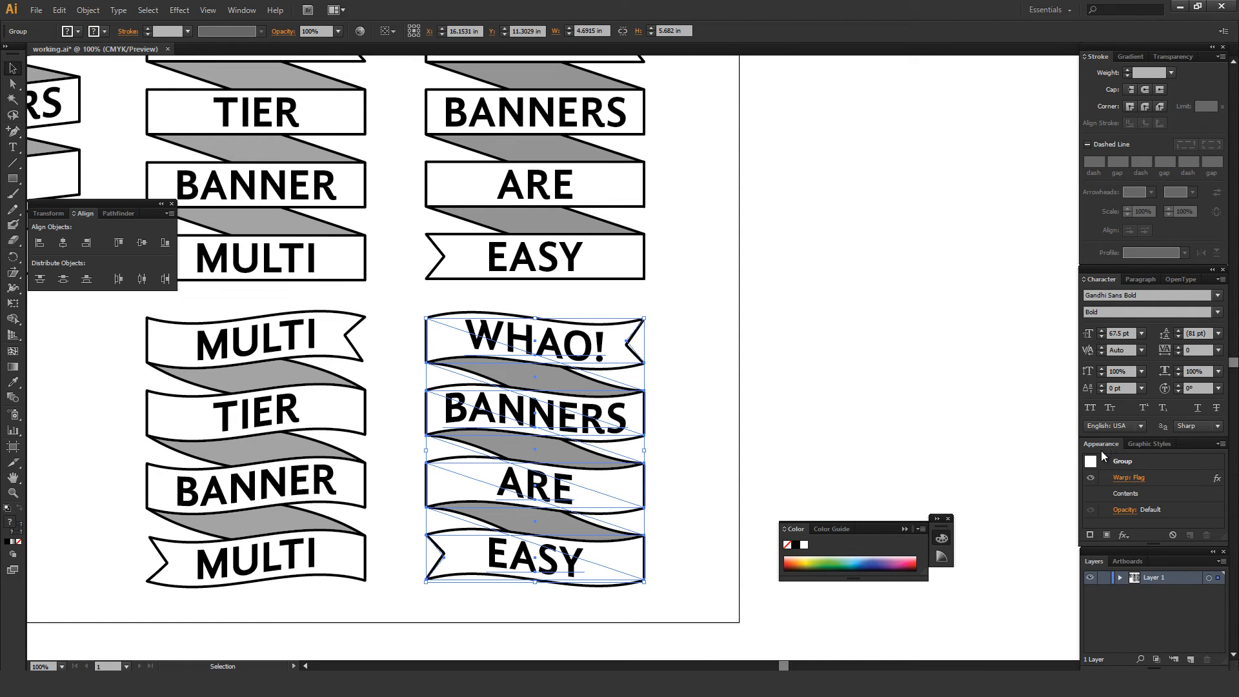
mouse_move(1114, 480)
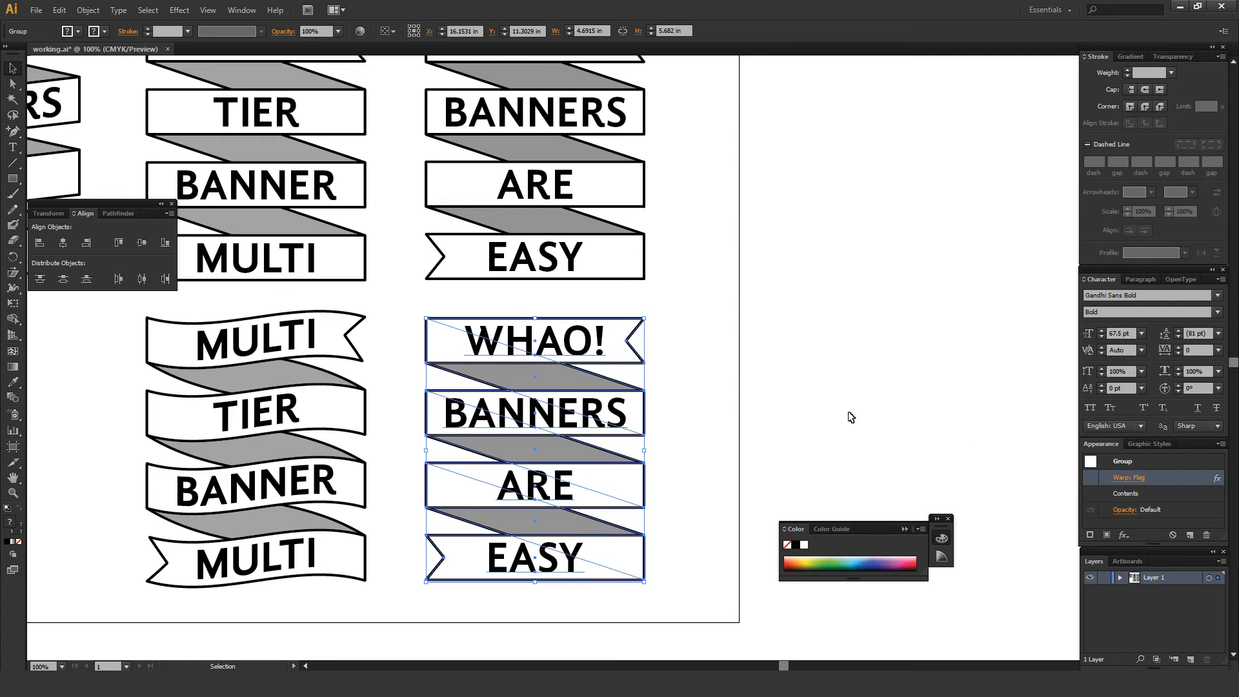
left_click(1091, 478)
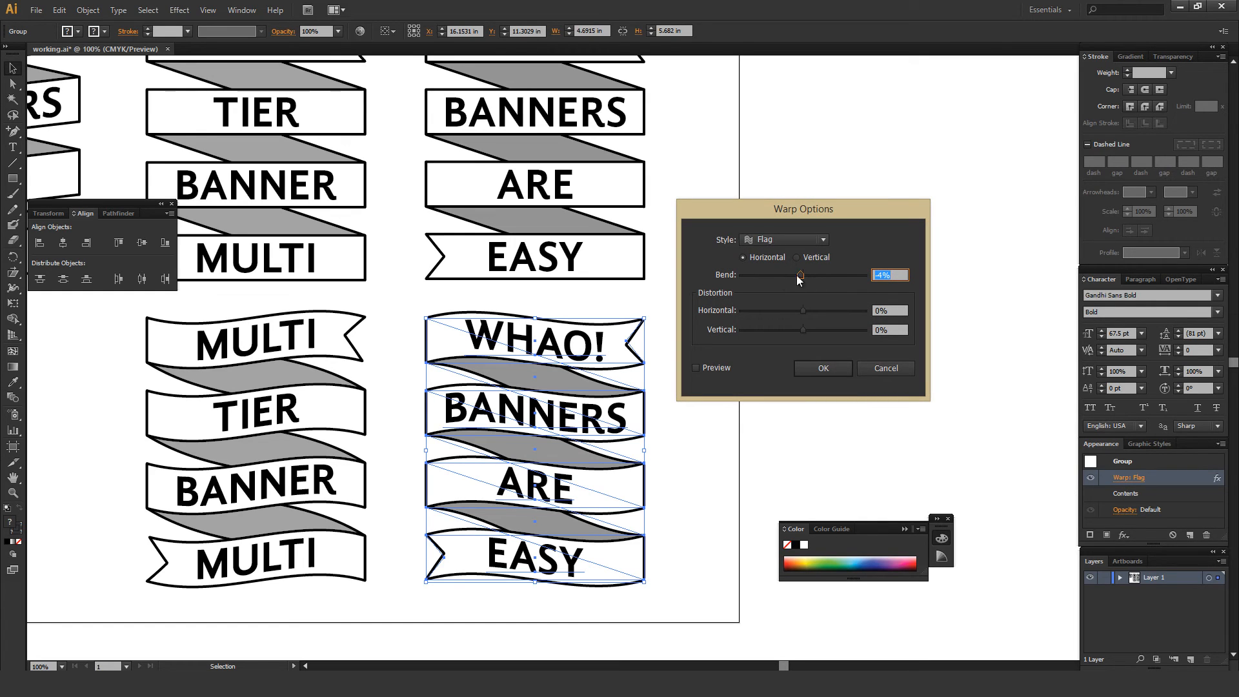
Preview an Arc warp with varying Bend on the column before cancelling to keep a straight copy.
left_click(697, 368)
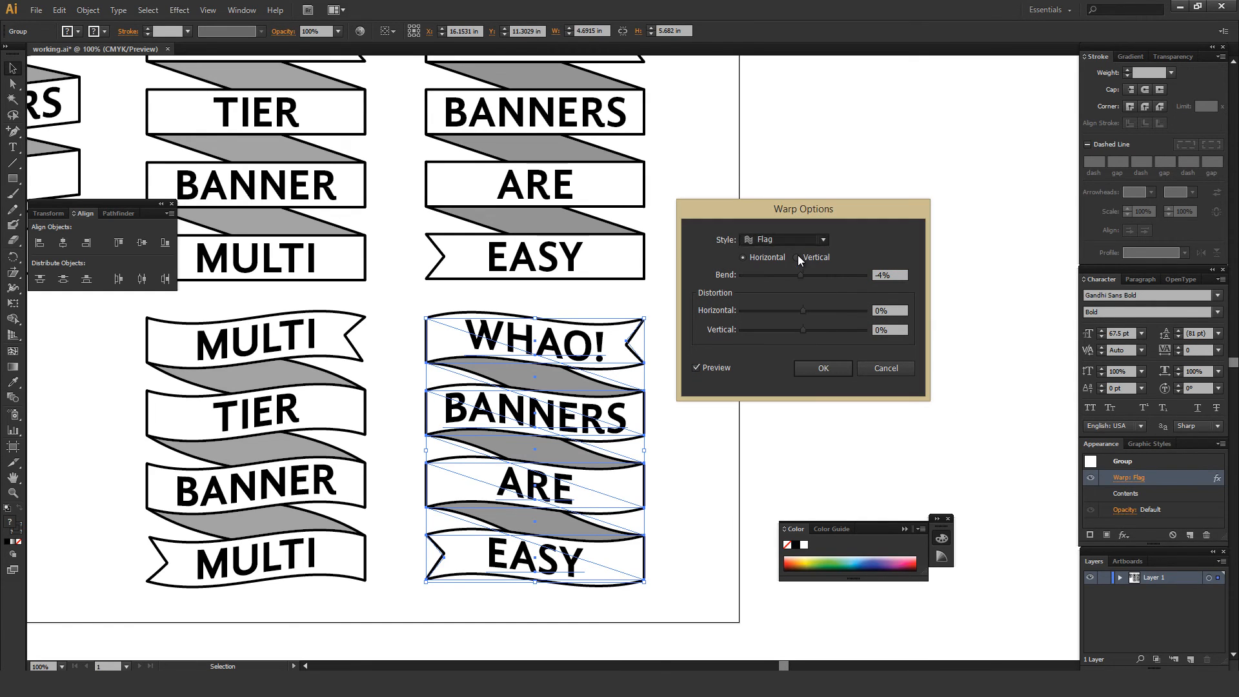
left_click(820, 240)
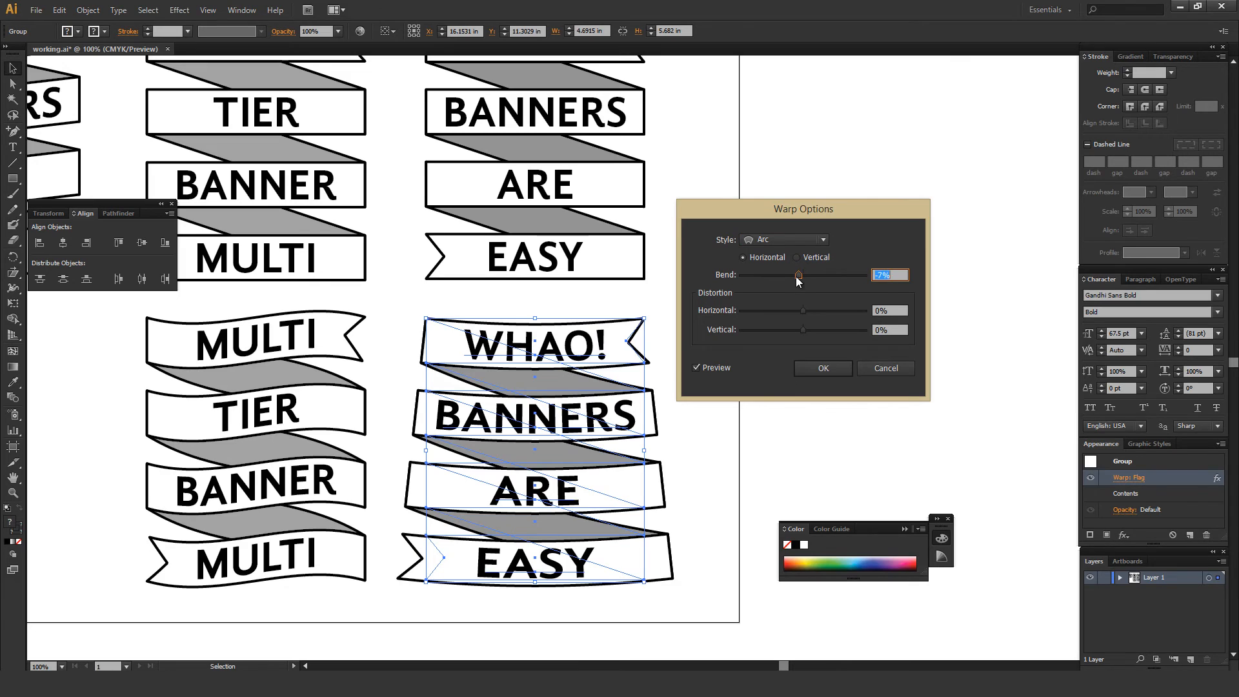
left_click_drag(798, 275, 786, 274)
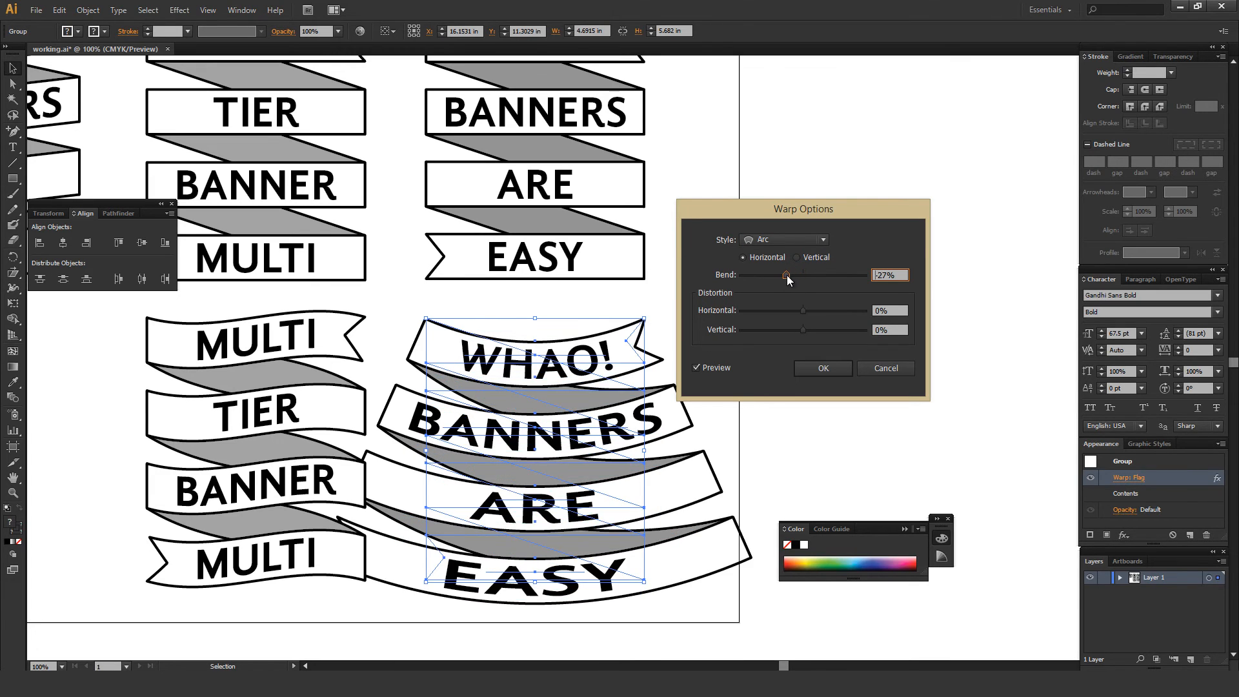
left_click_drag(786, 275, 790, 275)
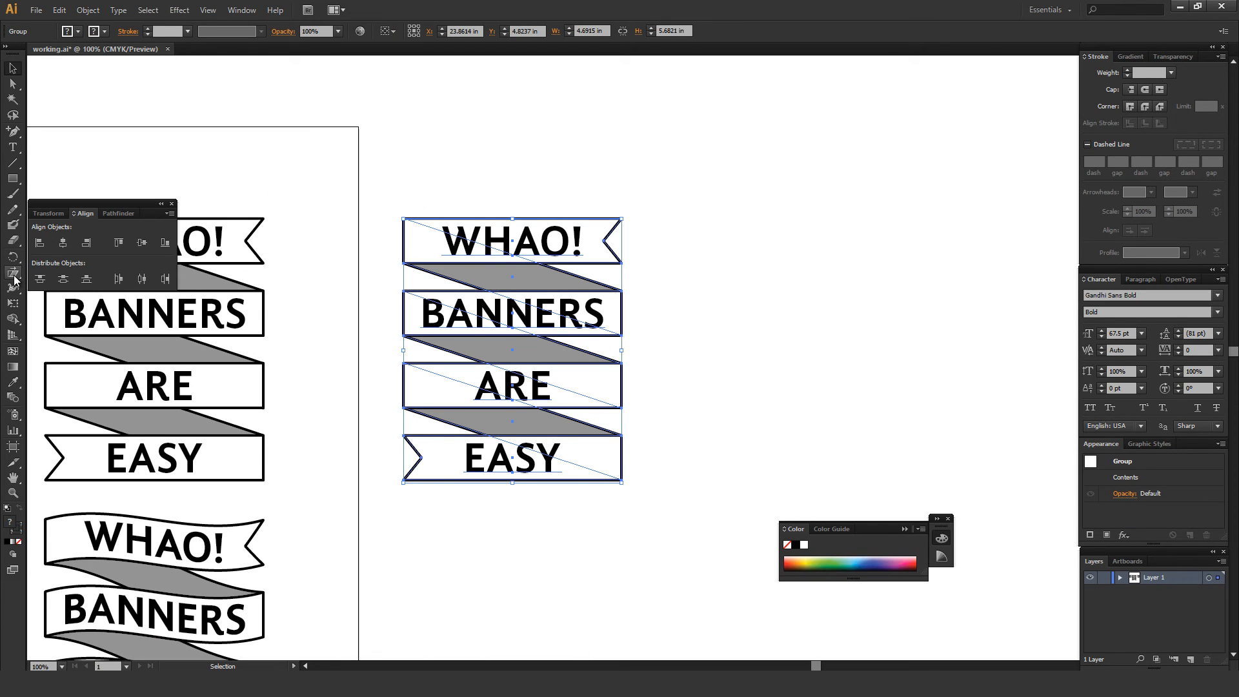
Shear the copied WHAO! STILL ARE EASY stack into a sideways slant with the Shear Tool.
left_click(13, 280)
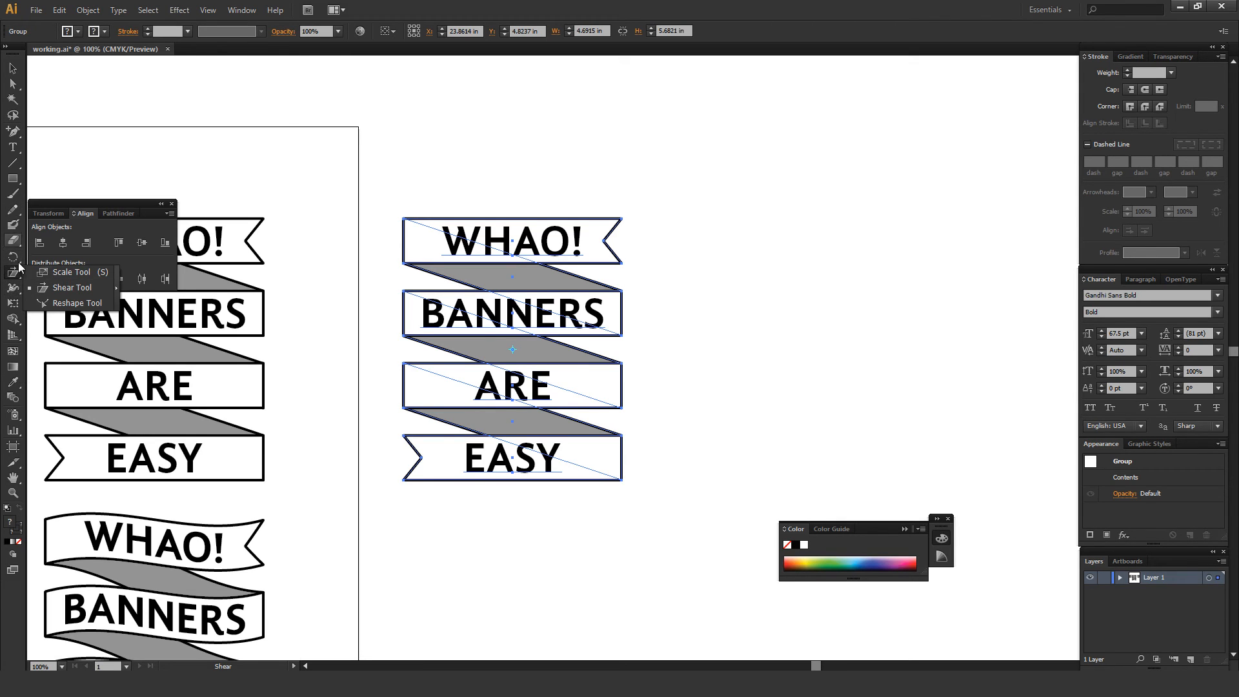
mouse_move(71, 273)
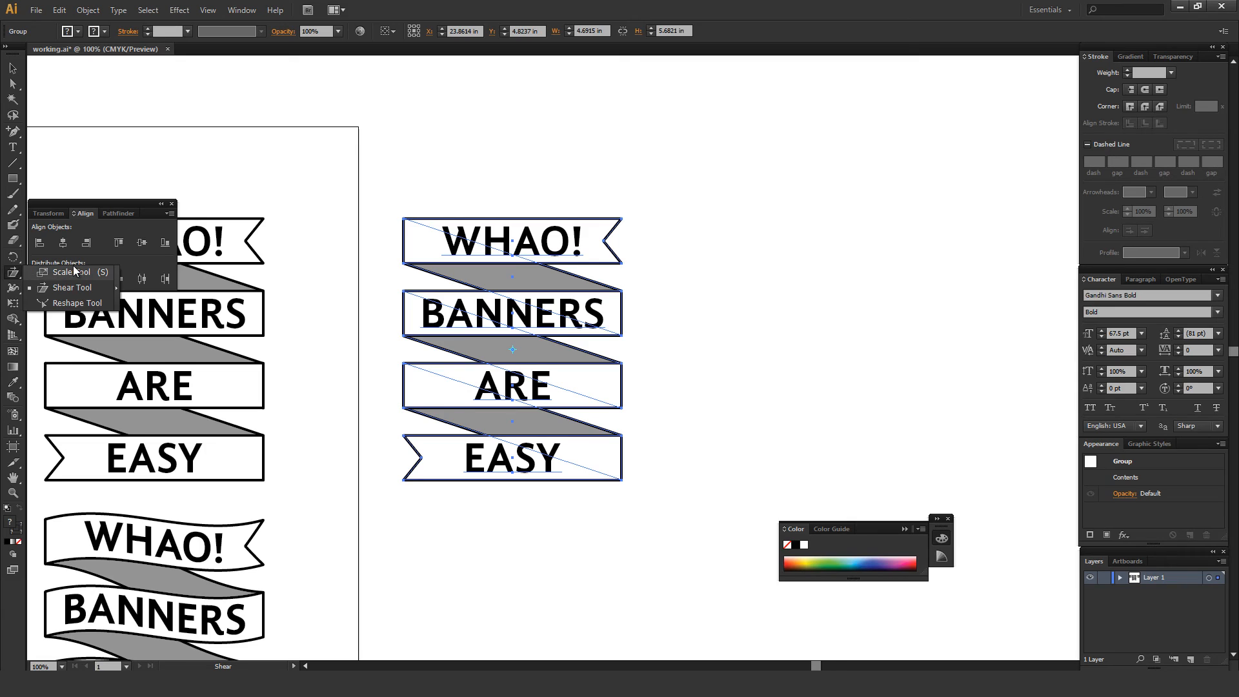
mouse_move(72, 286)
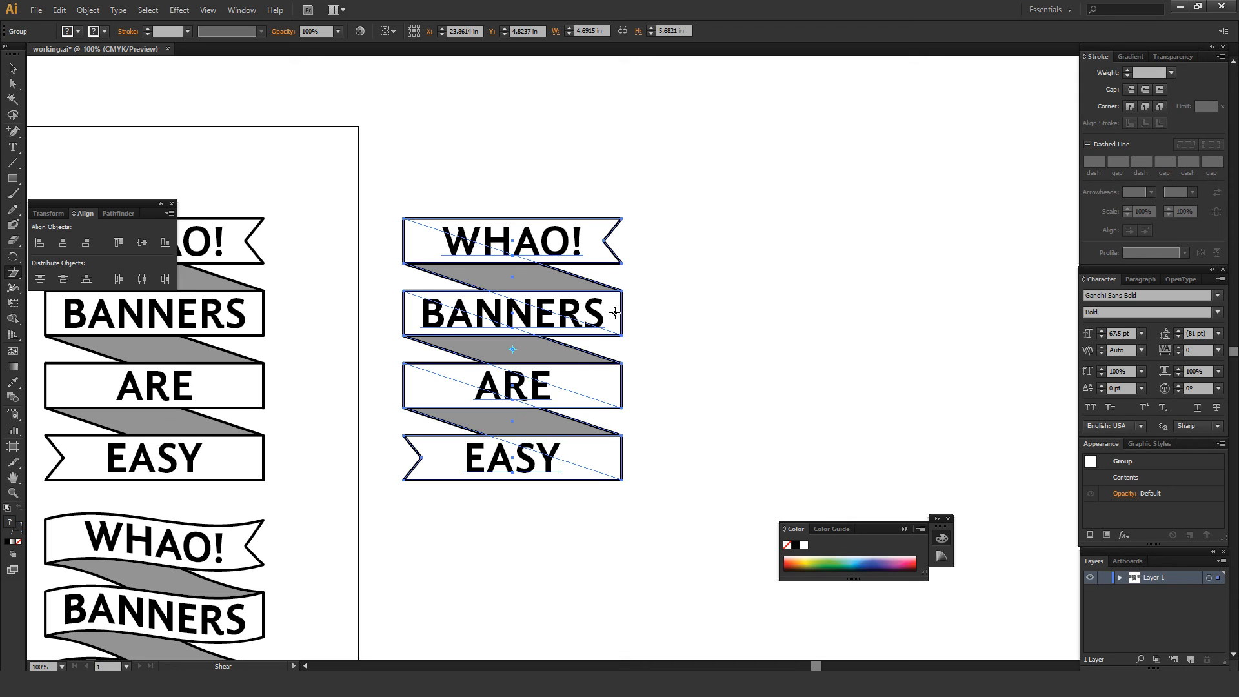
left_click_drag(511, 316, 615, 302)
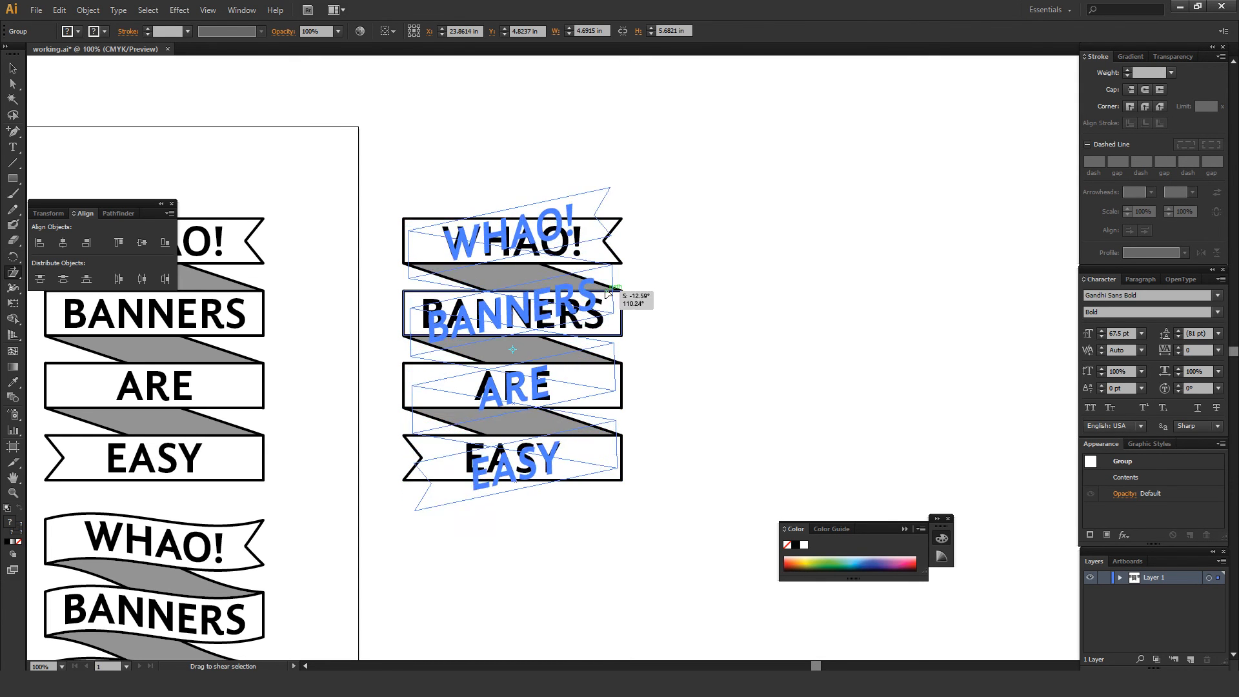
left_click_drag(608, 293, 648, 364)
type("STILL")
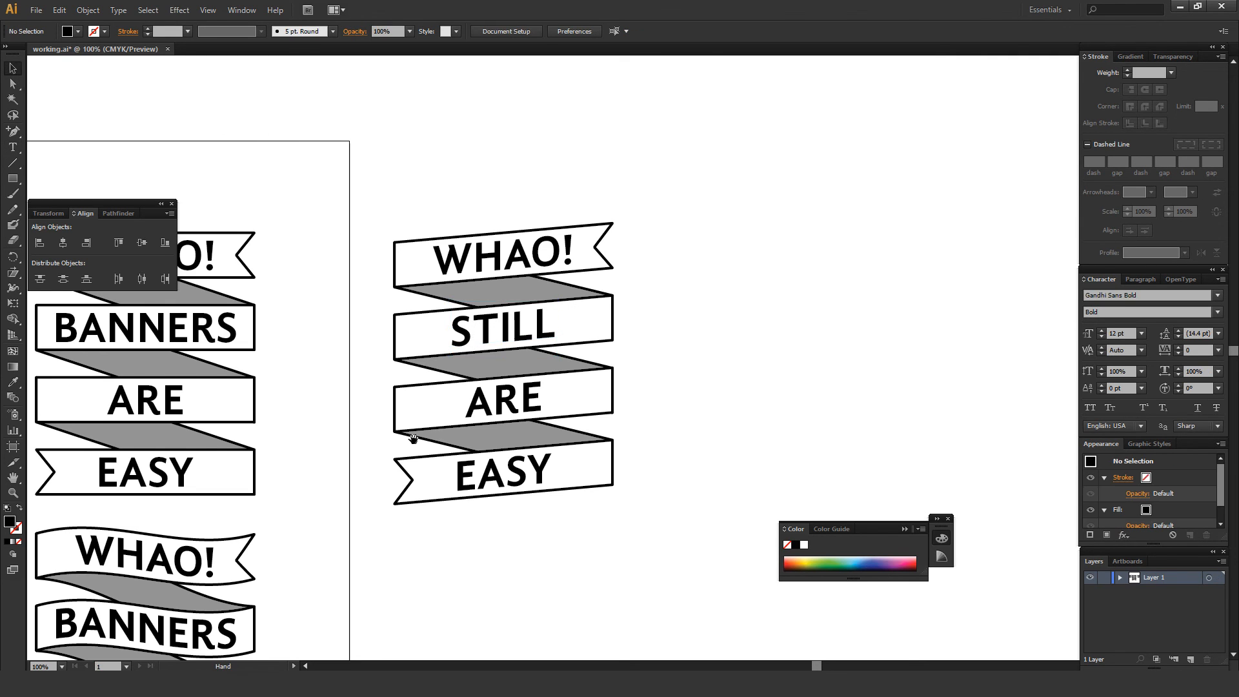
scroll("down", 3)
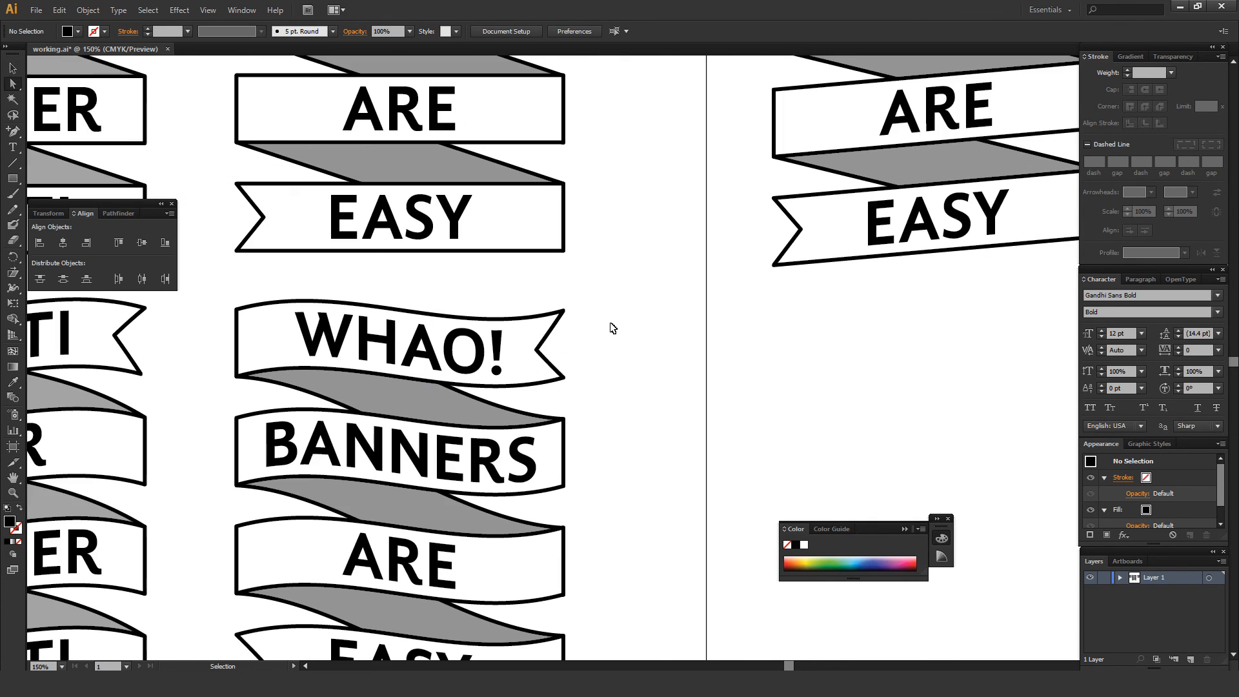
scroll("down", 3)
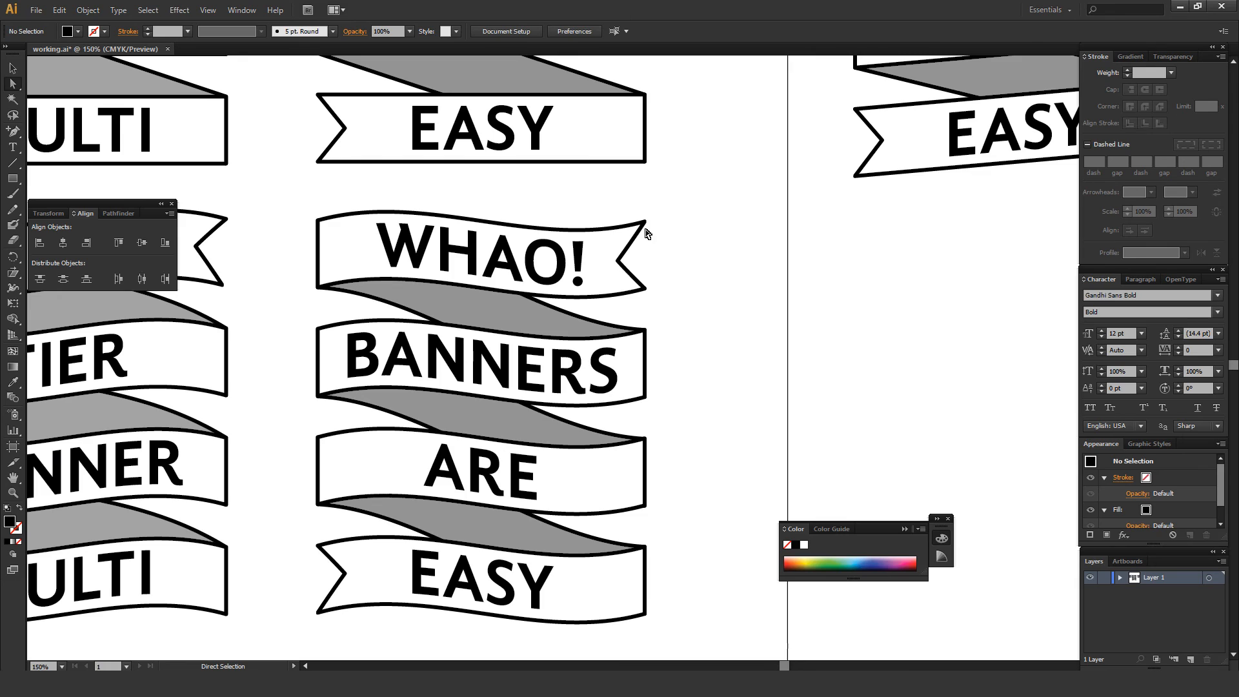
mouse_move(657, 223)
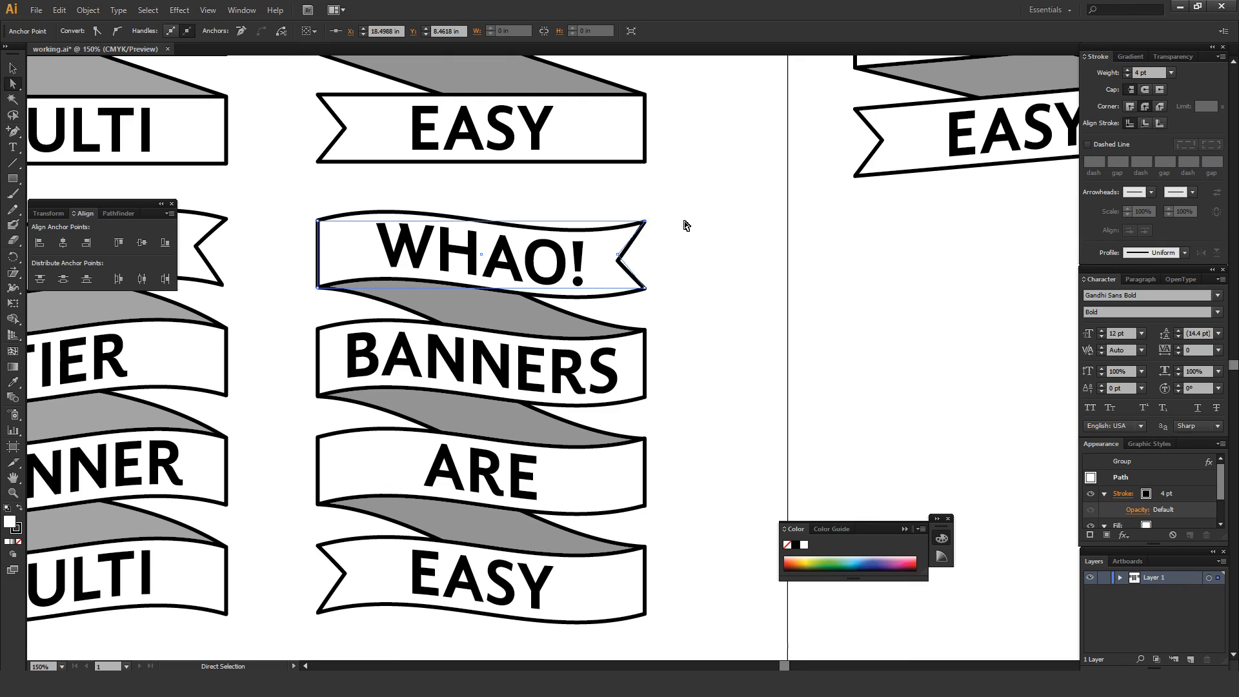
mouse_move(688, 231)
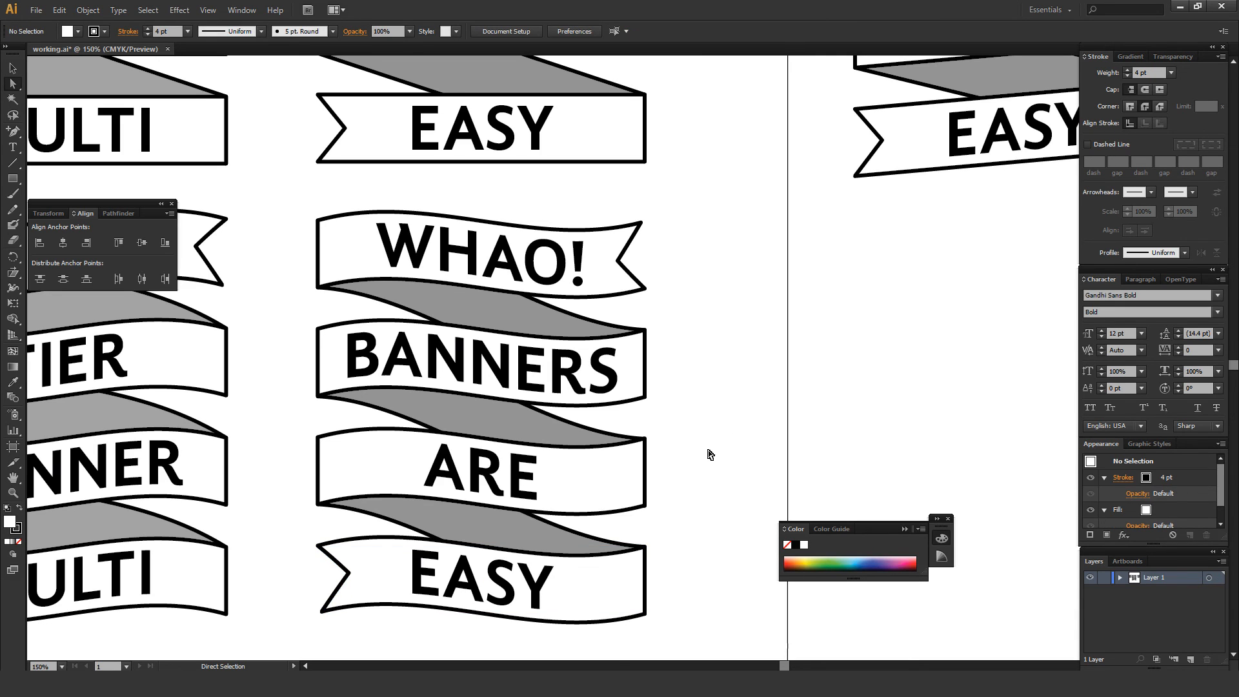
left_click(356, 551)
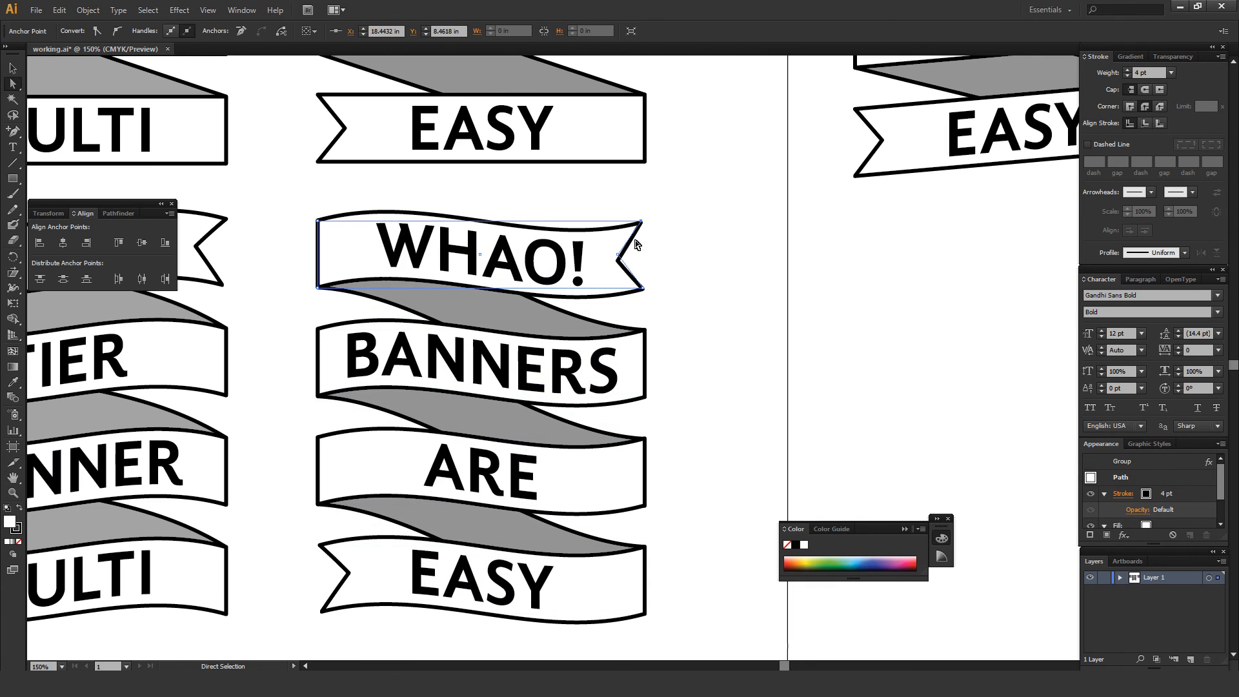
left_click(678, 216)
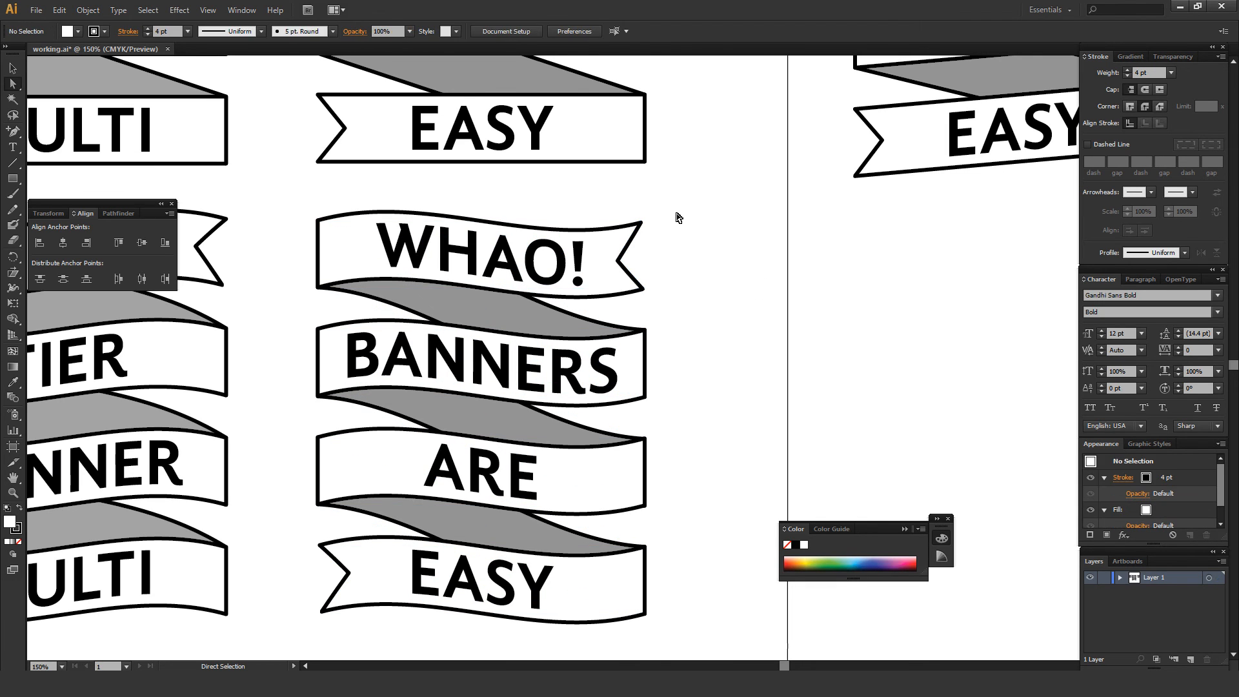
left_click(480, 257)
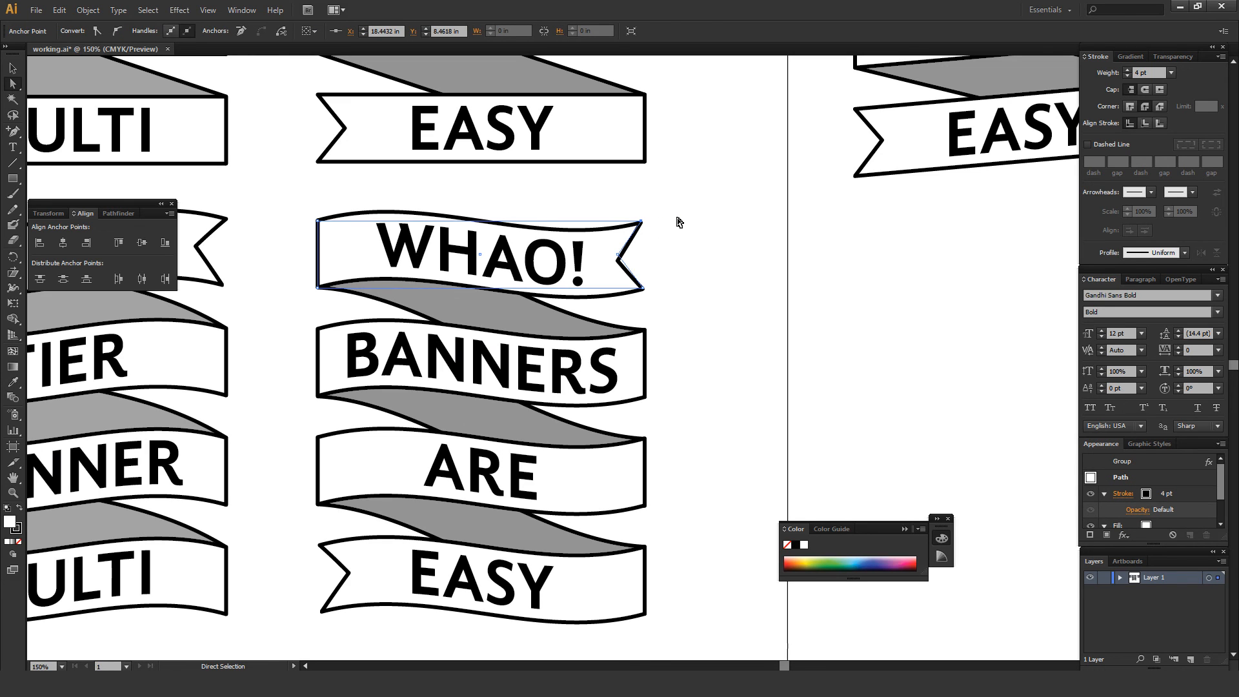
left_click(675, 269)
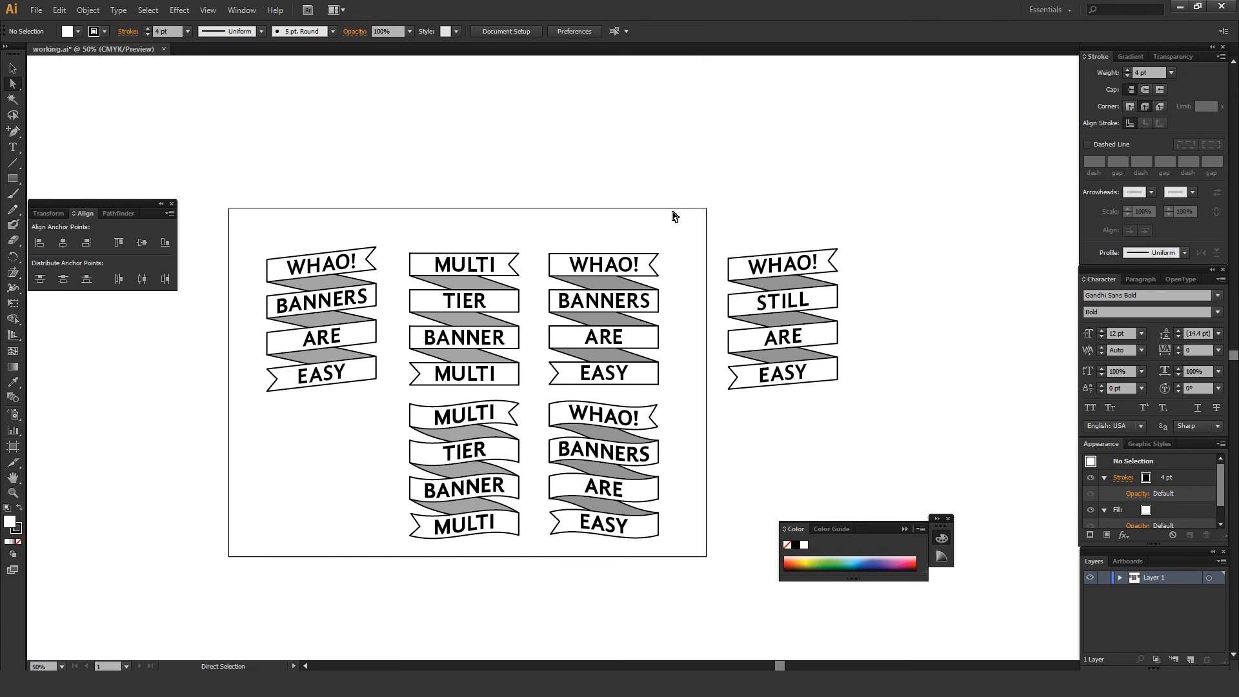
mouse_move(670, 216)
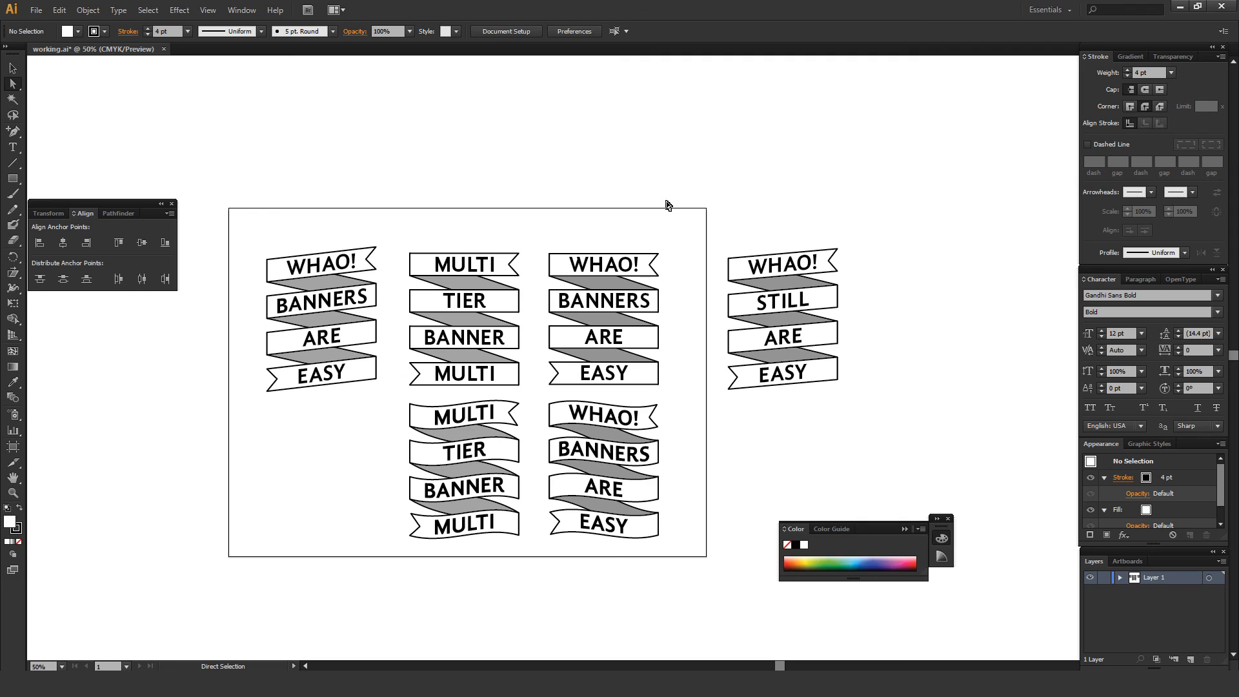
mouse_move(665, 197)
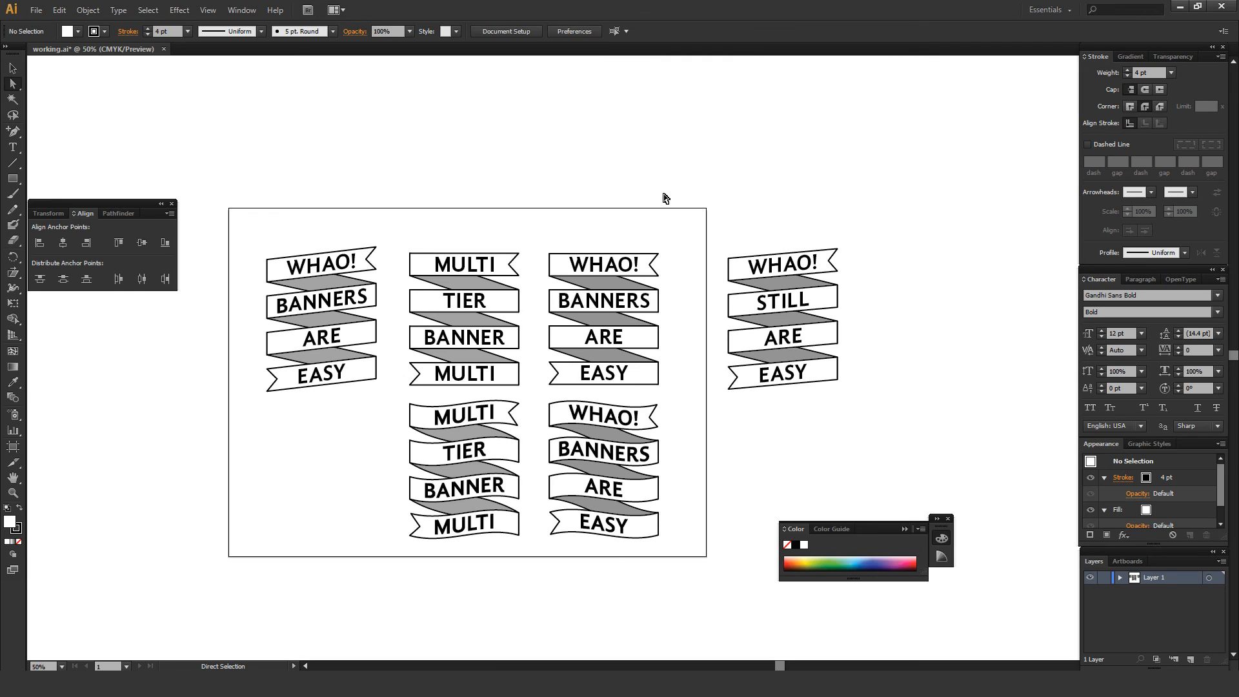